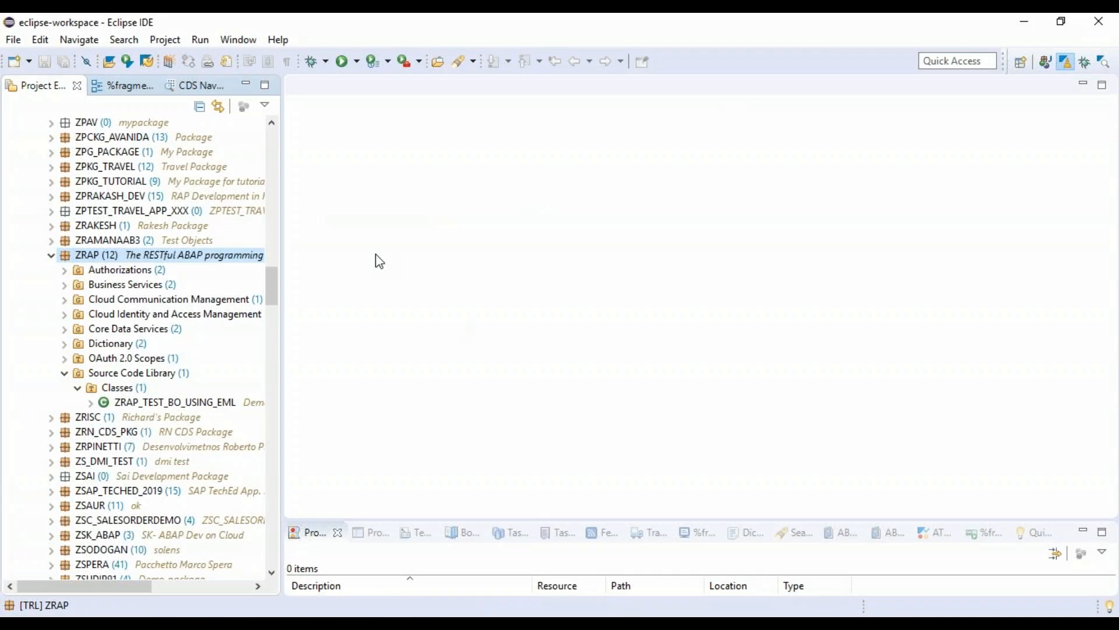
pyautogui.moveTo(198, 255)
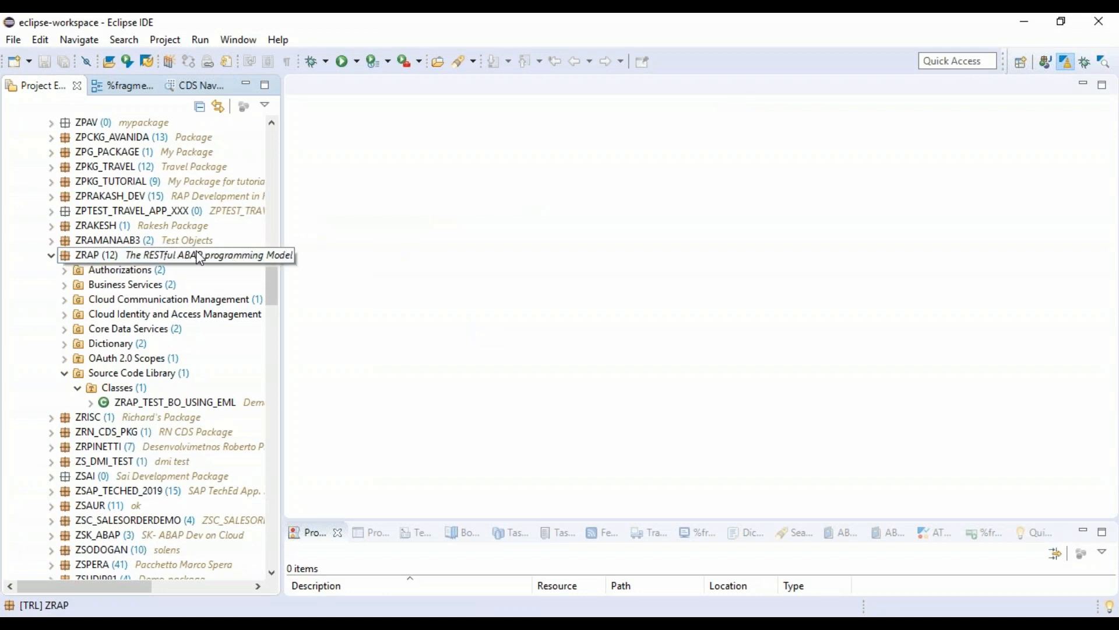
# Start a new ABAP class in the ZRAP package and name it ZRAP_DEMO_NEW_SYNTAX.
pyautogui.click(117, 387)
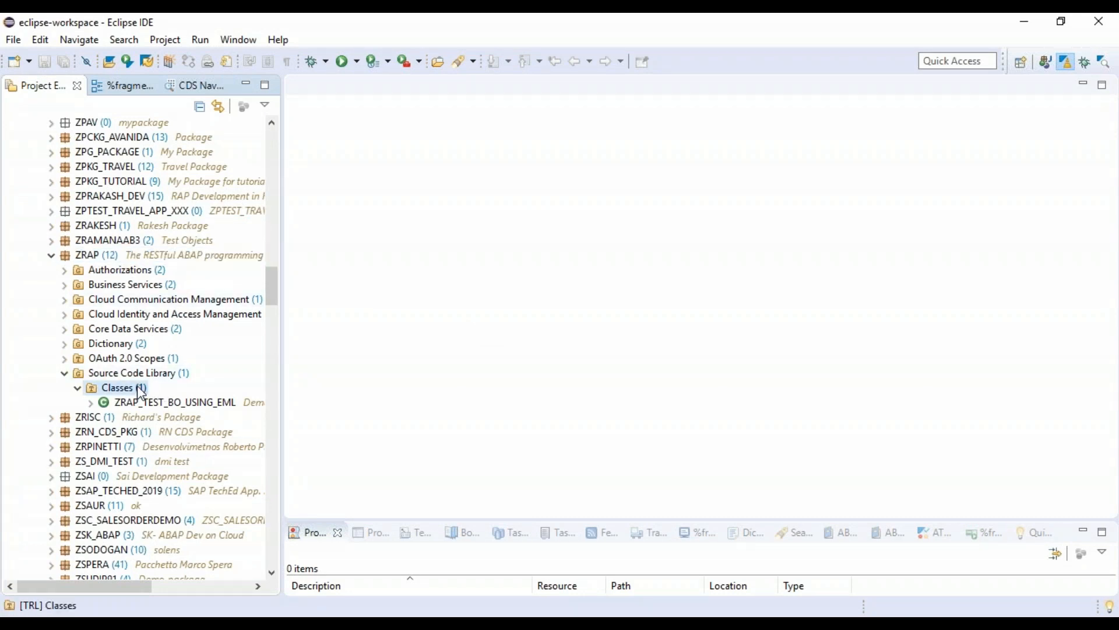
pyautogui.click(118, 387)
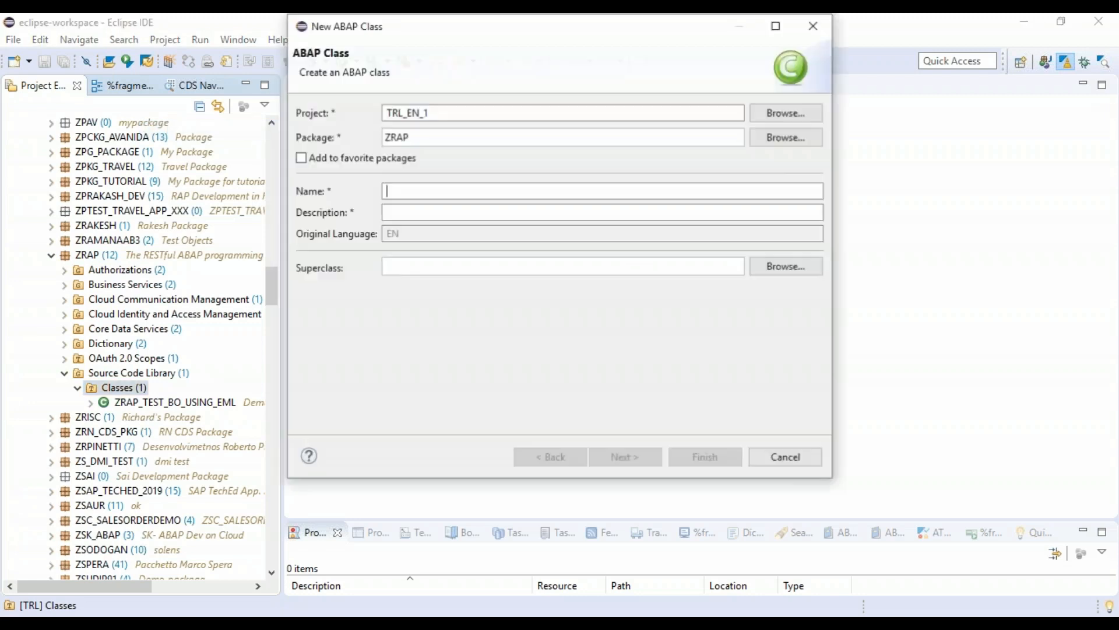
pyautogui.write('z')
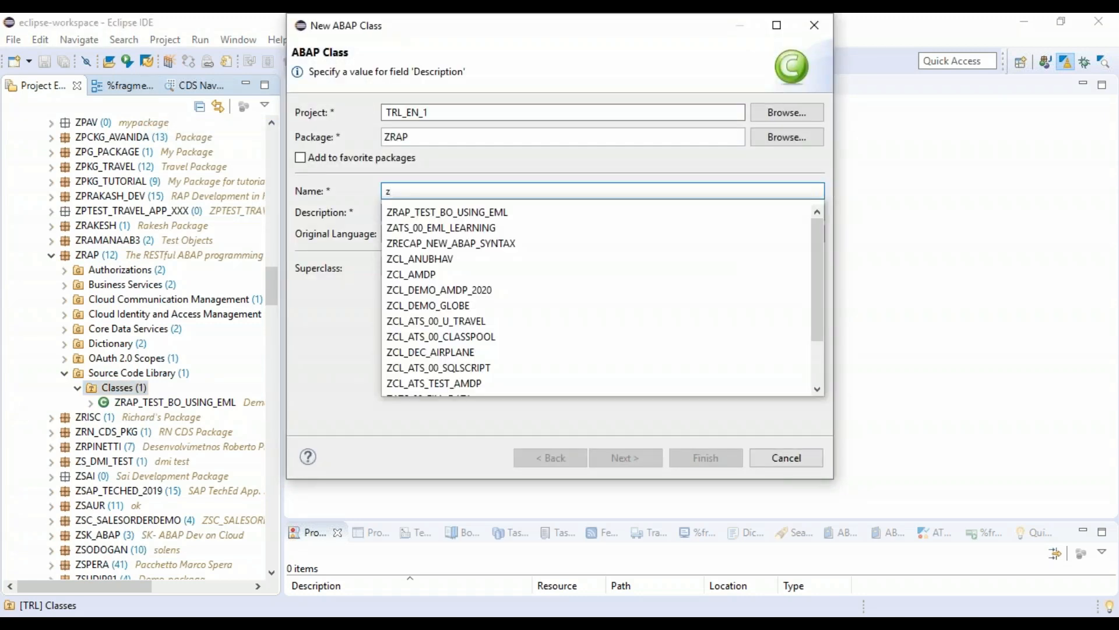
pyautogui.write('rap_demo_new_syn')
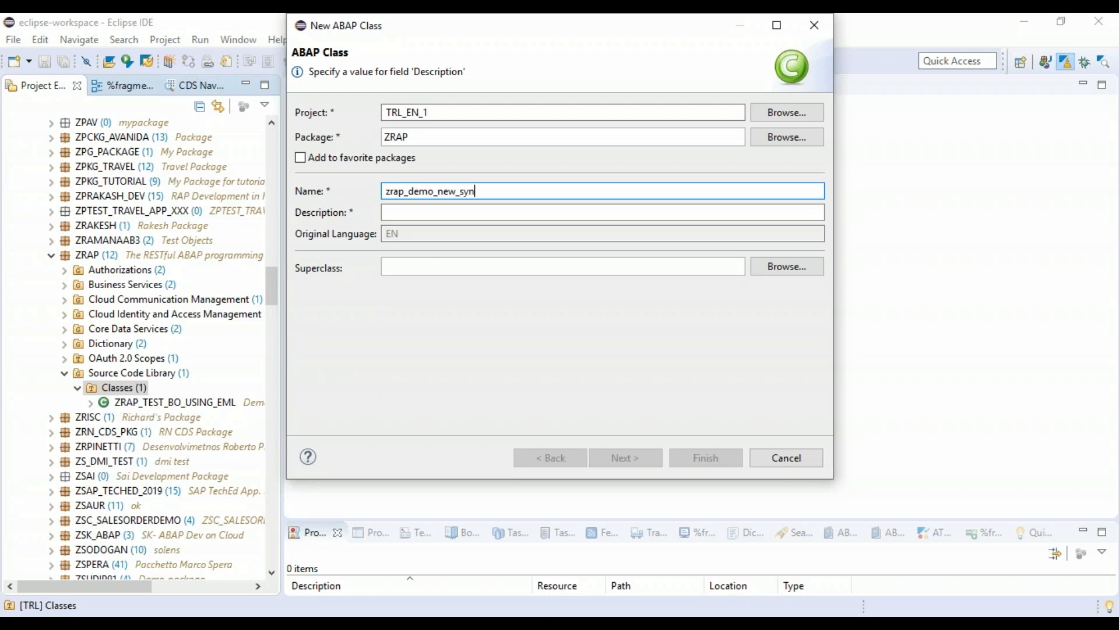
pyautogui.click(601, 212)
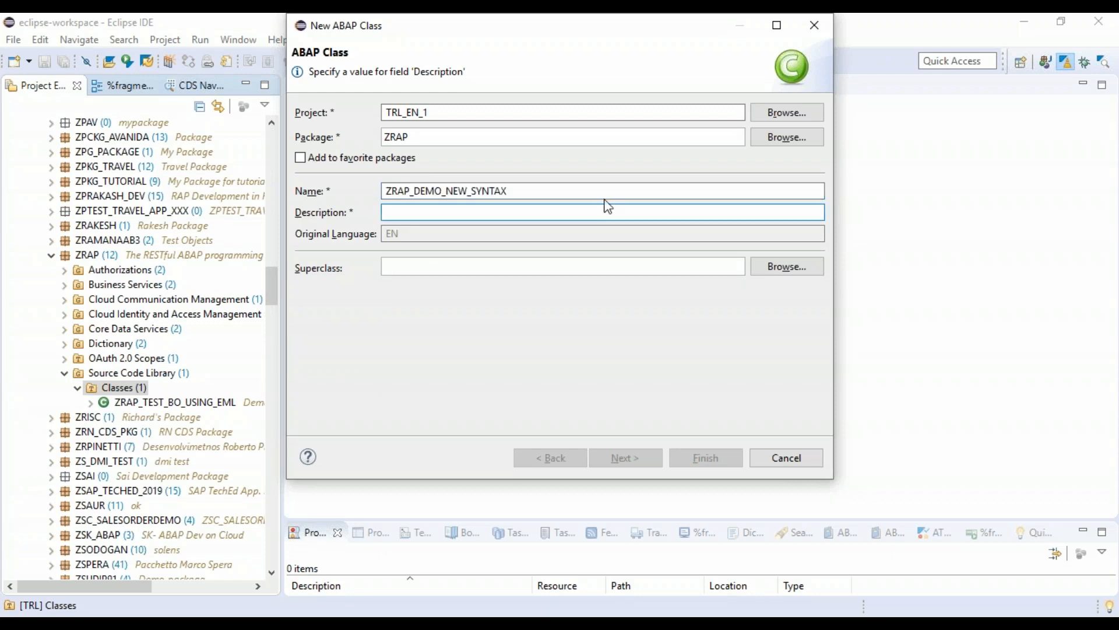
# Describe the class as 'First Class in ABAP on Cloud' and continue to transport request selection.
pyautogui.write('First Class in')
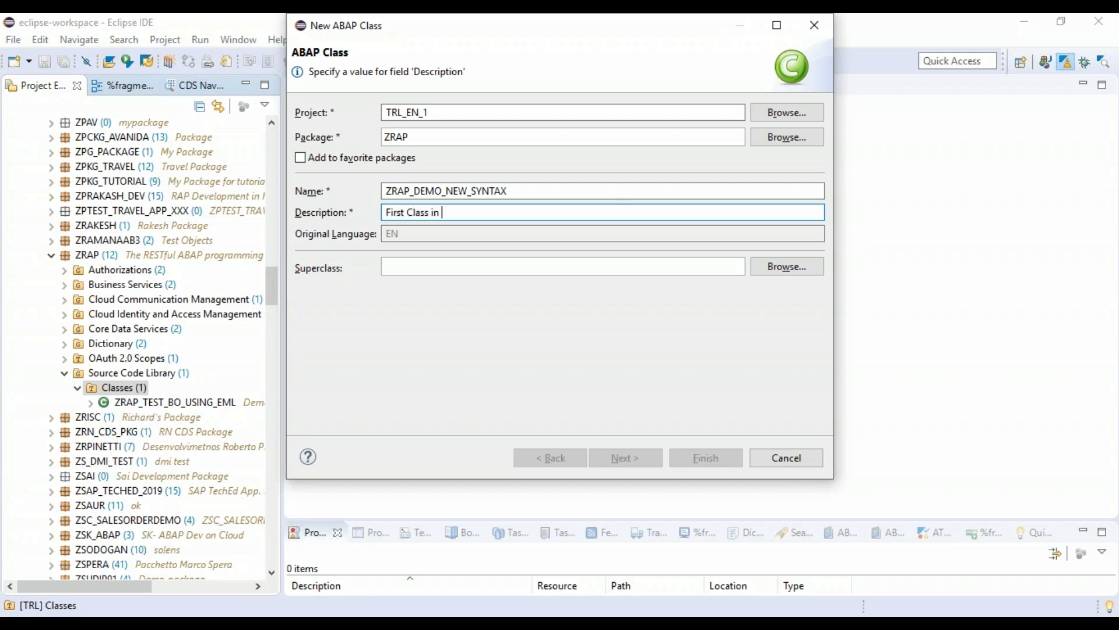
pyautogui.write('ABAP on Cl;o')
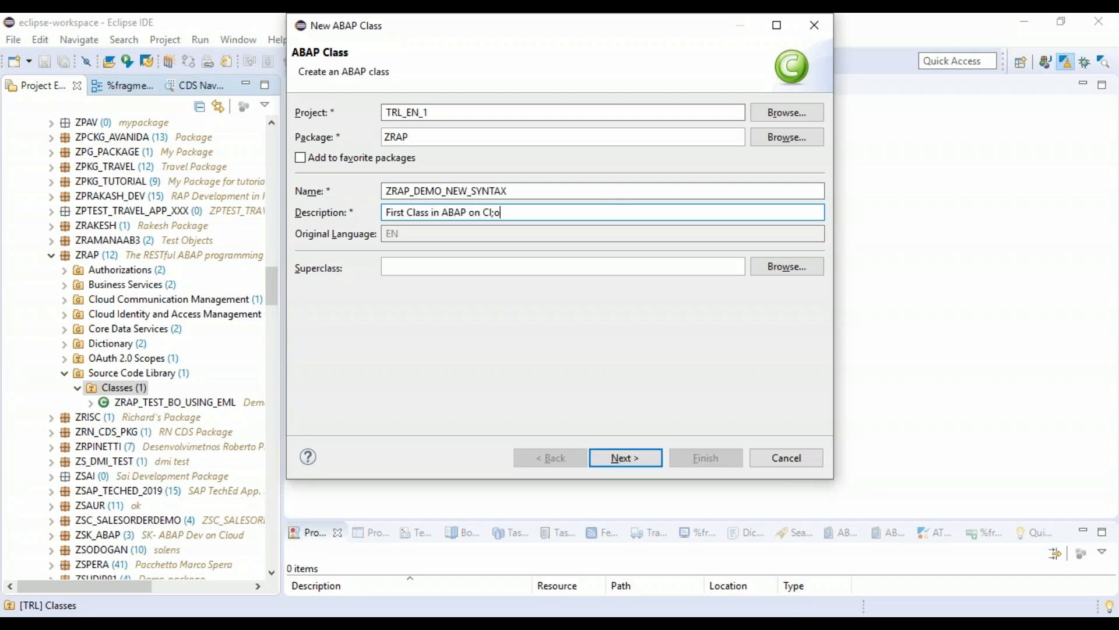
pyautogui.write('Cloud')
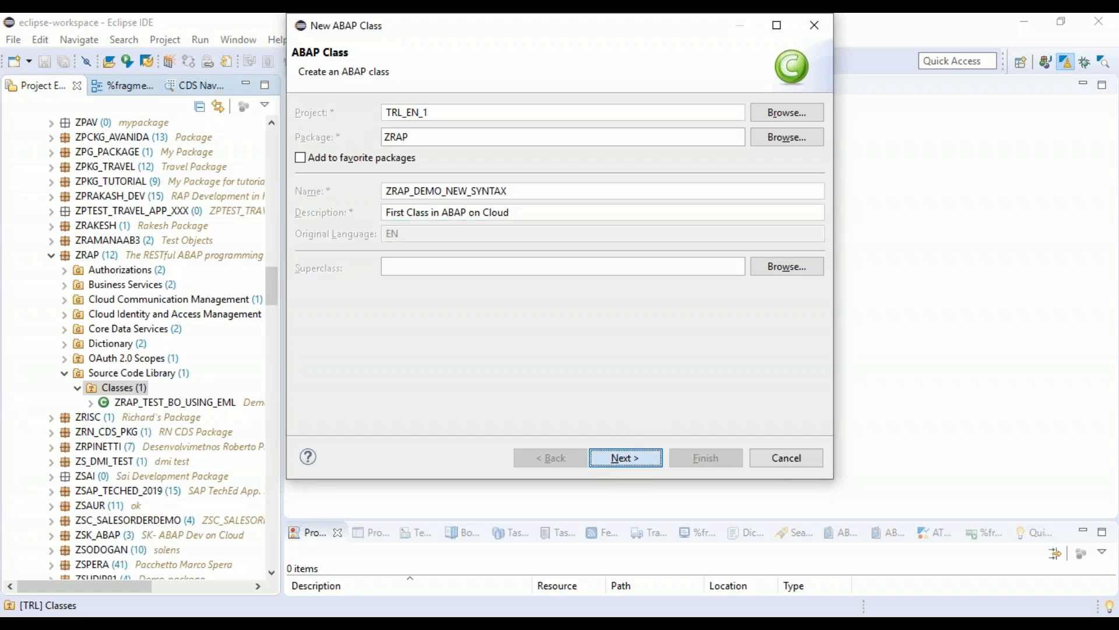
pyautogui.click(624, 458)
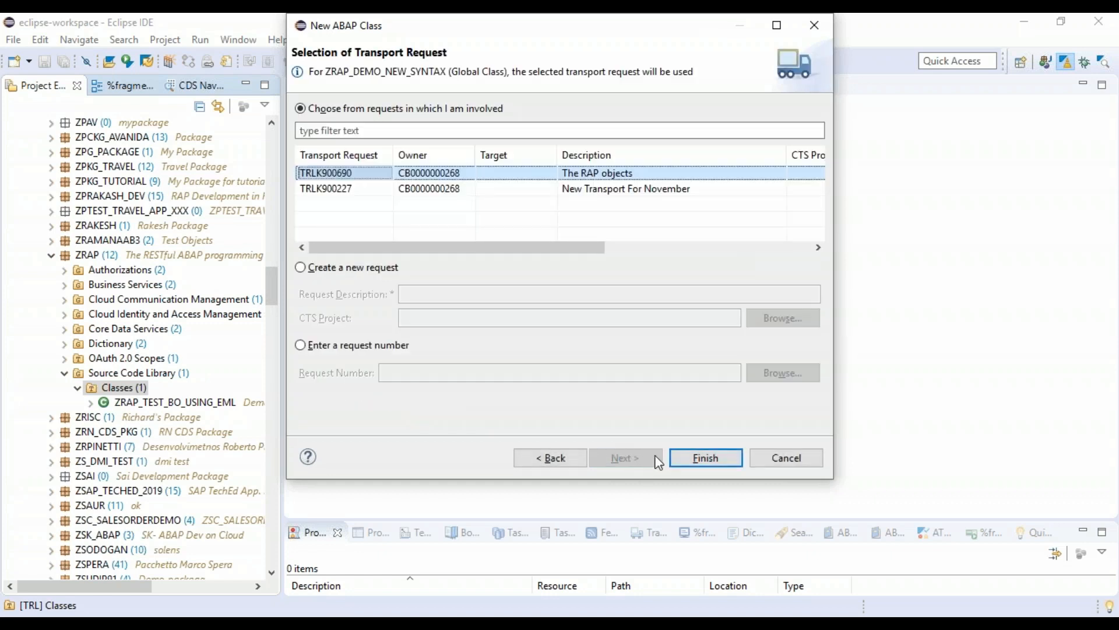
# Finish creating ZRAP_DEMO_NEW_SYNTAX with transport TRLK900690 and open it for editing.
pyautogui.click(704, 458)
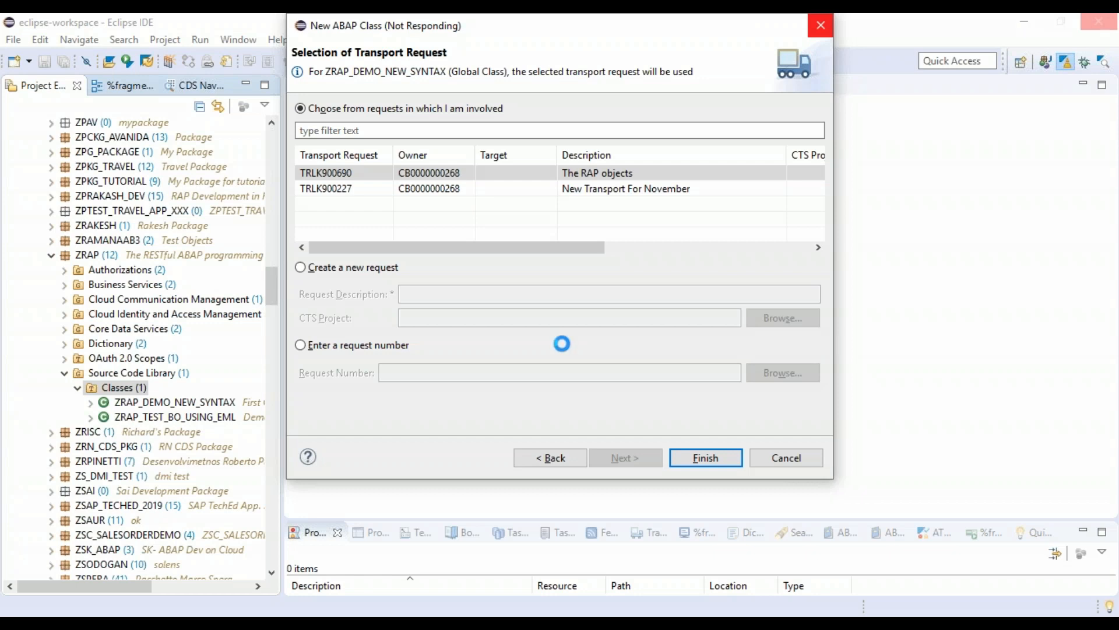
pyautogui.click(705, 458)
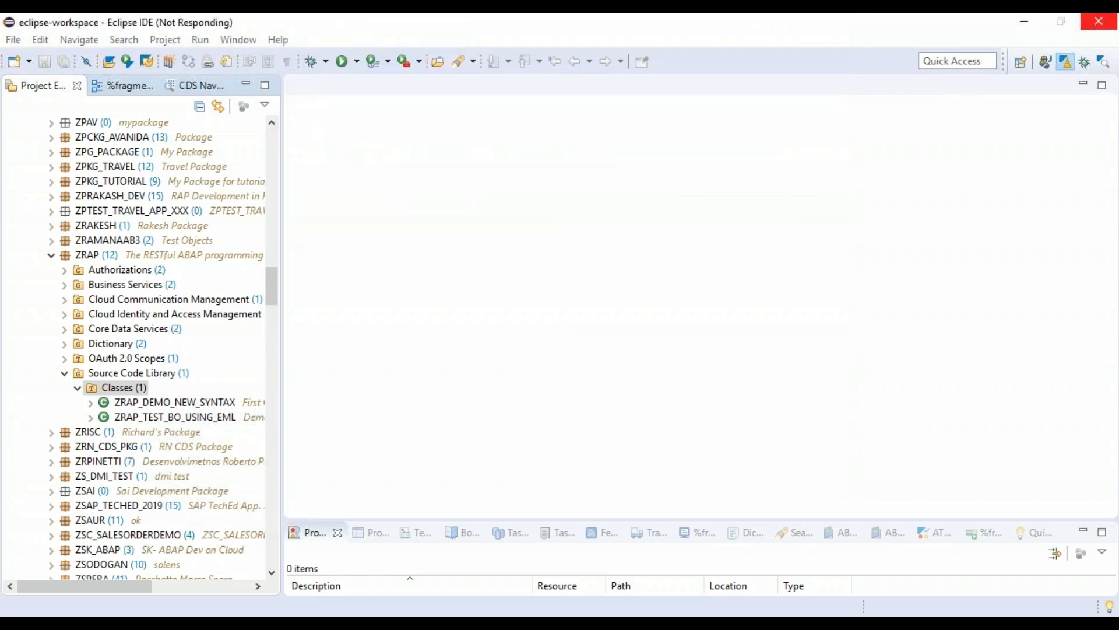
pyautogui.doubleClick(174, 402)
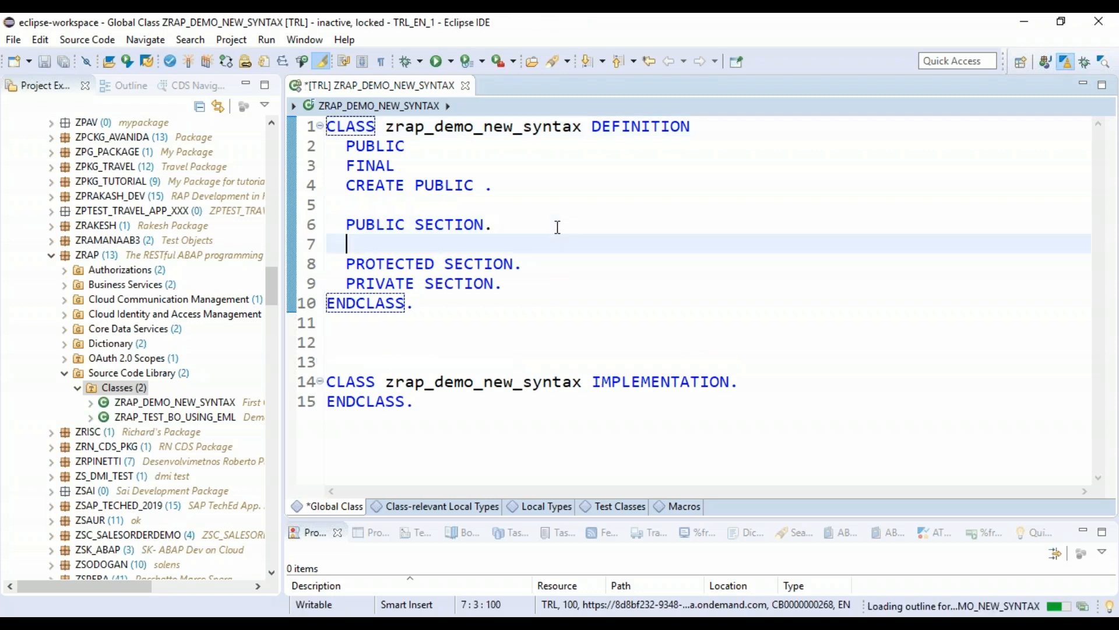
# Declare INTERFACES if_oo_adt_classrun and generate its empty main method via quick fix.
pyautogui.write('inter')
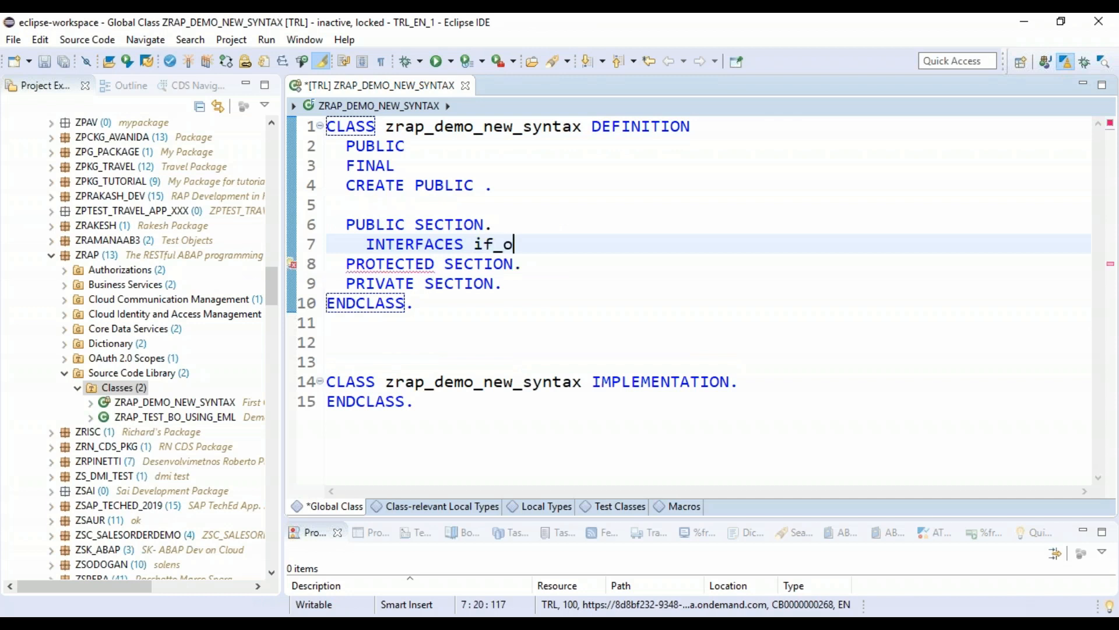
pyautogui.write('_adt_classrun.')
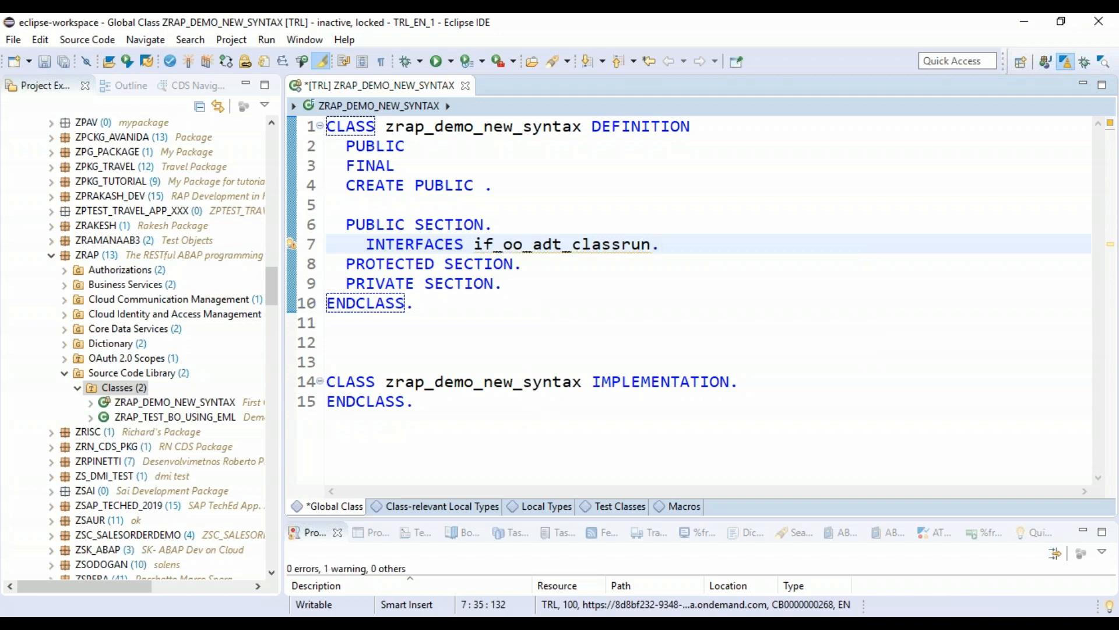
pyautogui.click(660, 244)
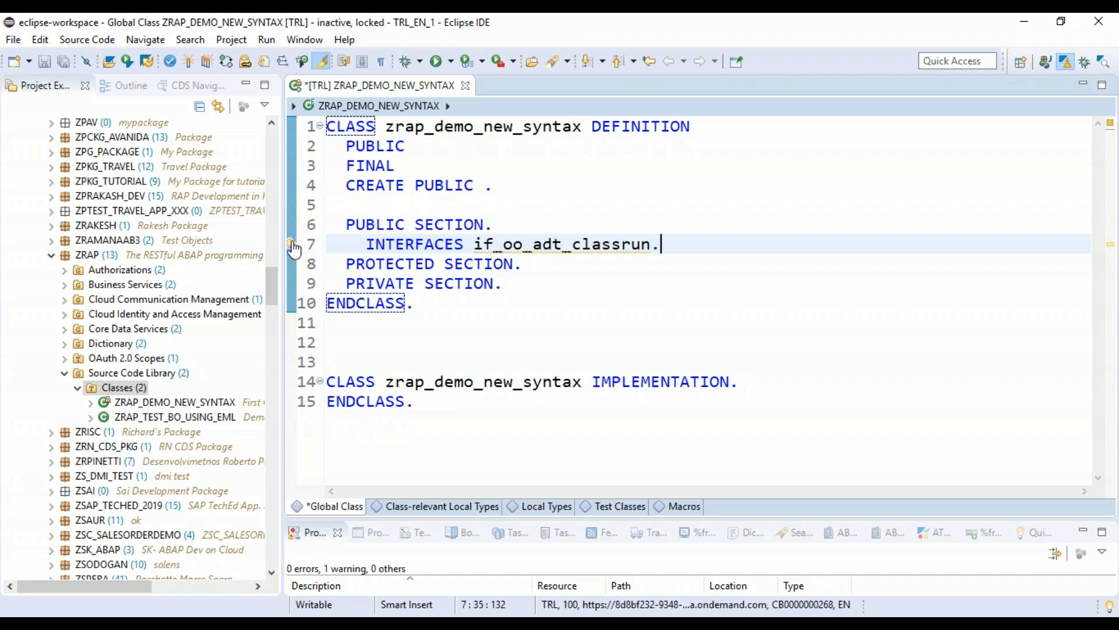
pyautogui.doubleClick(563, 244)
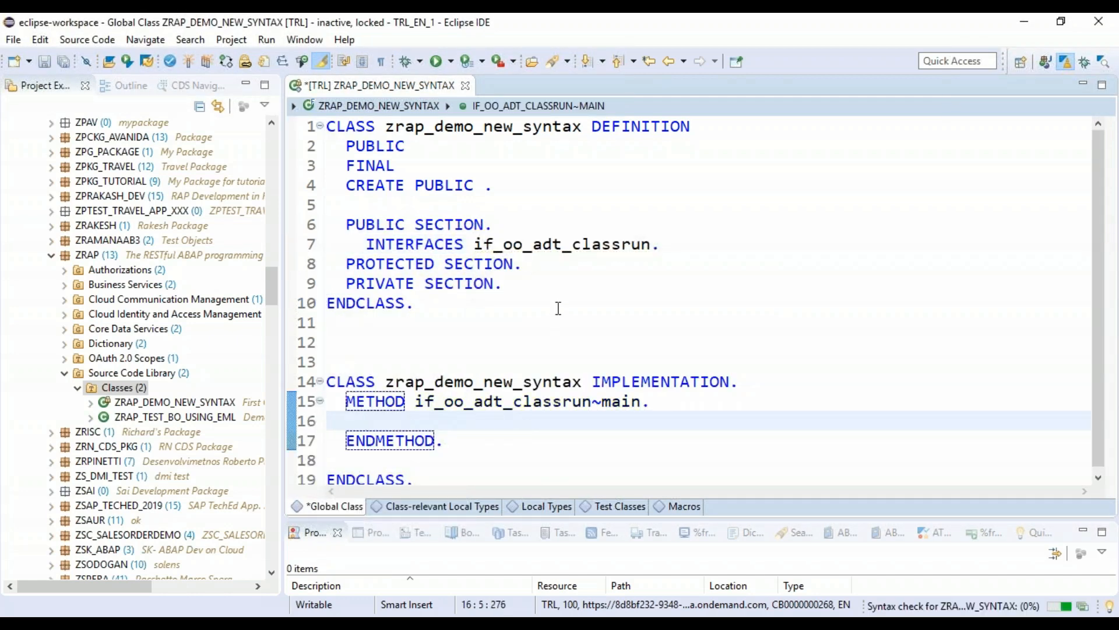
pyautogui.click(659, 244)
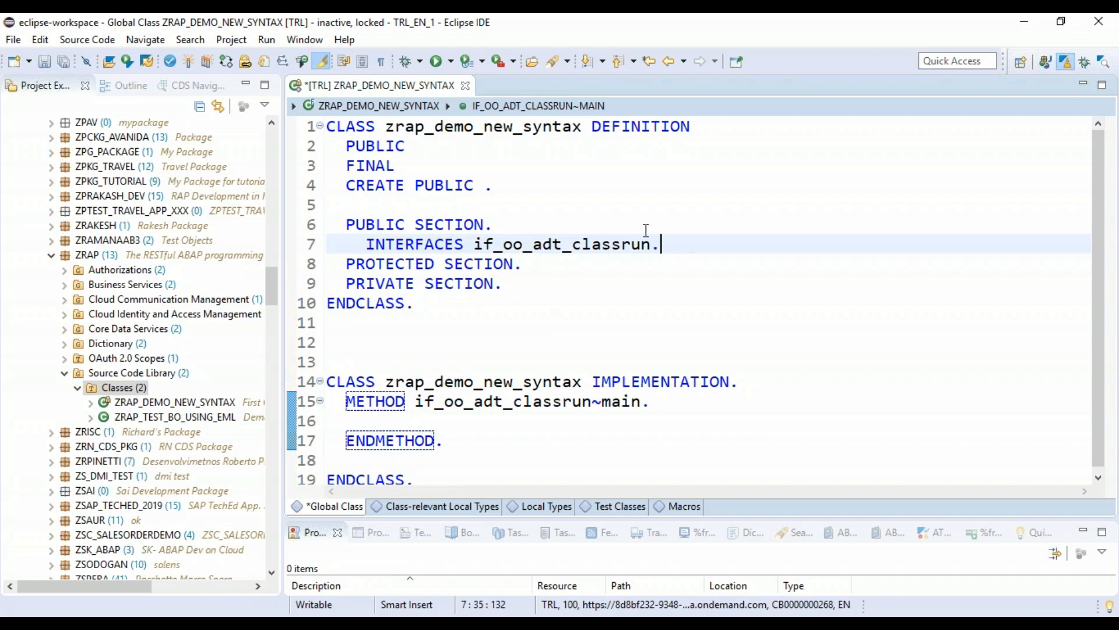
# Declare public METHODS fill_table, print_table and learn_corresponding in the class definition.
pyautogui.write('meth')
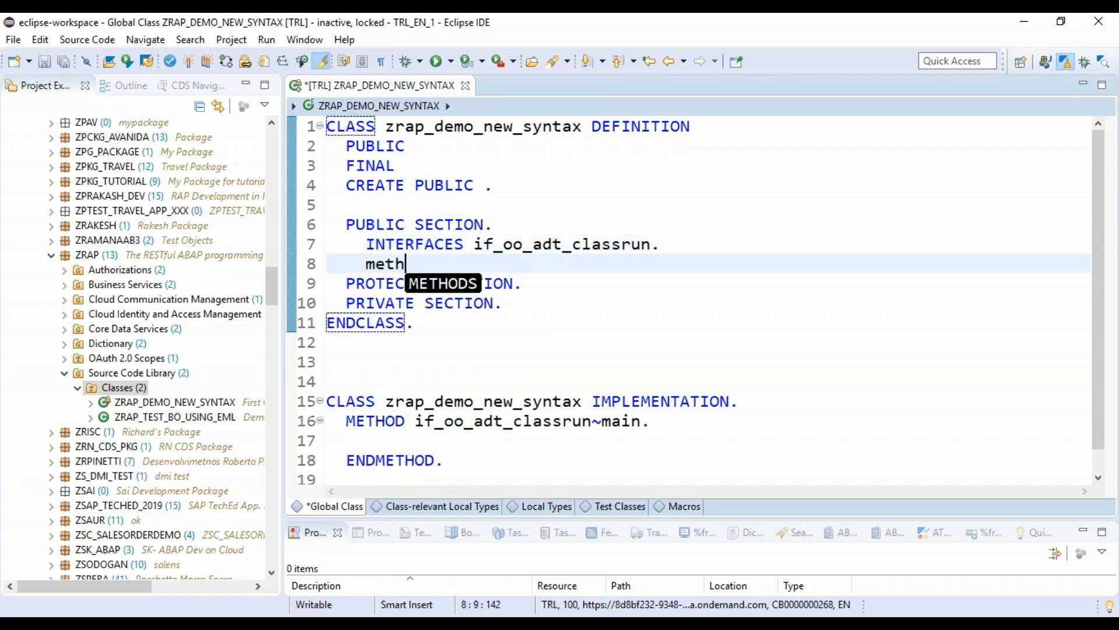
pyautogui.write('ods: f')
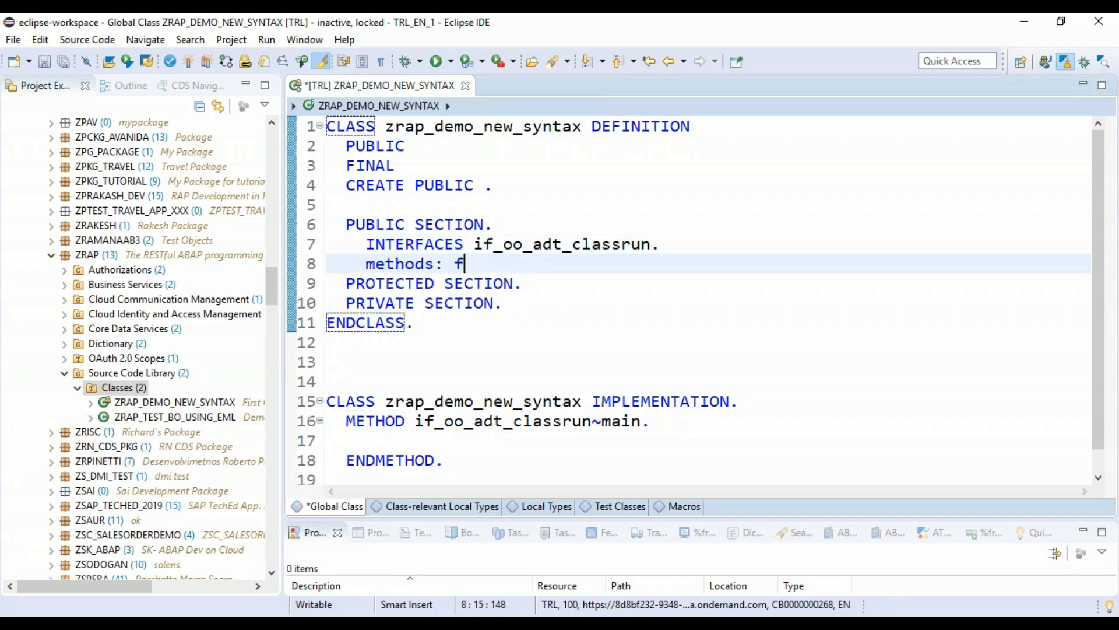
pyautogui.write('ill')
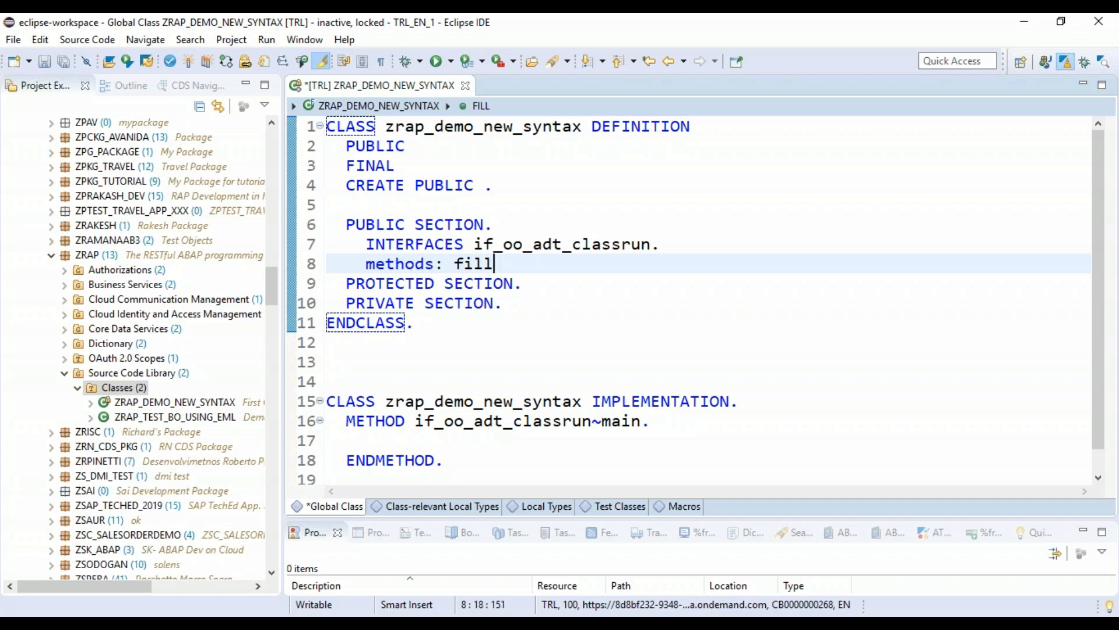
pyautogui.write('_table,')
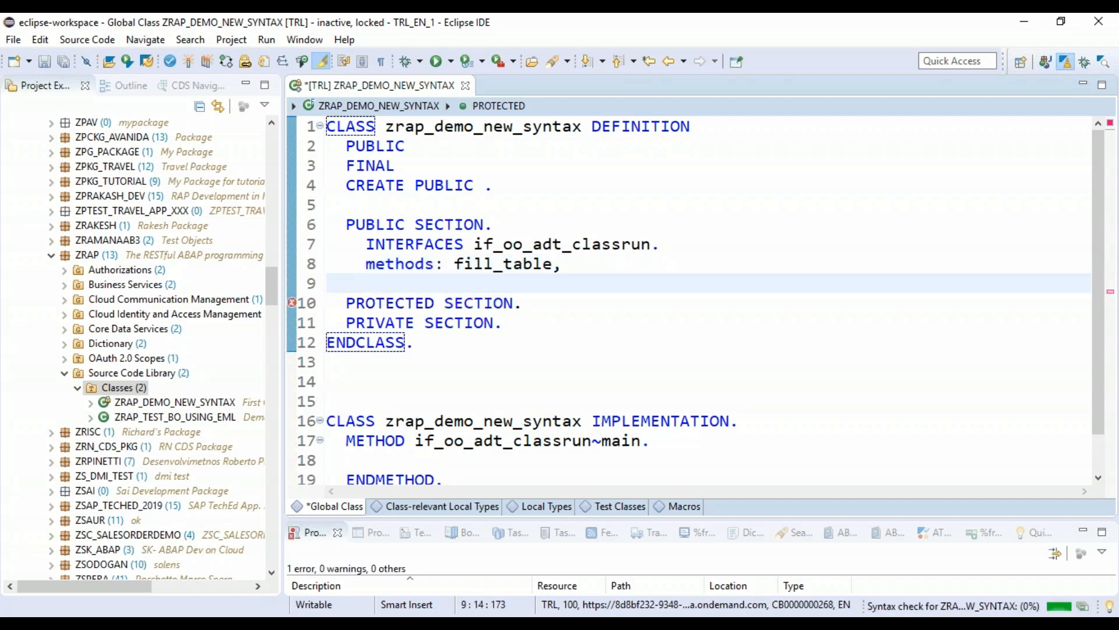
pyautogui.write('print_ta')
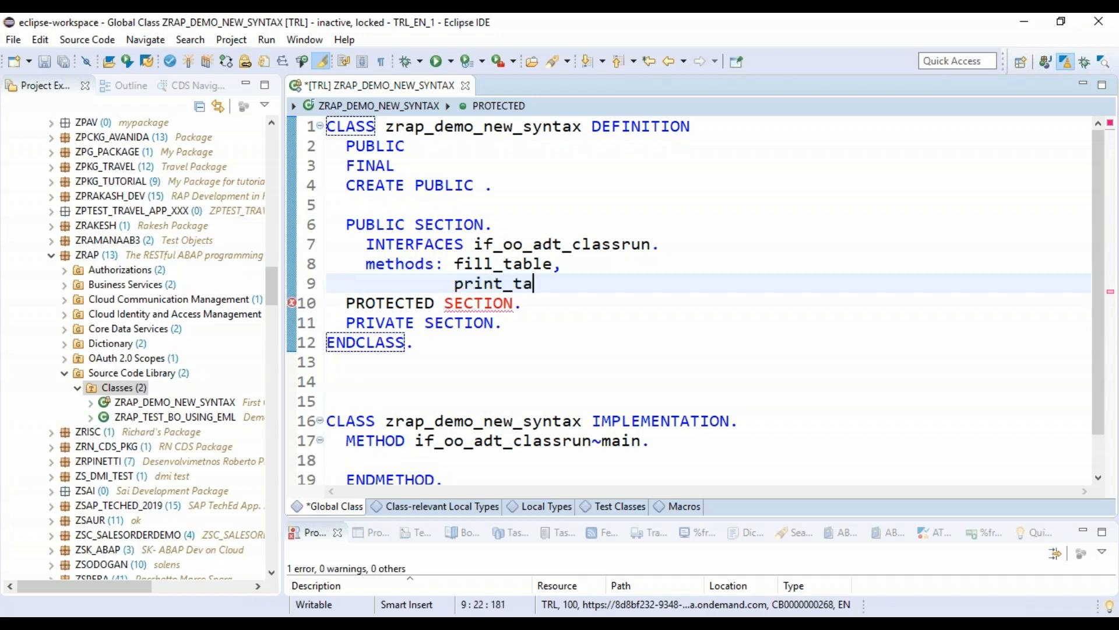
pyautogui.write('ble,')
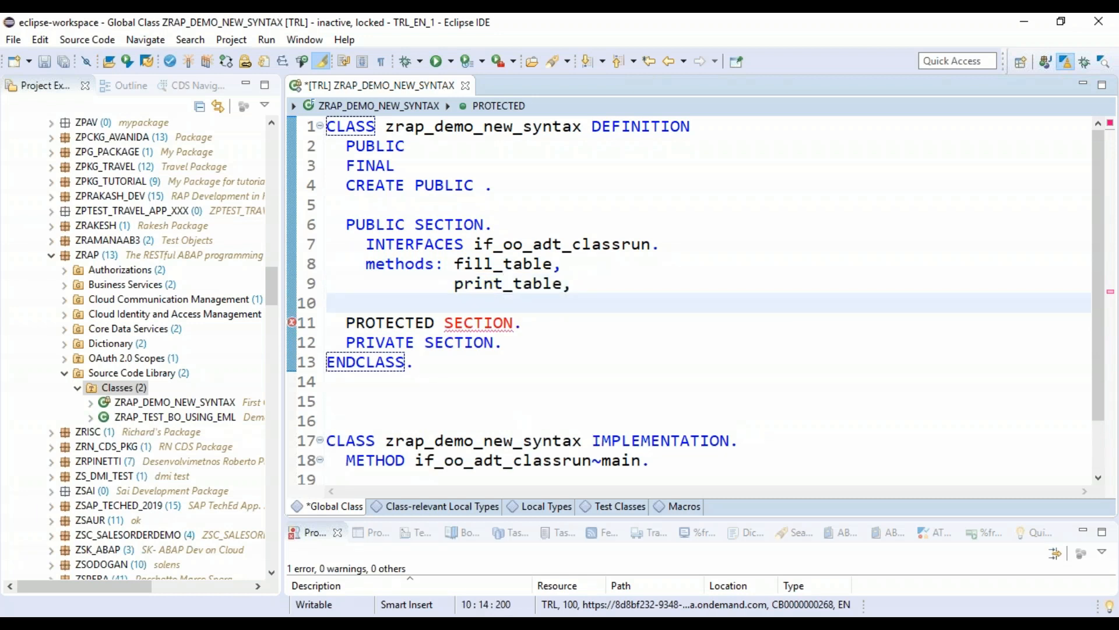
pyautogui.write('learn_corresponding.')
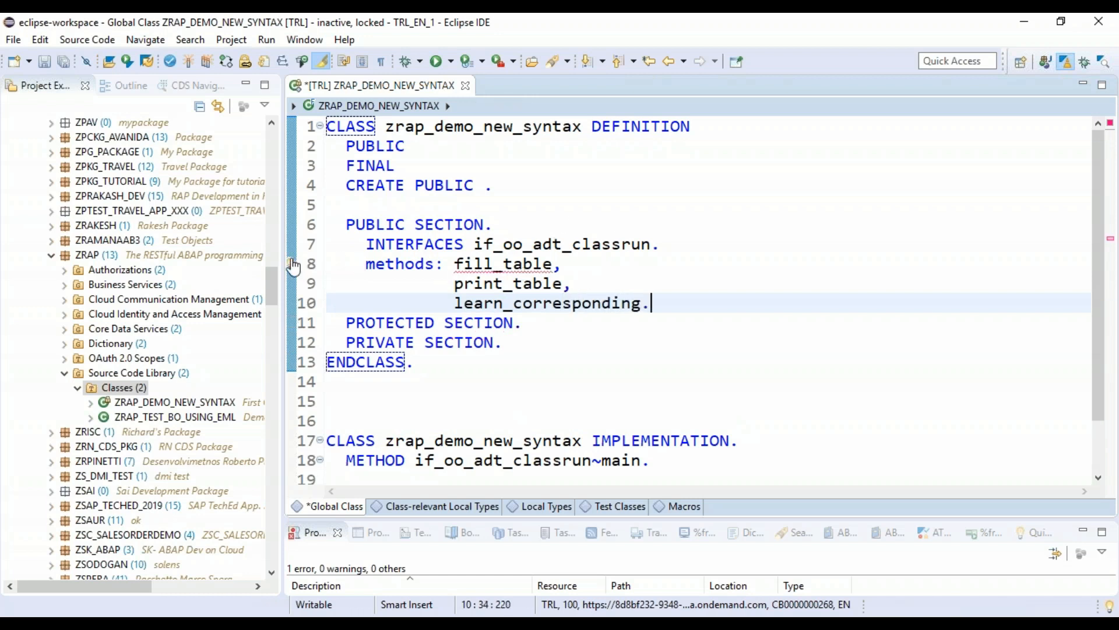
# Add implementations for the three unimplemented methods using the quick fix.
pyautogui.click(505, 263)
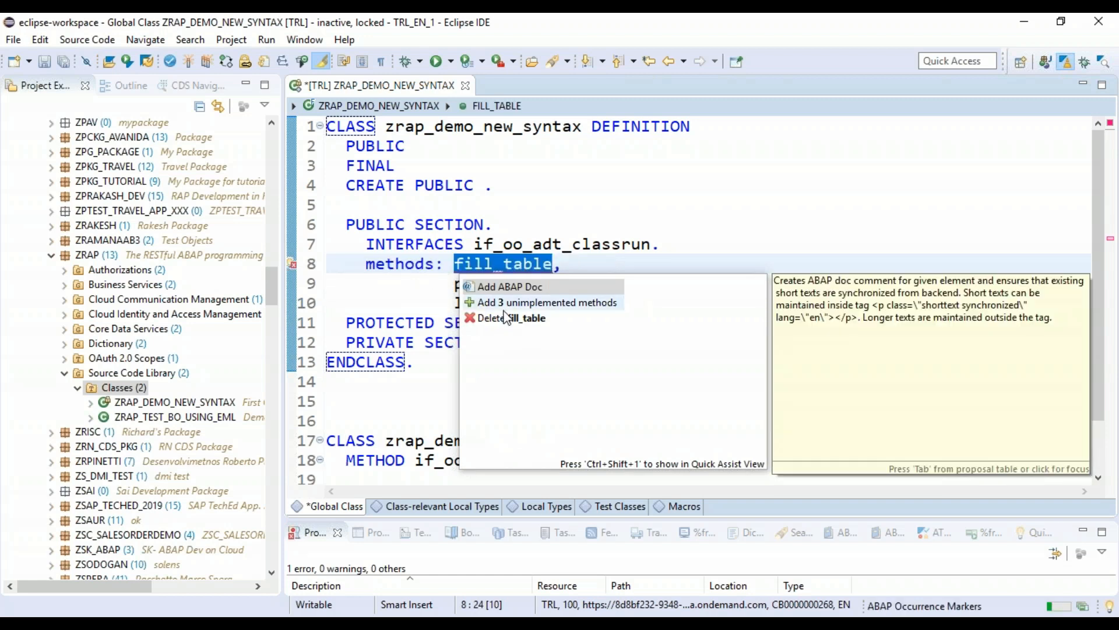
pyautogui.click(547, 302)
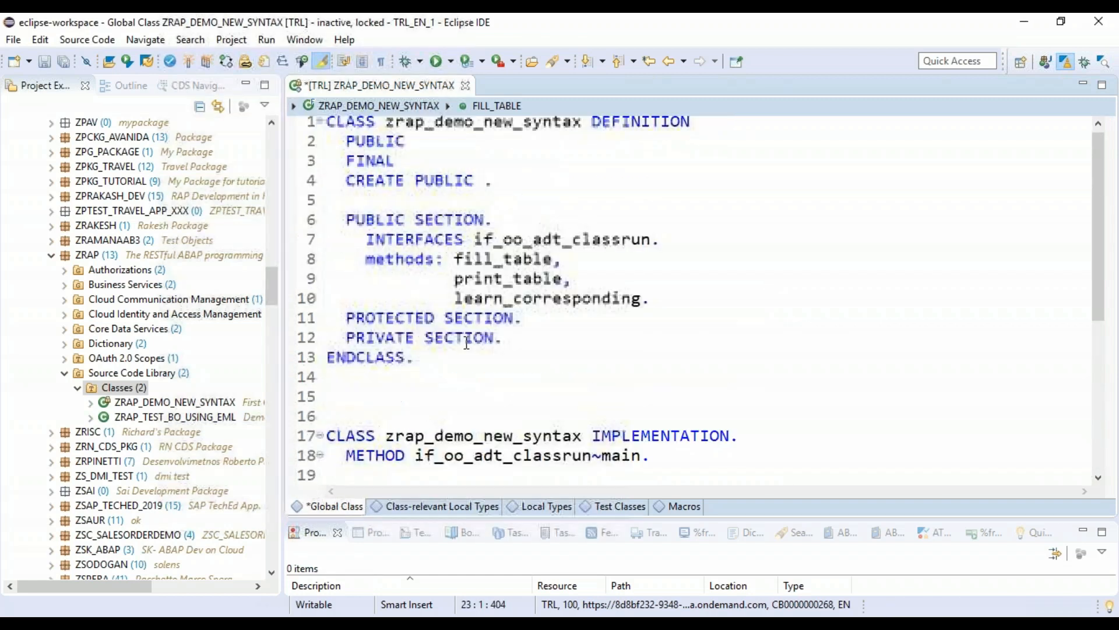
# Define structure ty_sales with customer (c LENGTH 8), amount (int4) and country fields.
pyautogui.click(495, 219)
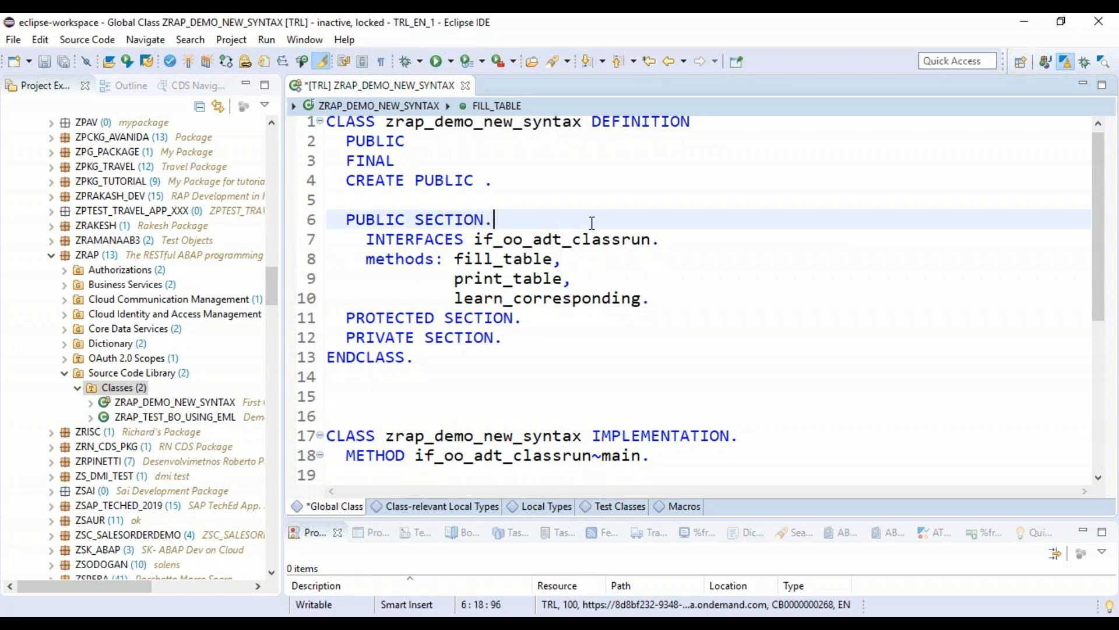
pyautogui.write('d')
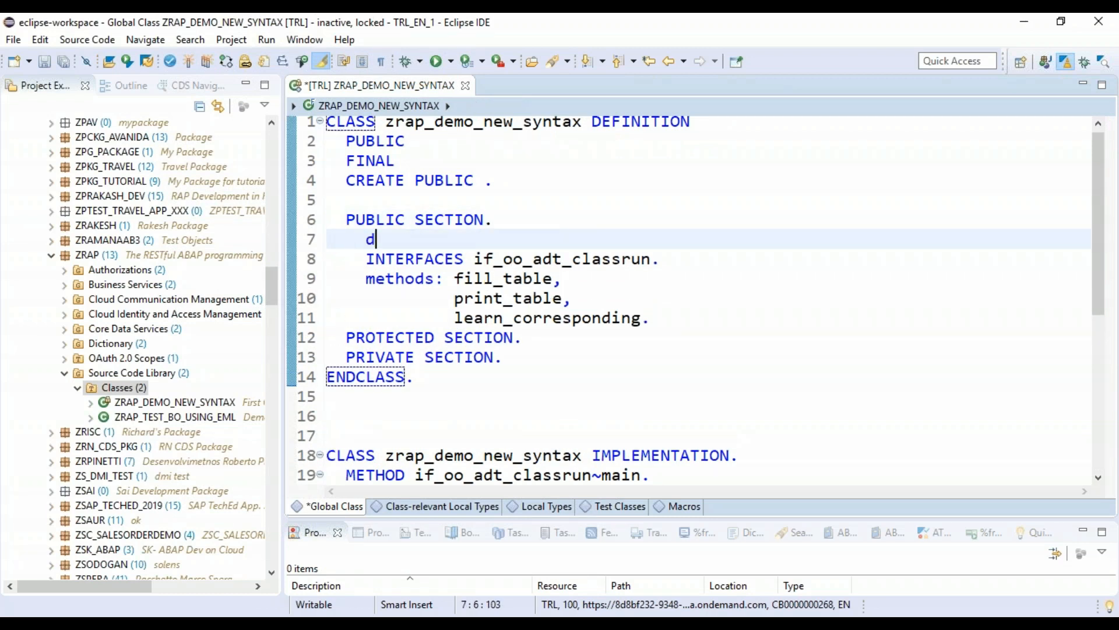
pyautogui.write('types: BEGIN OF ty_sales,')
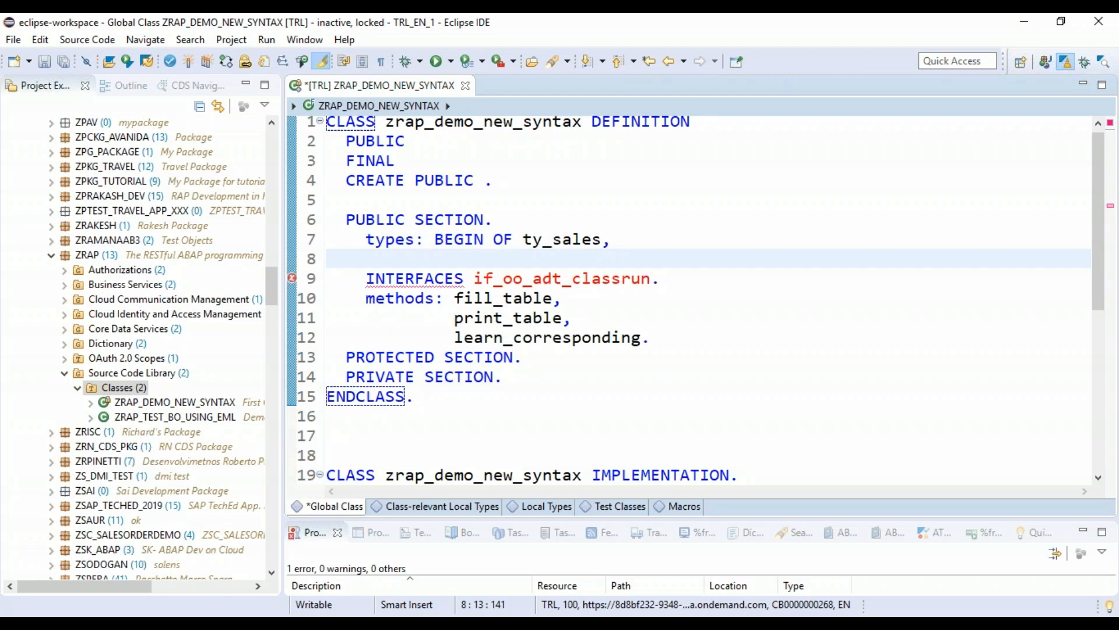
pyautogui.write('custo')
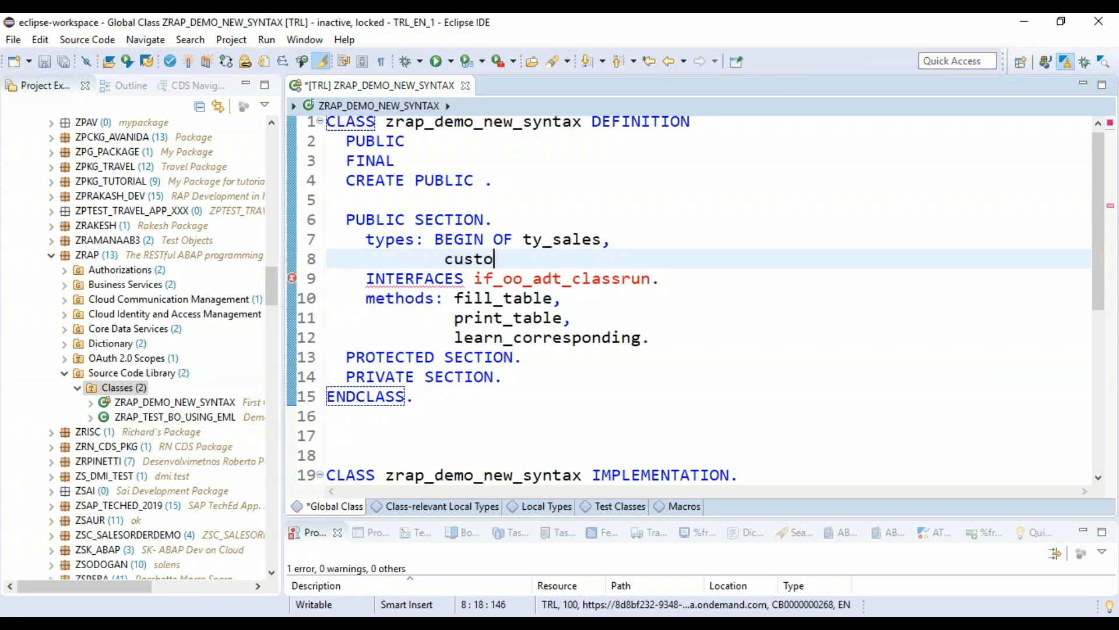
pyautogui.write('mer type')
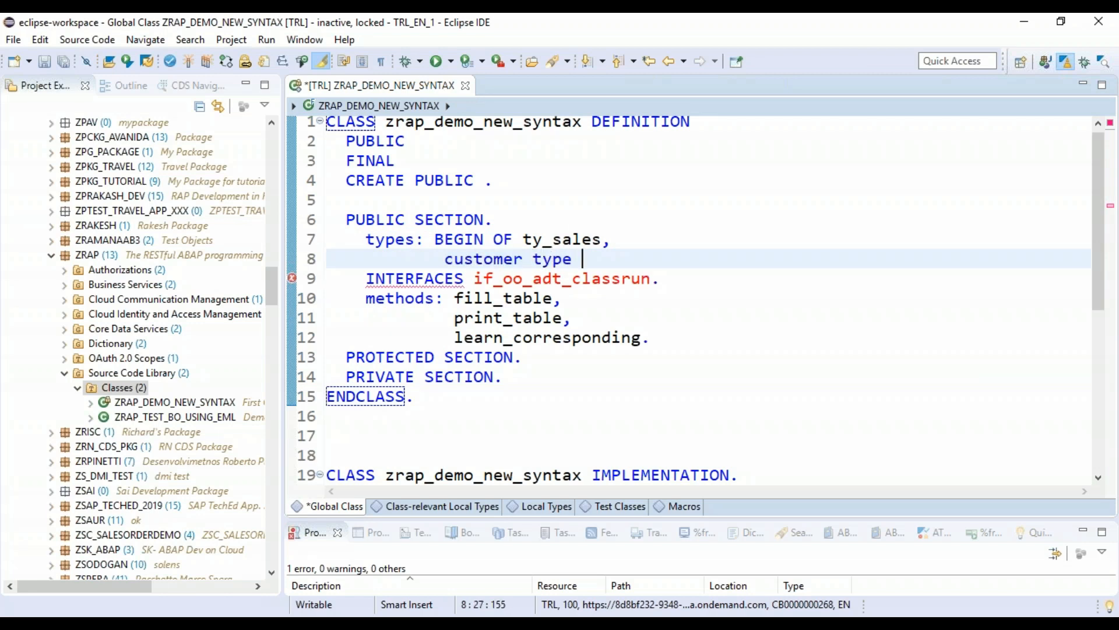
pyautogui.write('c LENGTH 80,')
pyautogui.write('am')
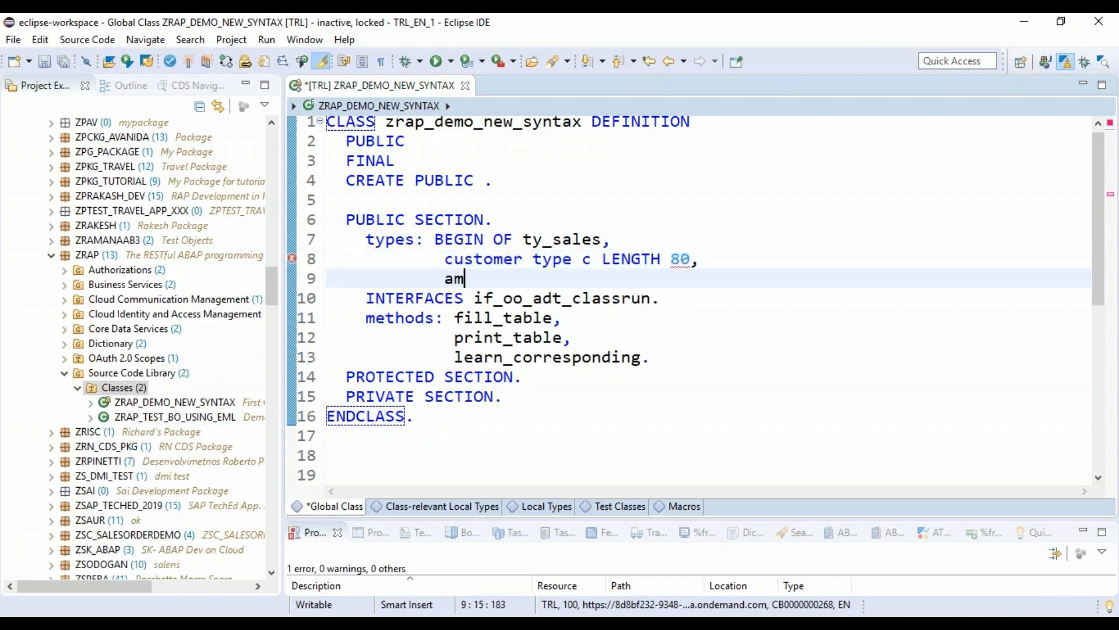
pyautogui.write('ount typ')
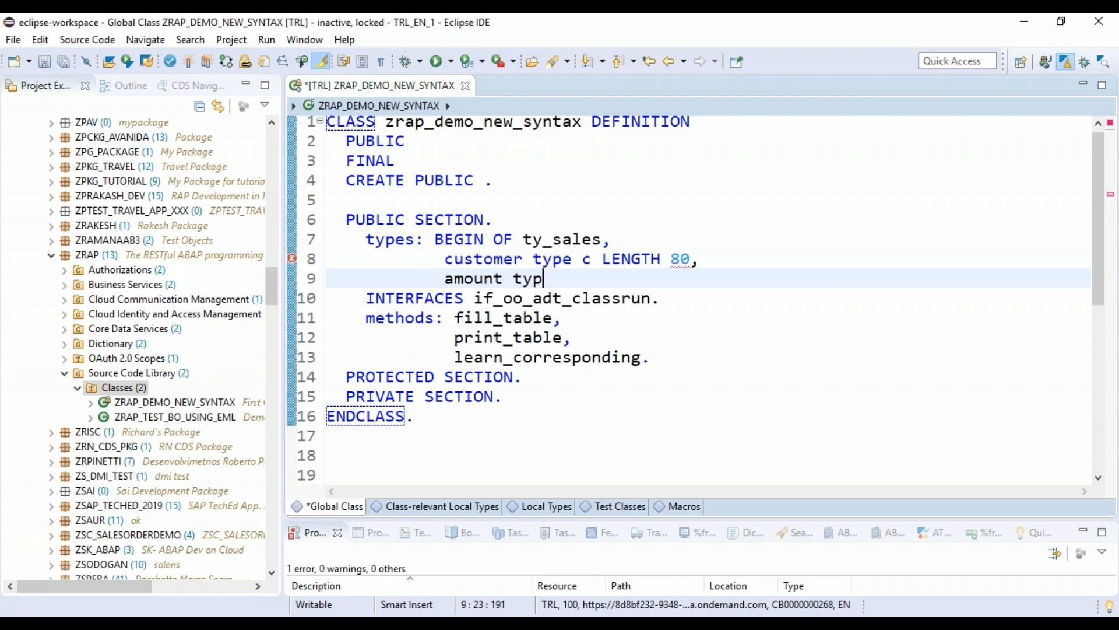
pyautogui.write('e int4')
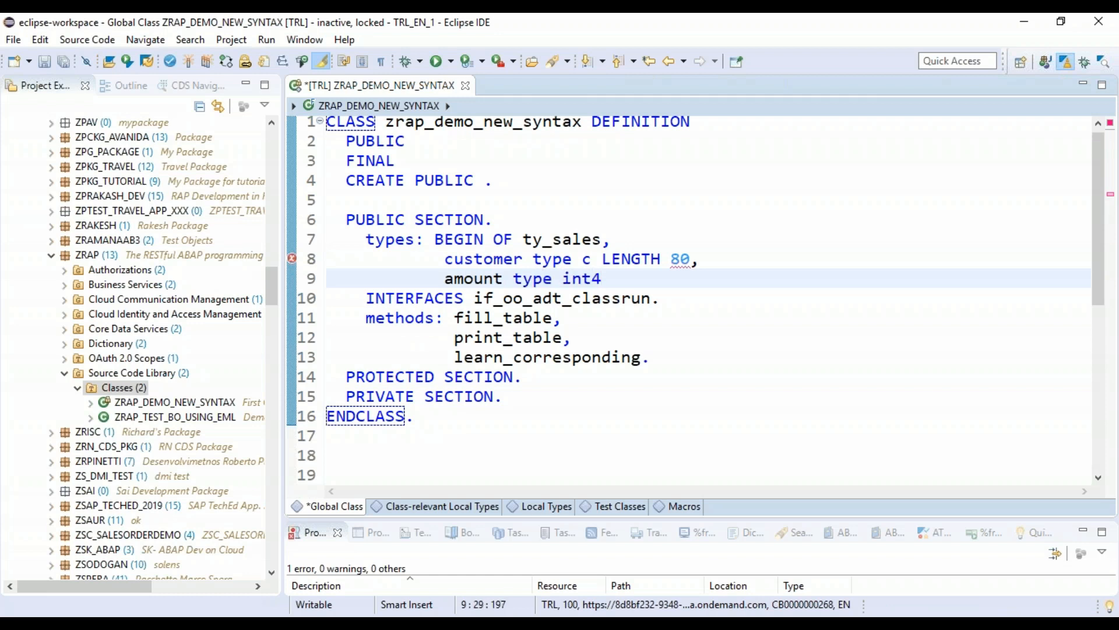
pyautogui.write('country type land')
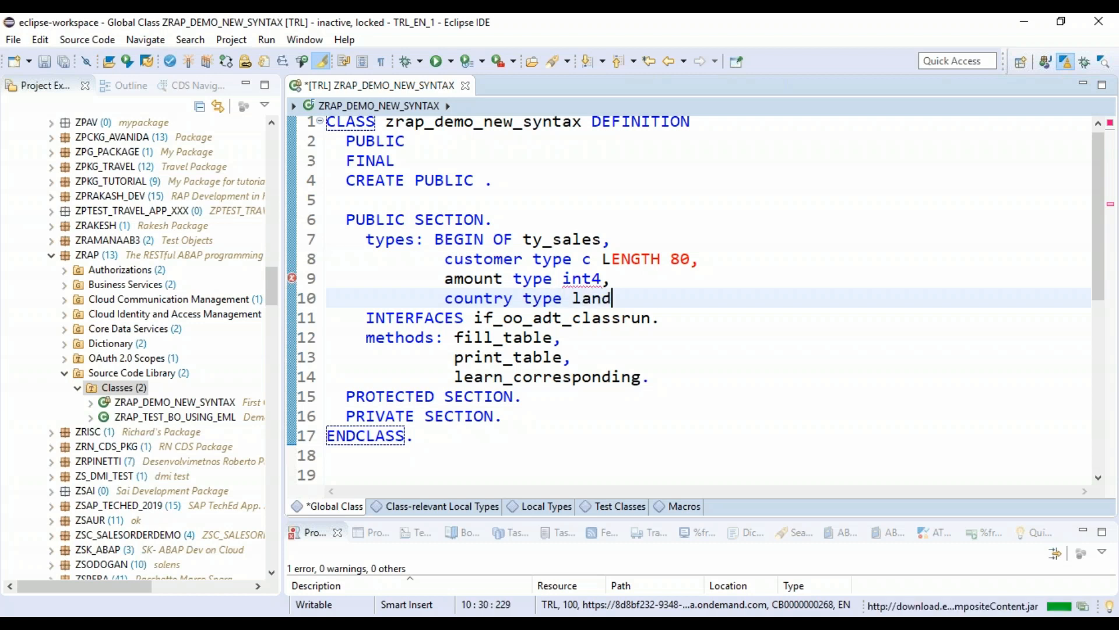
pyautogui.write('1,')
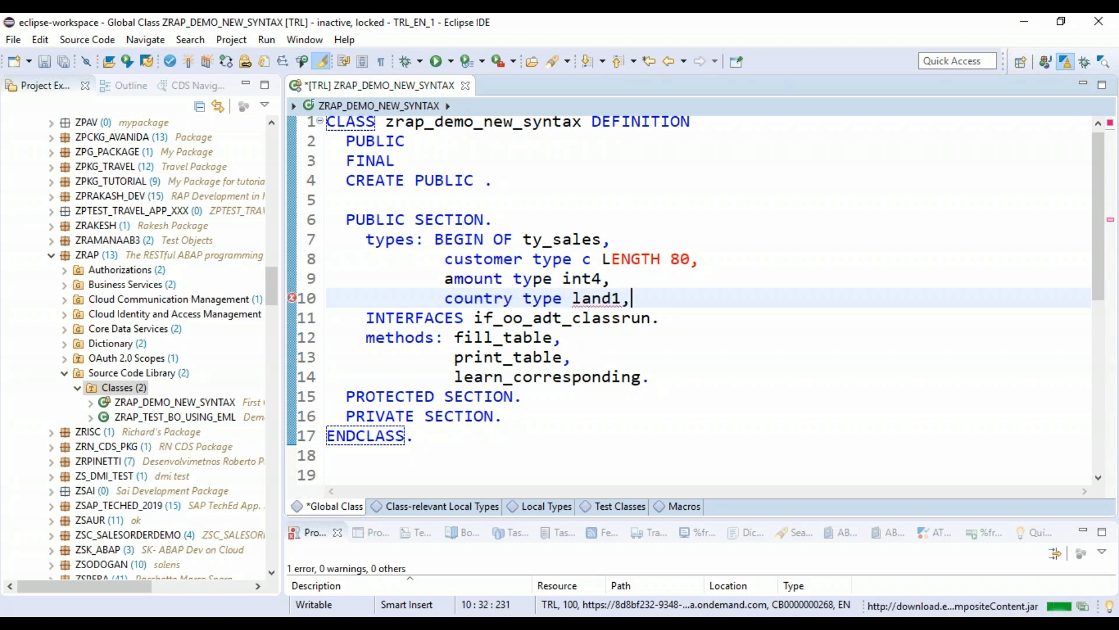
pyautogui.write('end of ty_sales,')
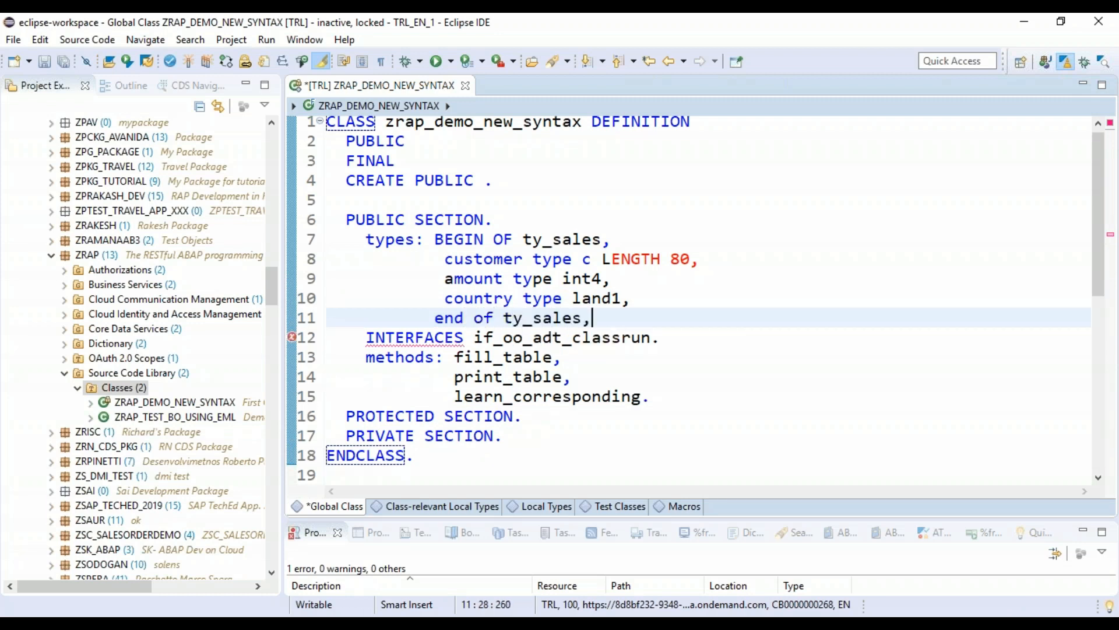
# Define table type tt_sales as TABLE OF ty_sales.
pyautogui.write('t')
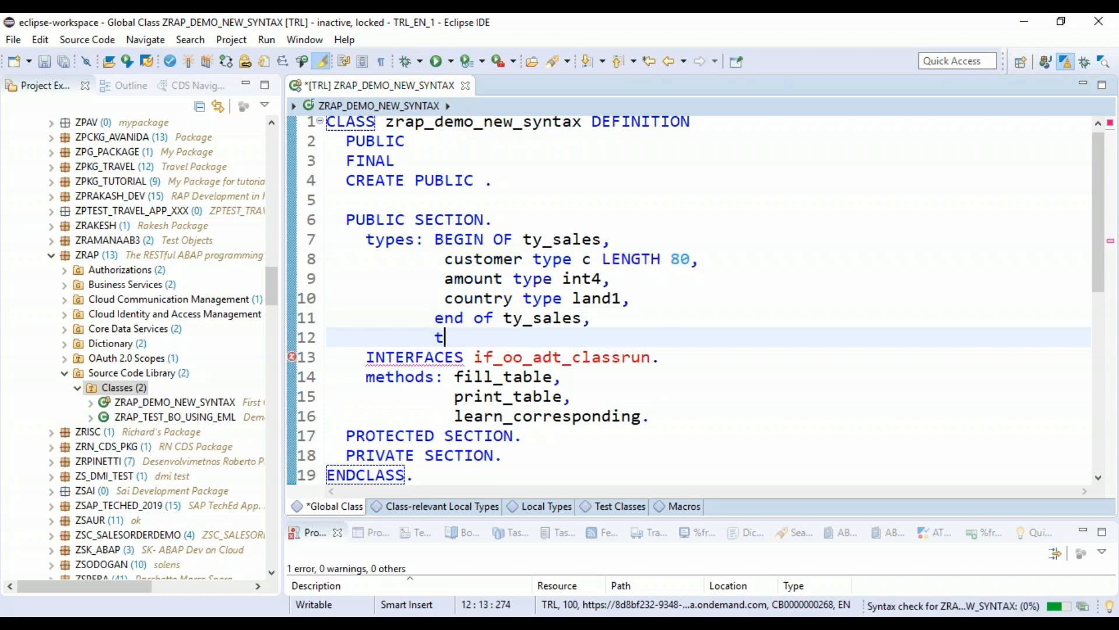
pyautogui.write('t_sales')
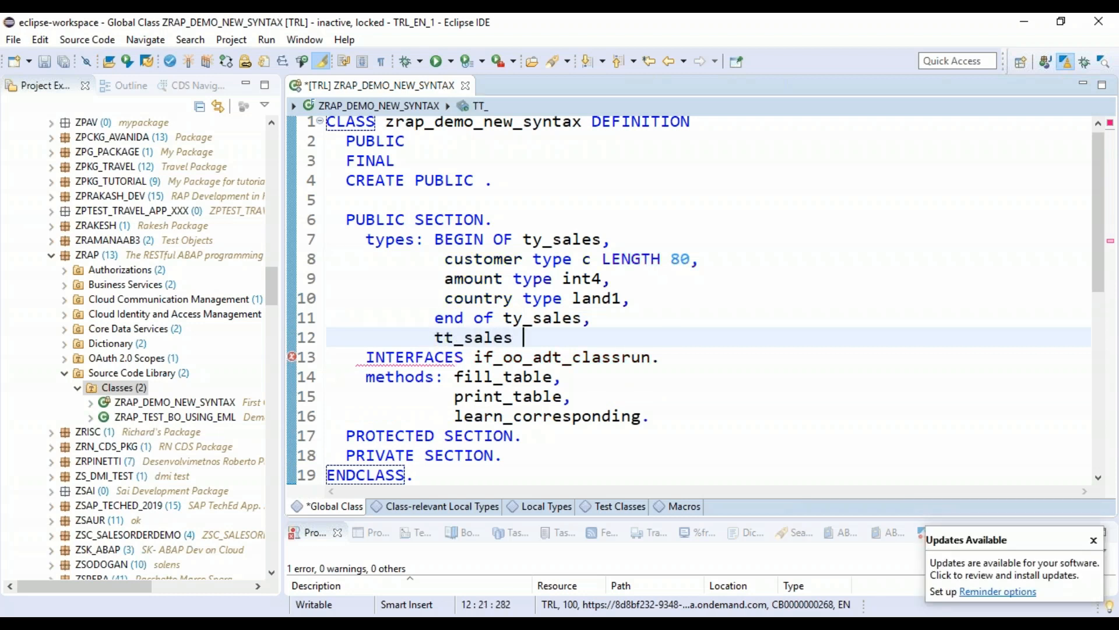
pyautogui.write('type')
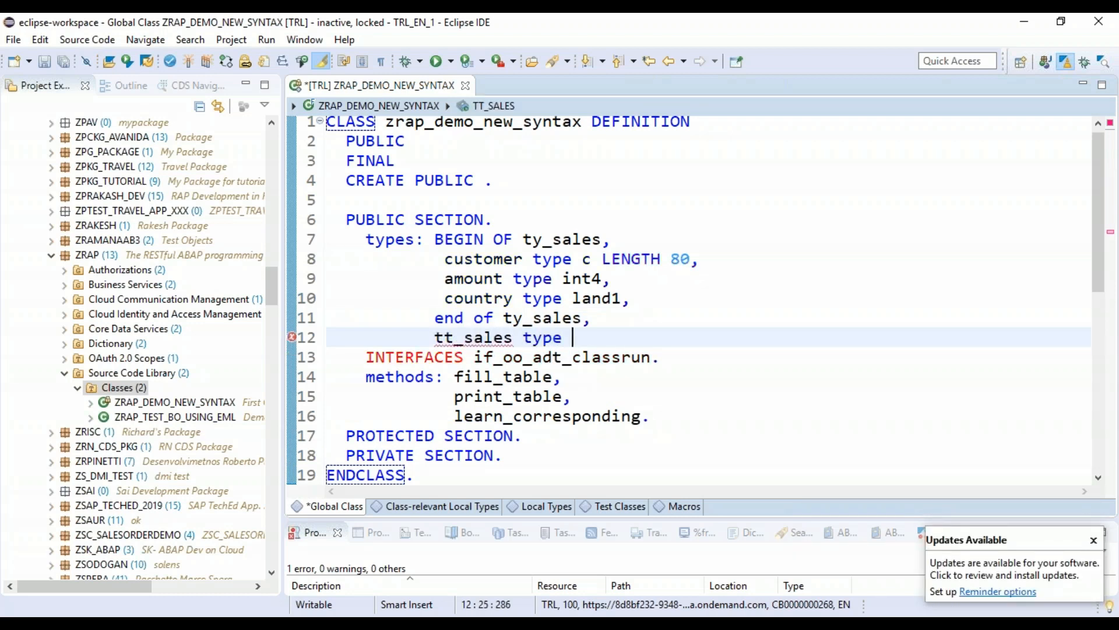
pyautogui.write('table of rt')
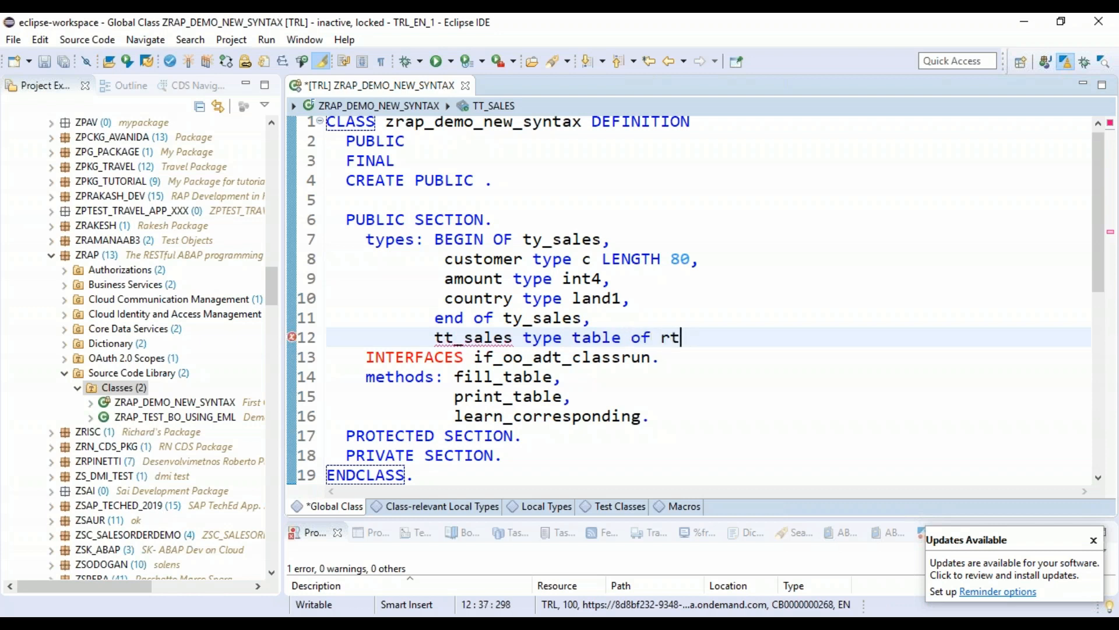
pyautogui.write('y_sales.')
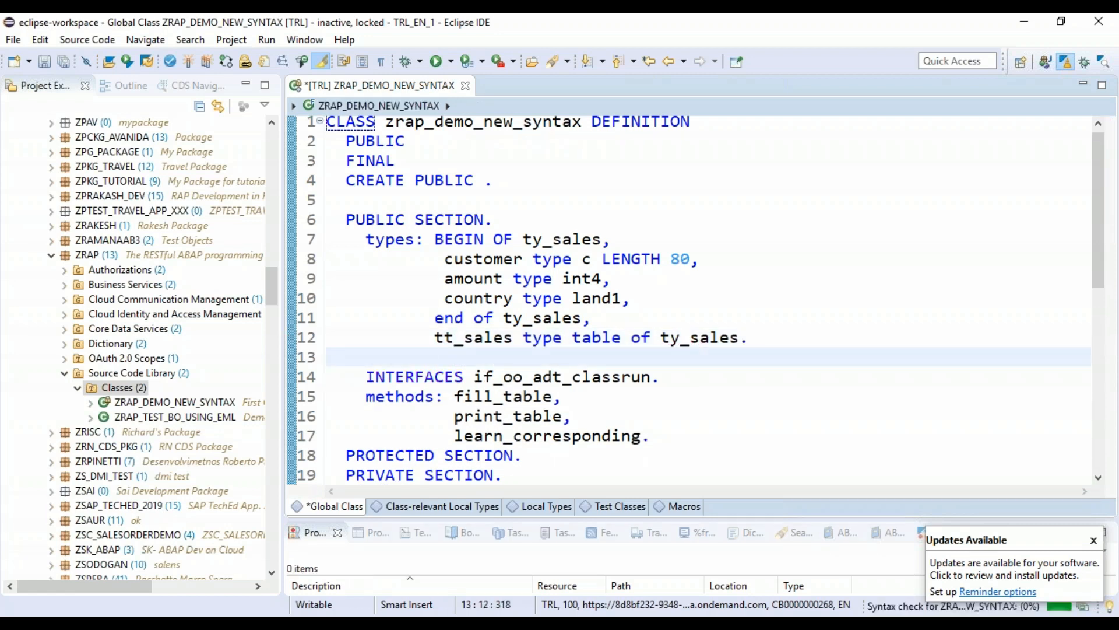
# Declare DATA attributes tab_sales and tab_sales2 of type tt_sales.
pyautogui.click(434, 357)
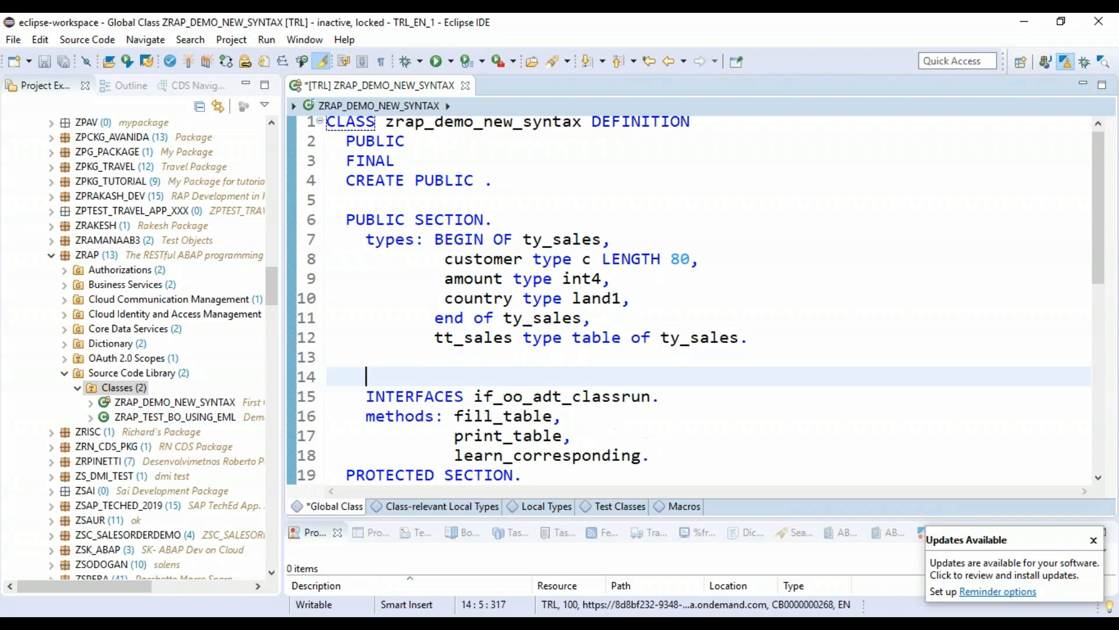
pyautogui.write('data:')
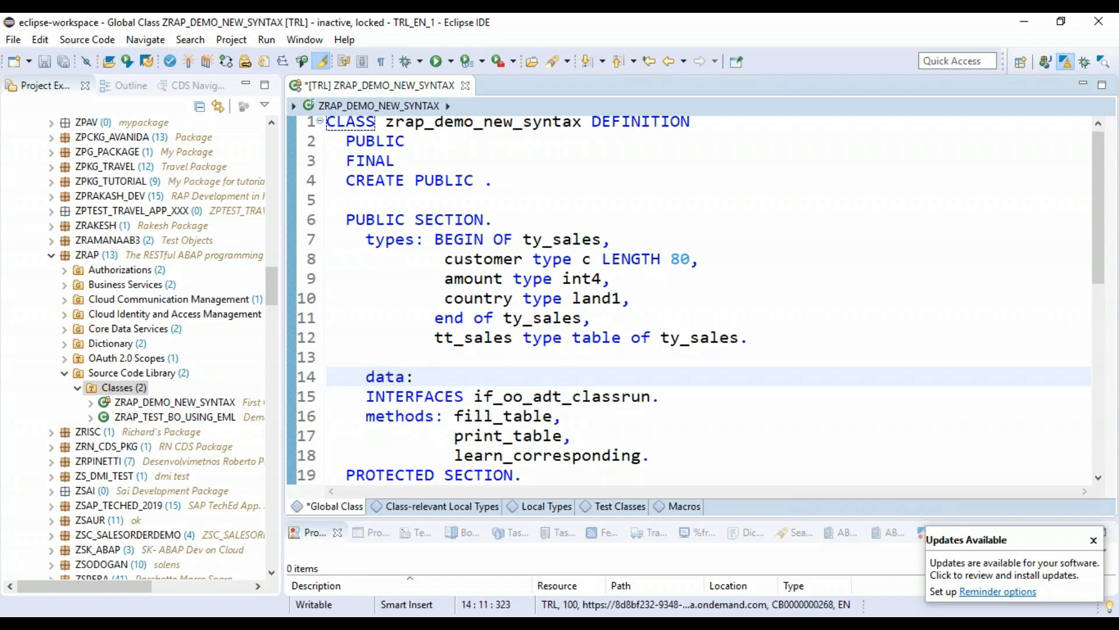
pyautogui.write('t')
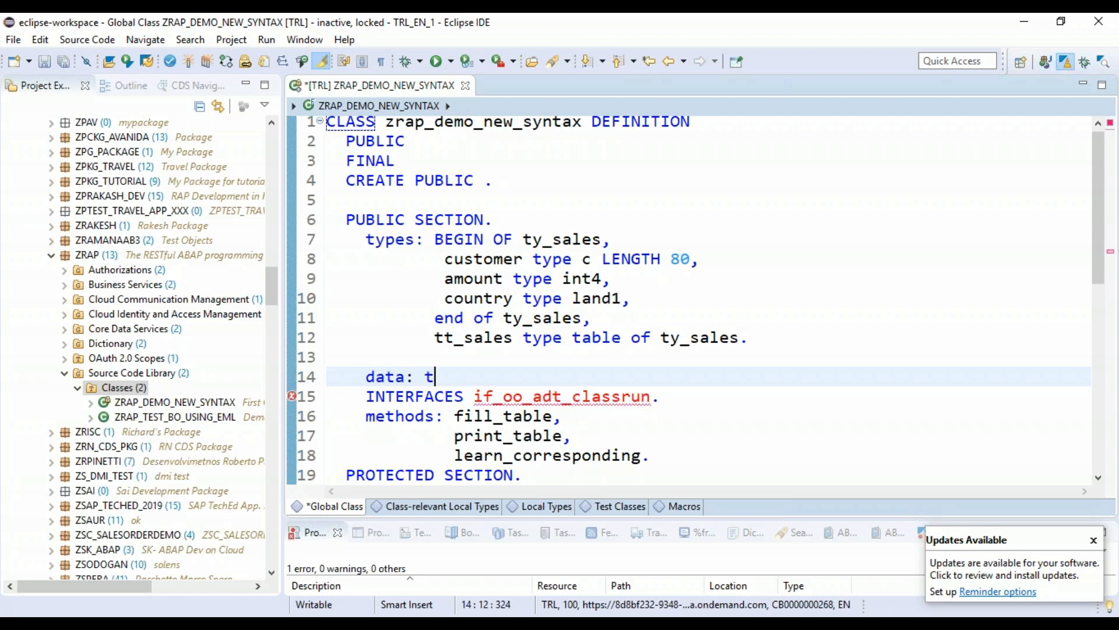
pyautogui.write('ab_sales ty')
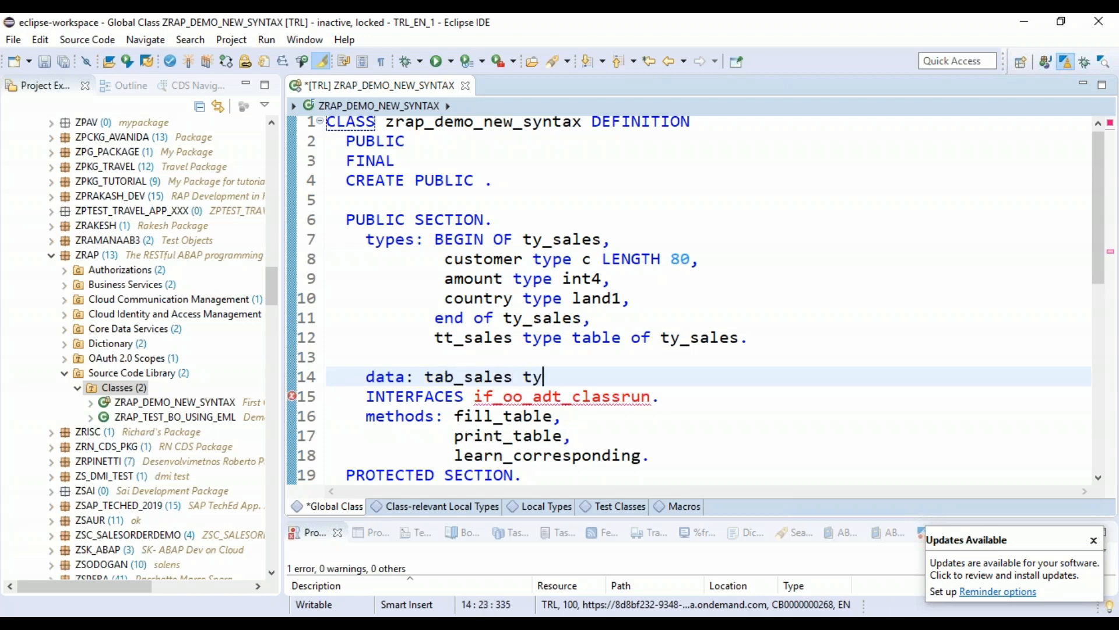
pyautogui.write('pe tt_sa,')
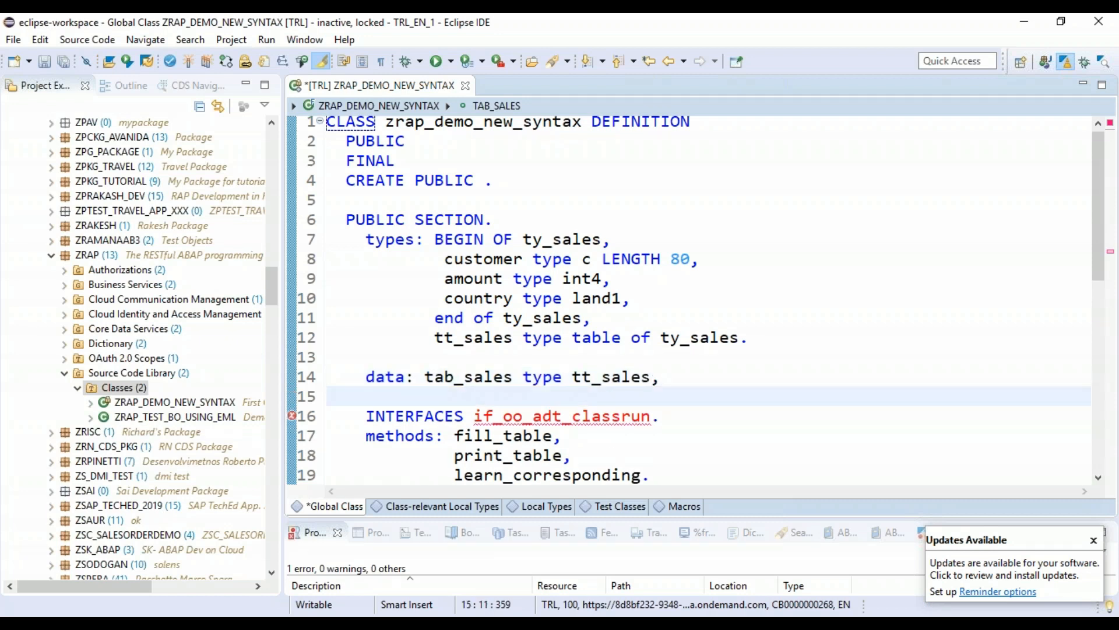
pyautogui.write('tab_sales2 t')
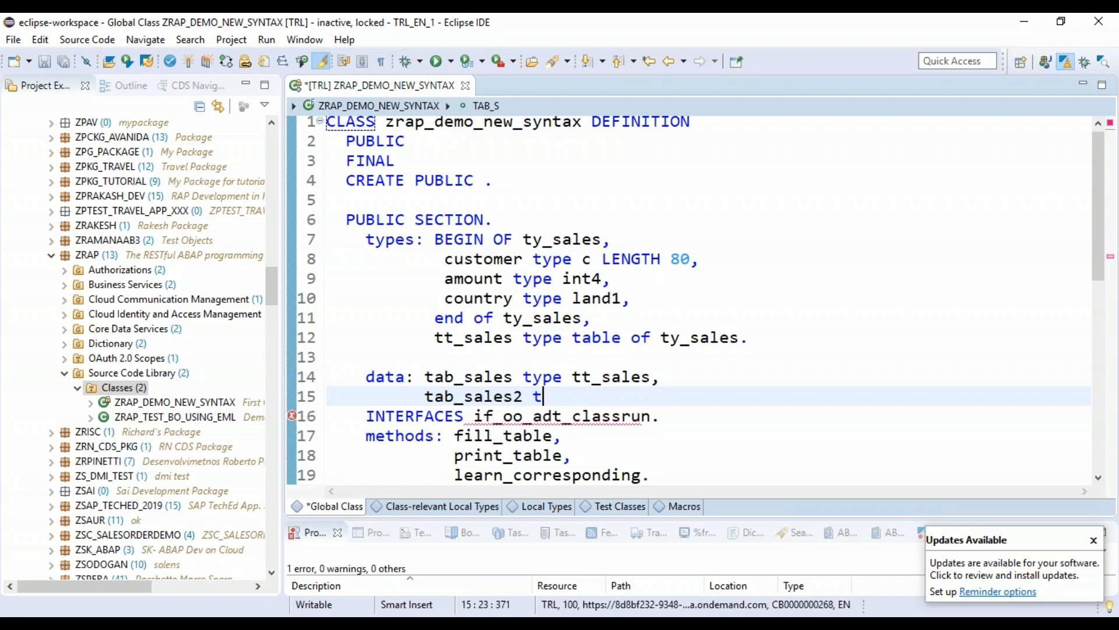
pyautogui.write('ype tt_sale')
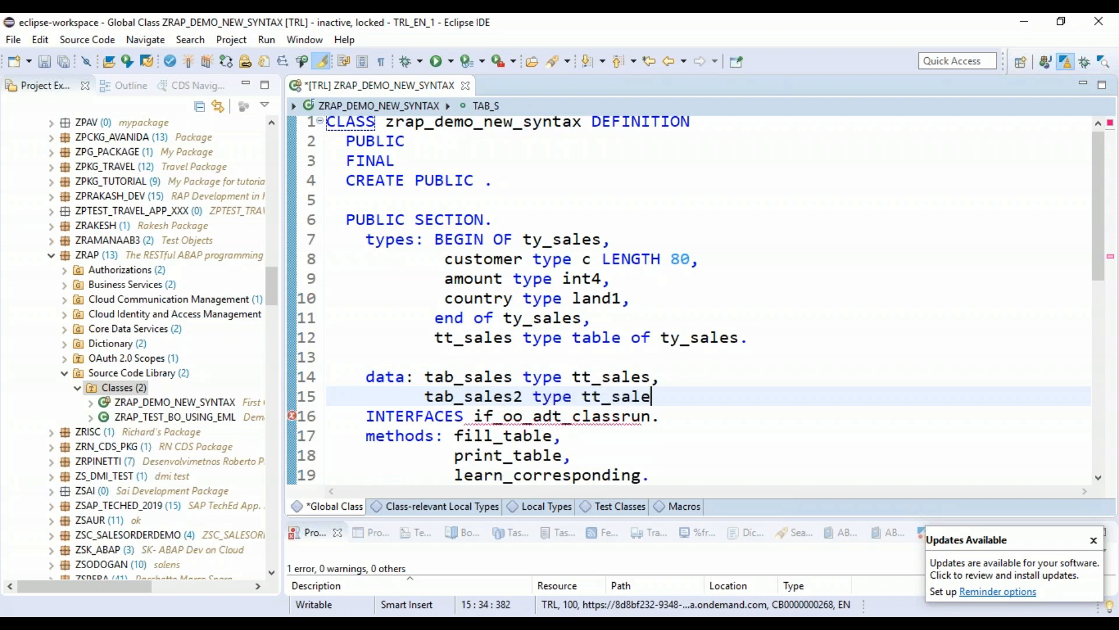
pyautogui.write('s.')
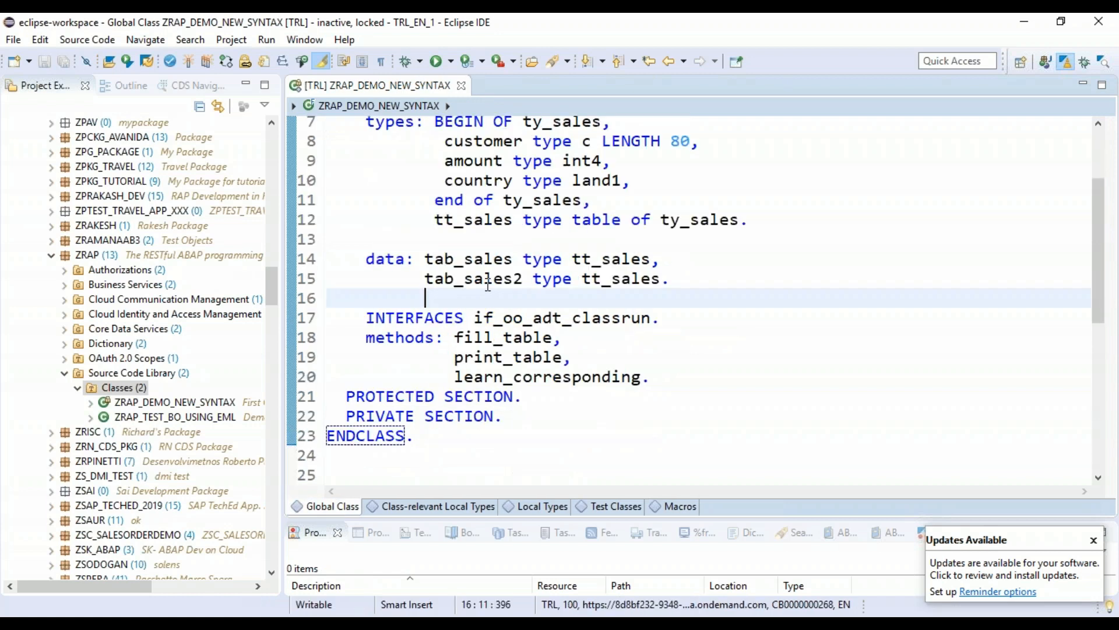
# Maximize the editor and scroll to the empty method blocks in the CLASS IMPLEMENTATION section.
pyautogui.doubleClick(468, 258)
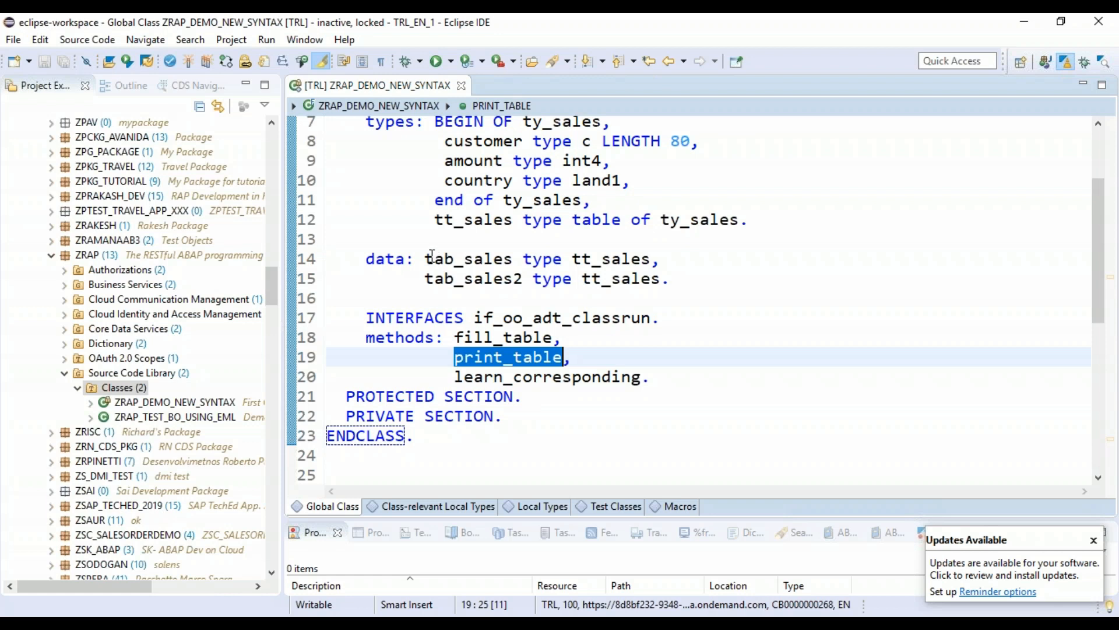
pyautogui.click(499, 278)
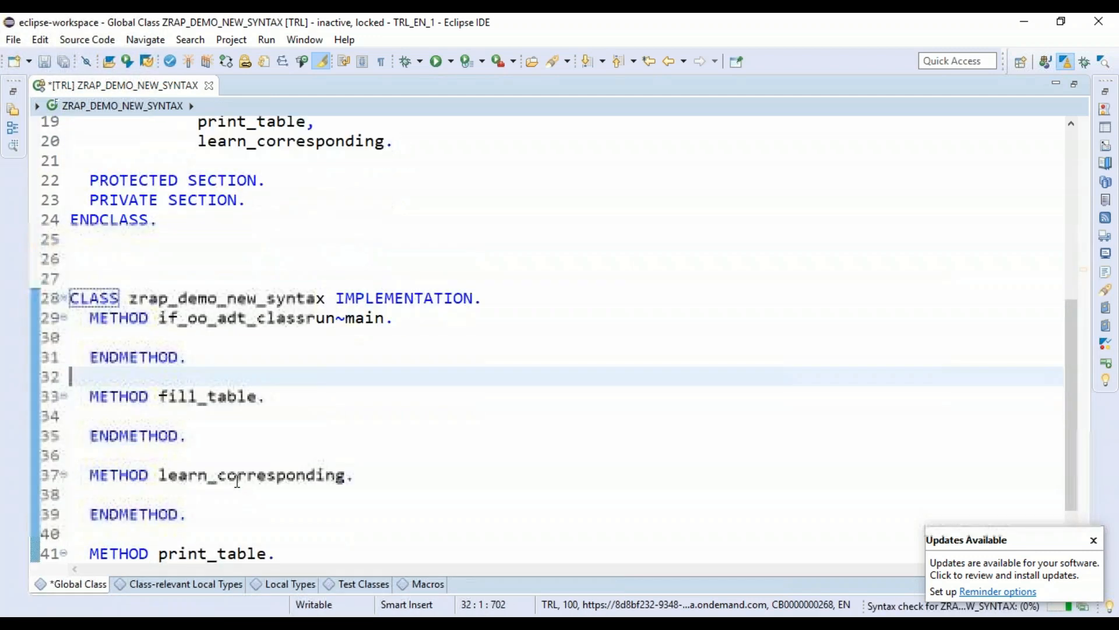
# In fill_table, start assigning me->tab_sales a VALUE #( ) expression.
pyautogui.click(275, 416)
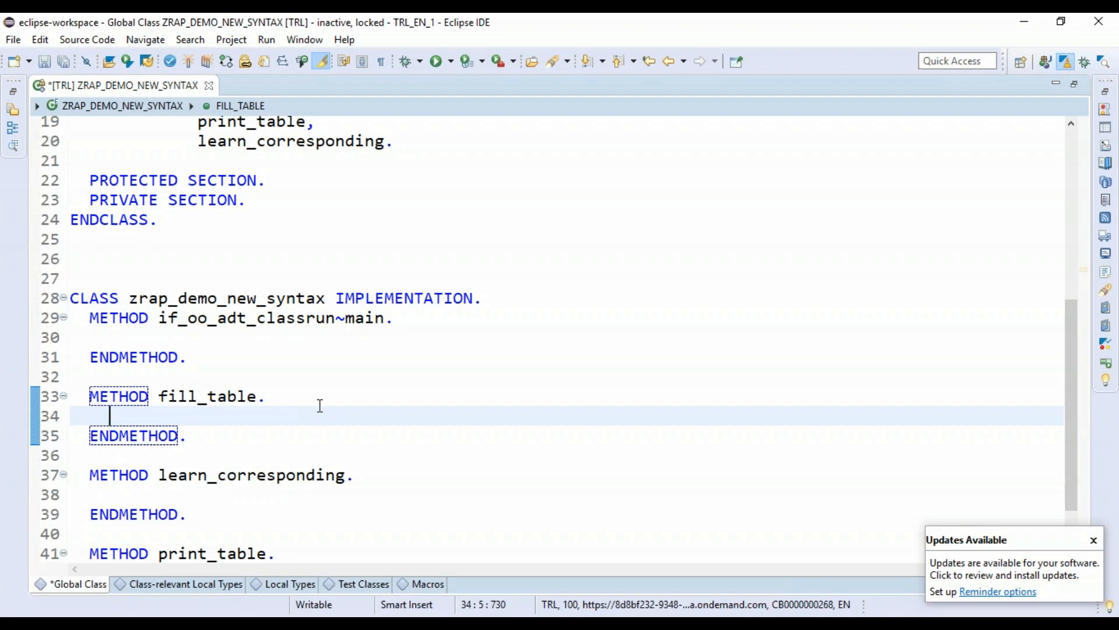
pyautogui.write('me->t')
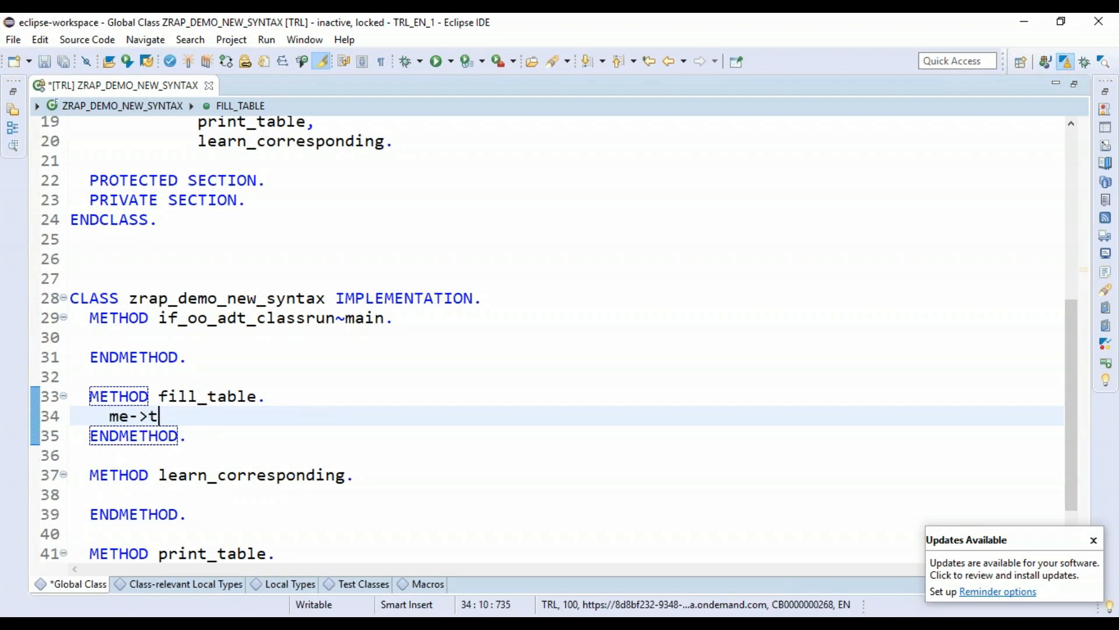
pyautogui.write('ab_sales =')
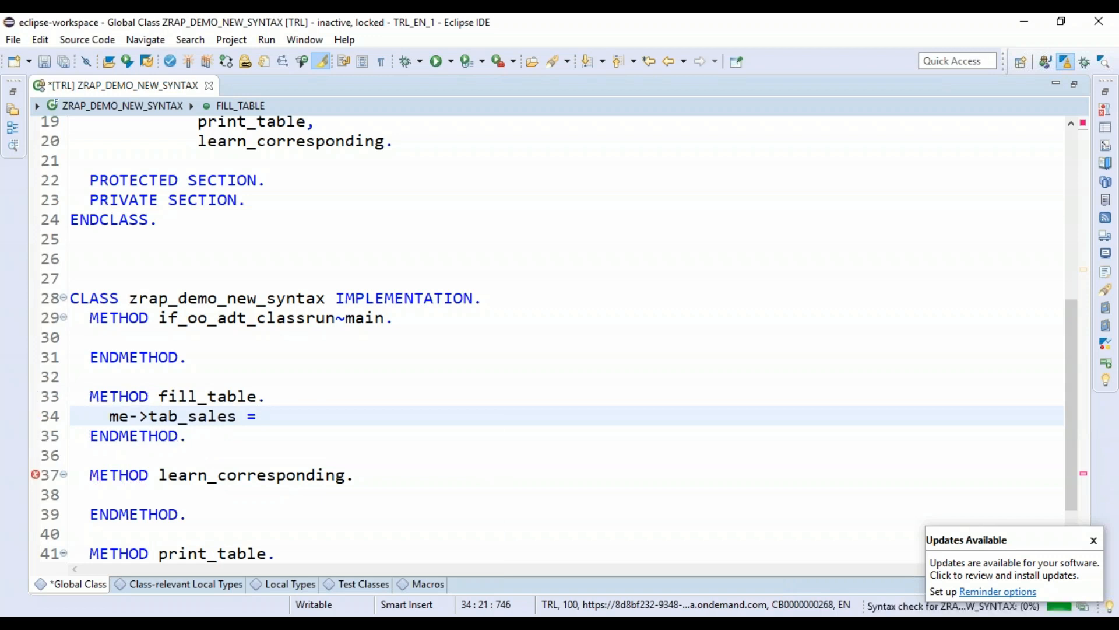
pyautogui.write('value #( (  )')
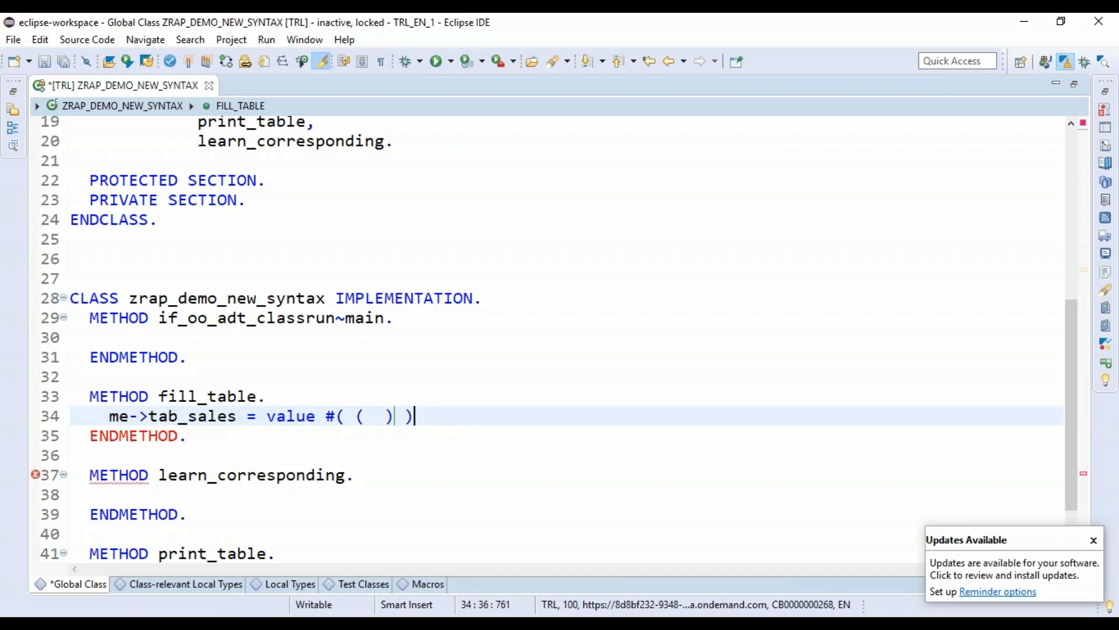
pyautogui.write('.')
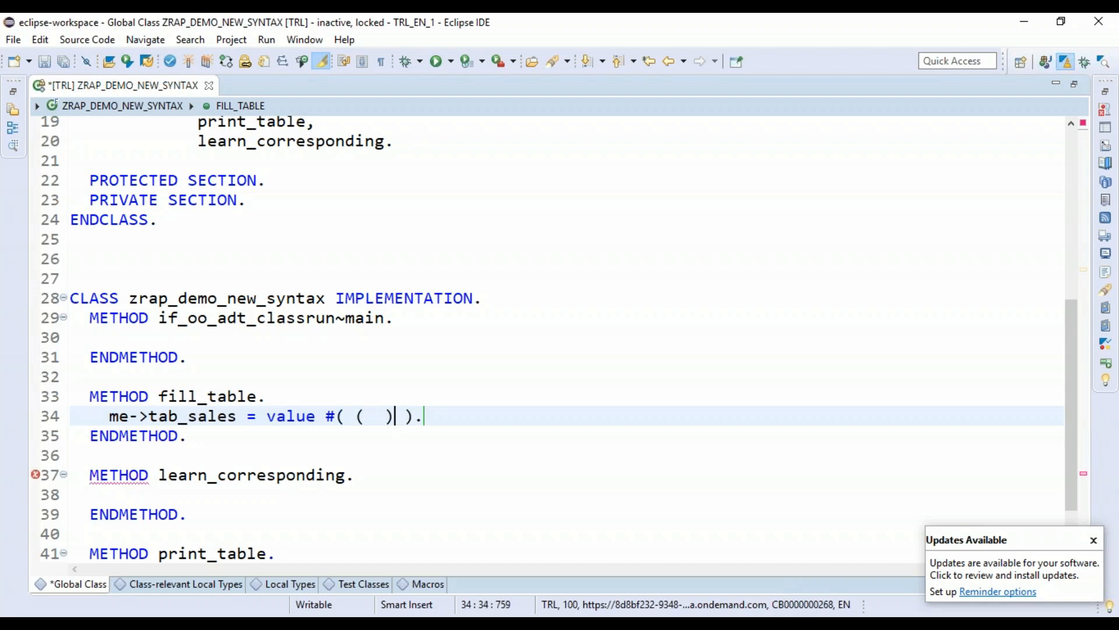
# Write the first row with customer 'IBM', amount 8000 and a country field.
pyautogui.write('customer')
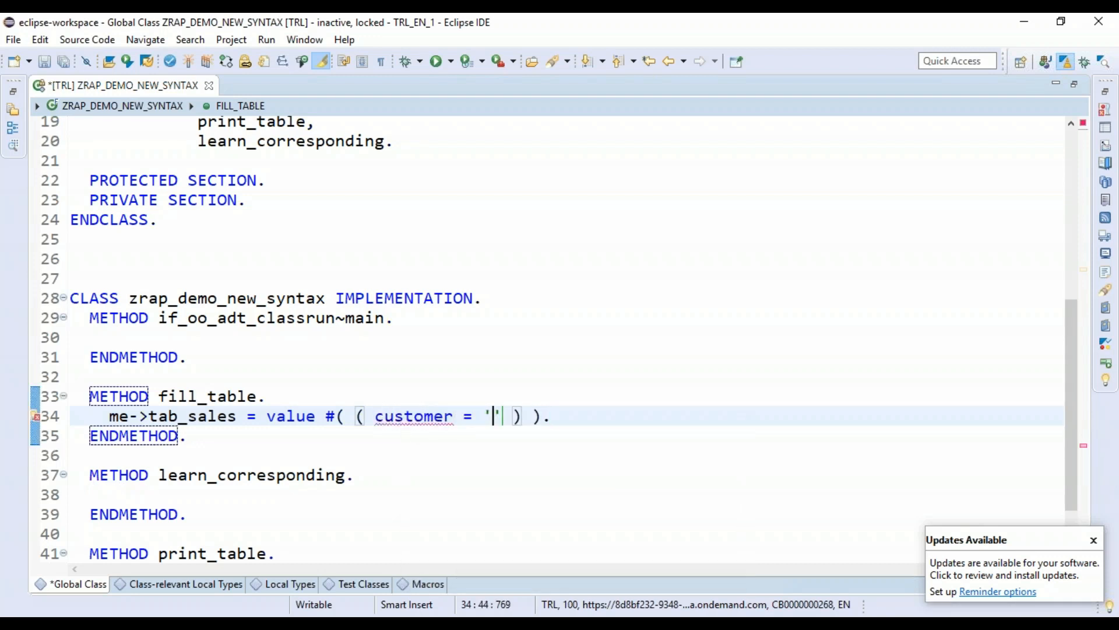
pyautogui.write("IBM' a")
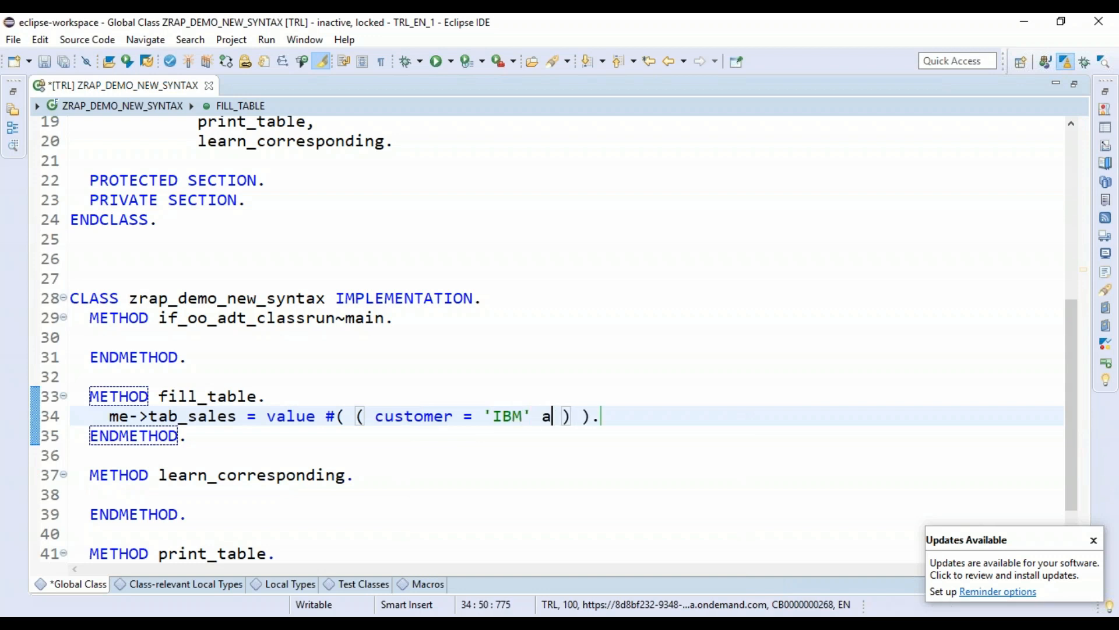
pyautogui.write('mount =')
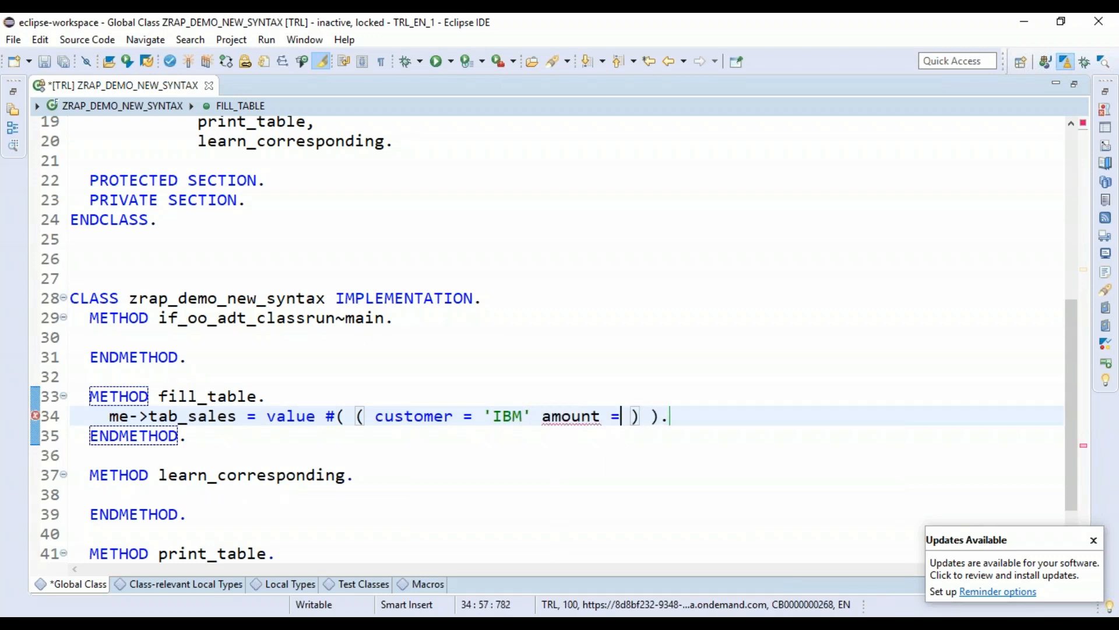
pyautogui.write('8000')
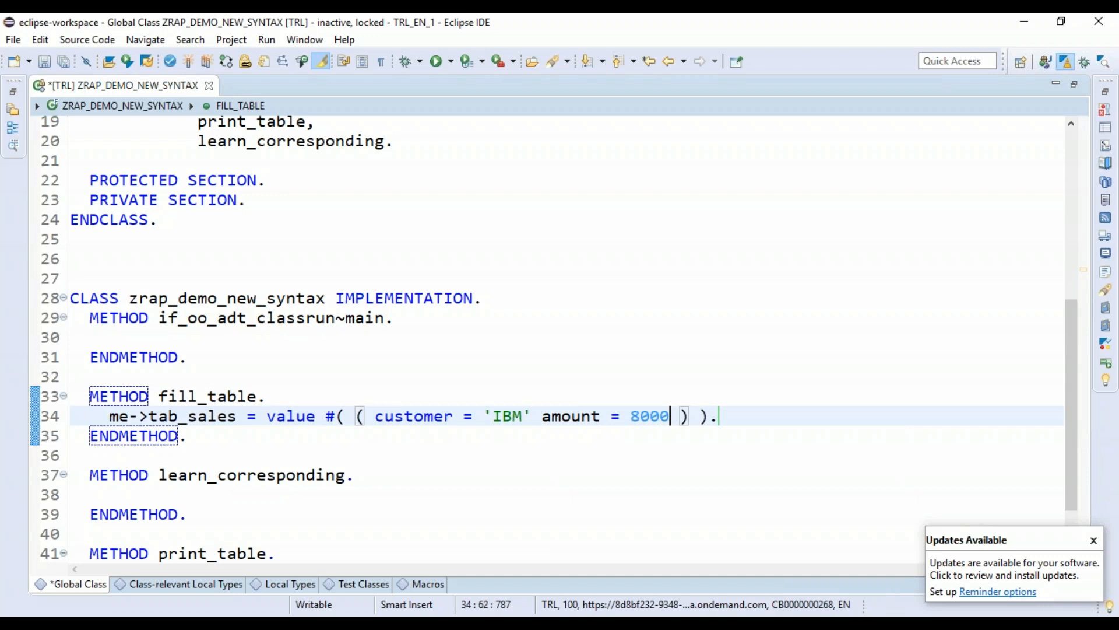
pyautogui.write('" "')
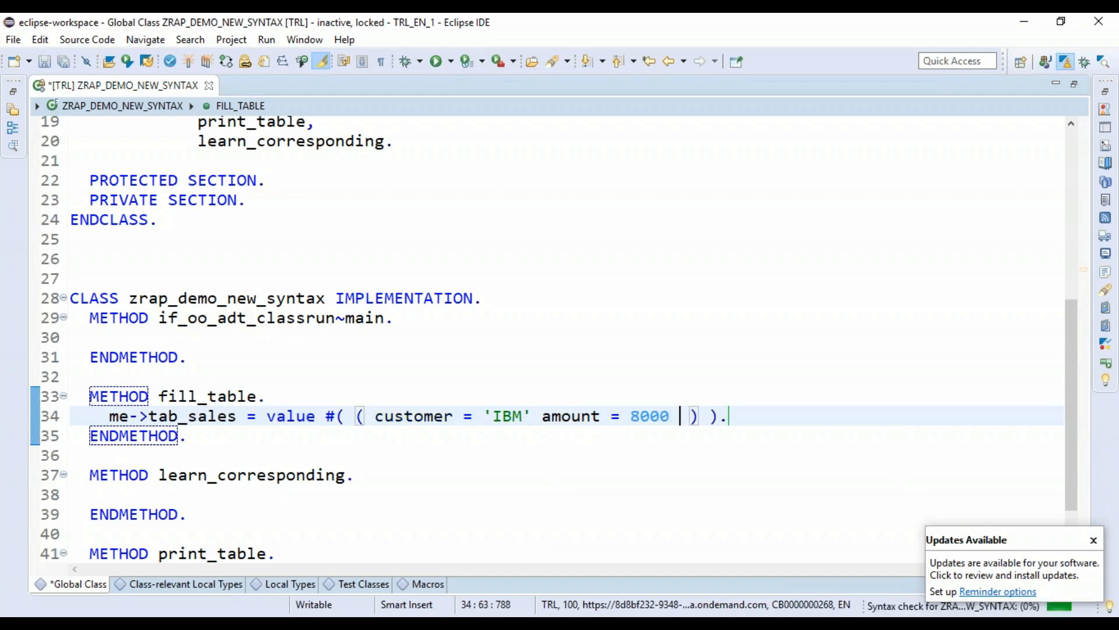
pyautogui.write("country = 'IN'")
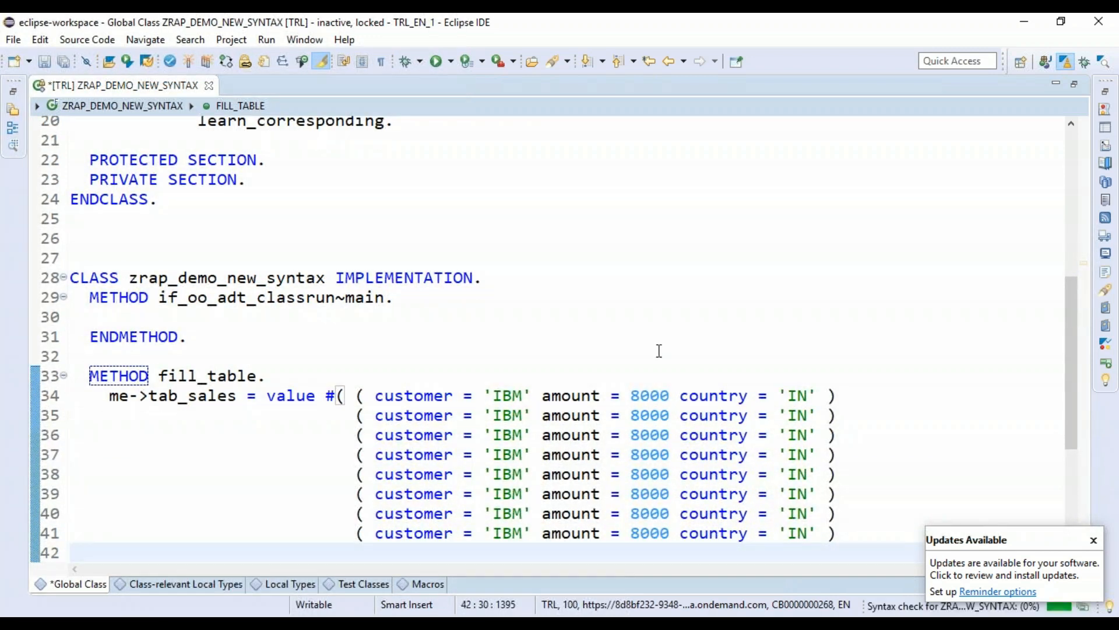
# Vary the rows with IBM 2500 US, Tapla 4700 DE and Tapla 74xx entries.
pyautogui.write('25')
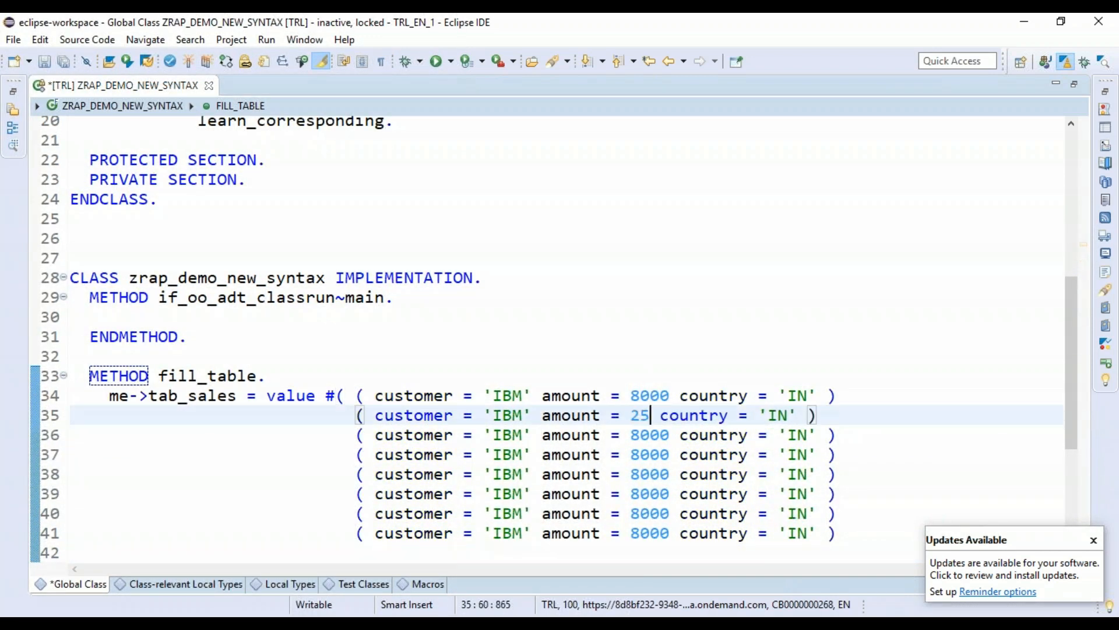
pyautogui.write('00')
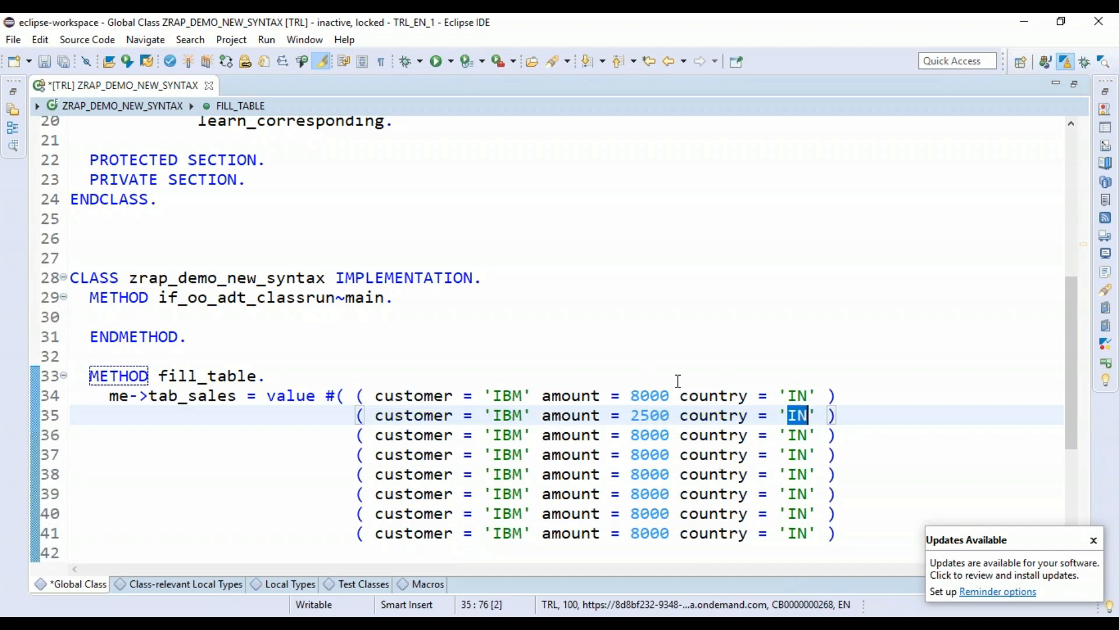
pyautogui.write('US')
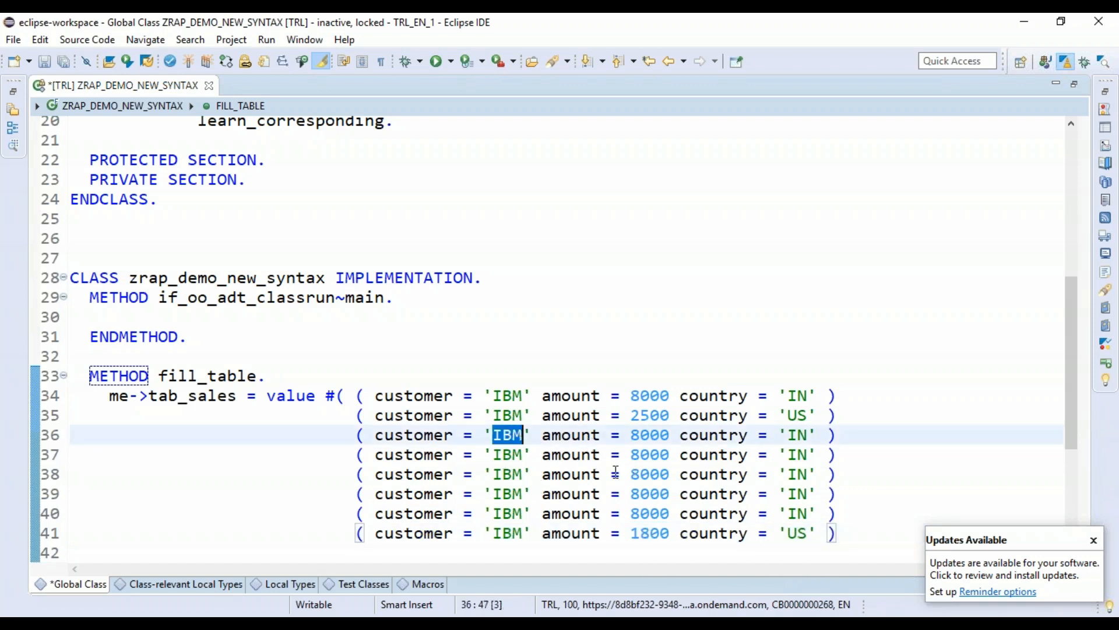
pyautogui.write('Tapla')
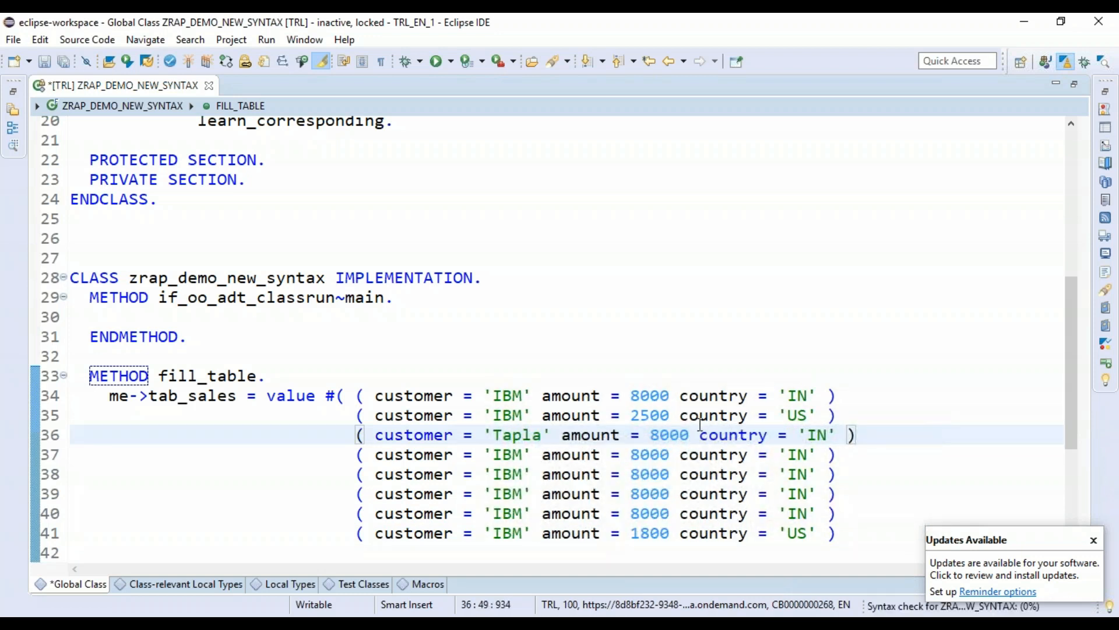
pyautogui.write('4')
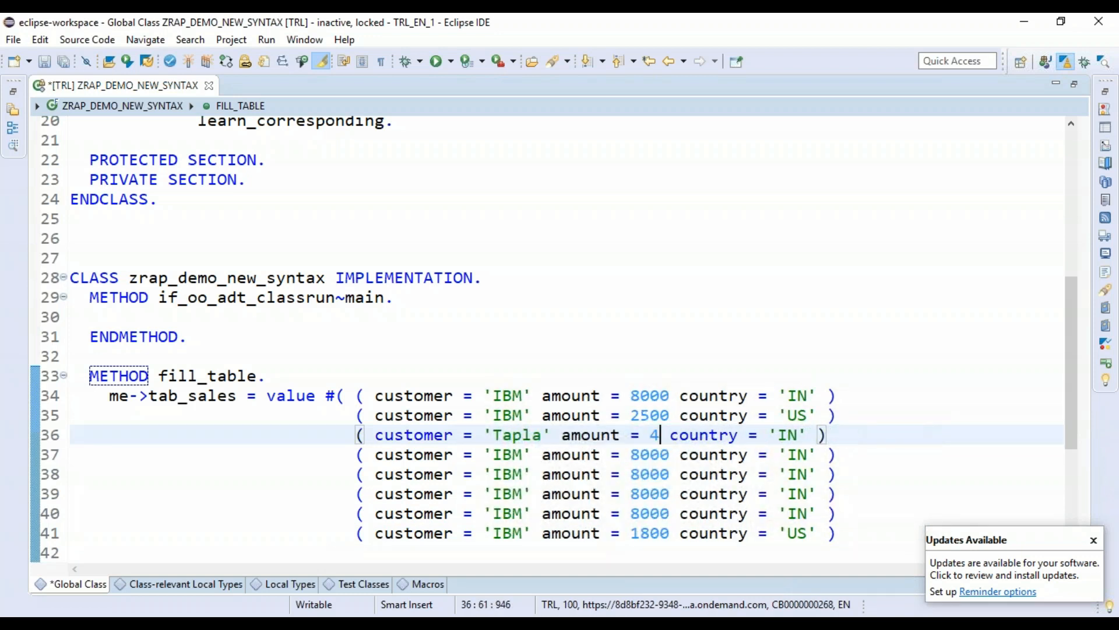
pyautogui.write('700')
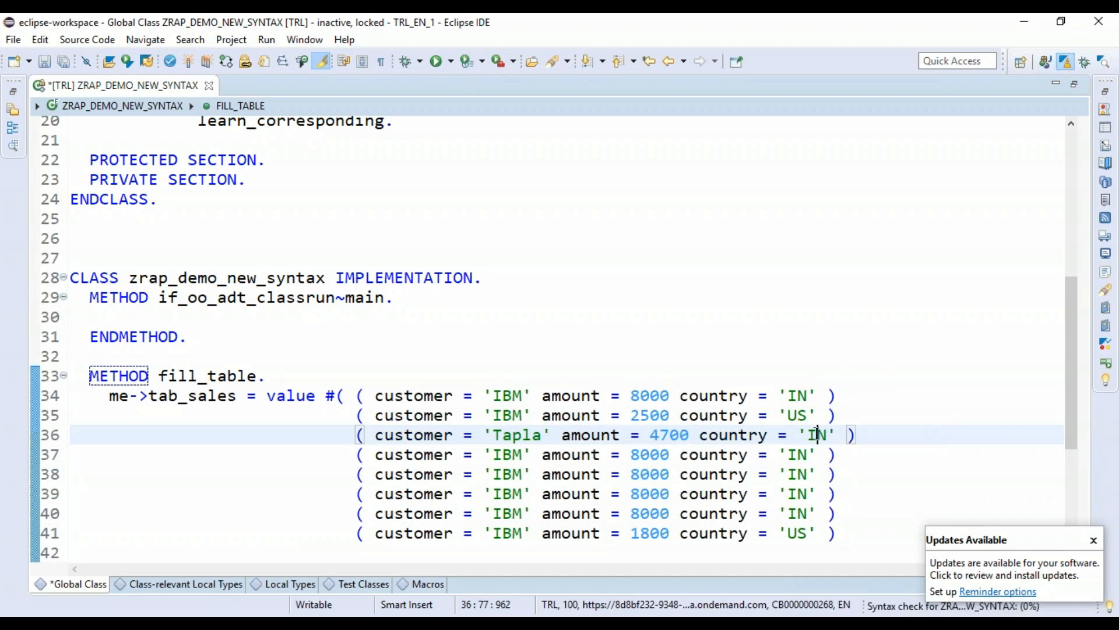
pyautogui.write('DE')
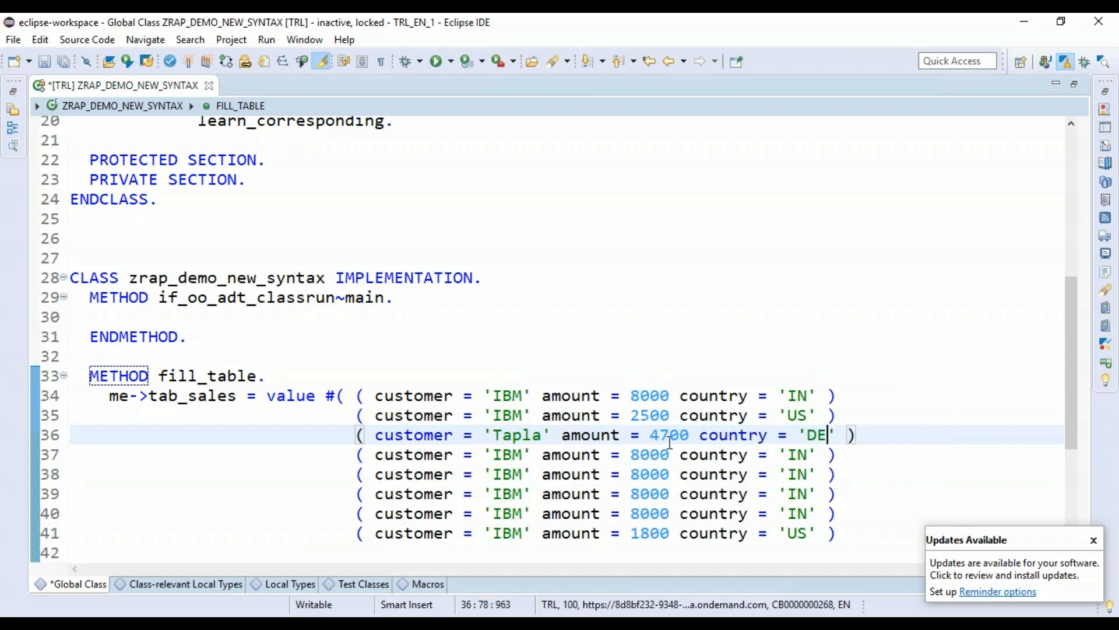
pyautogui.doubleClick(505, 454)
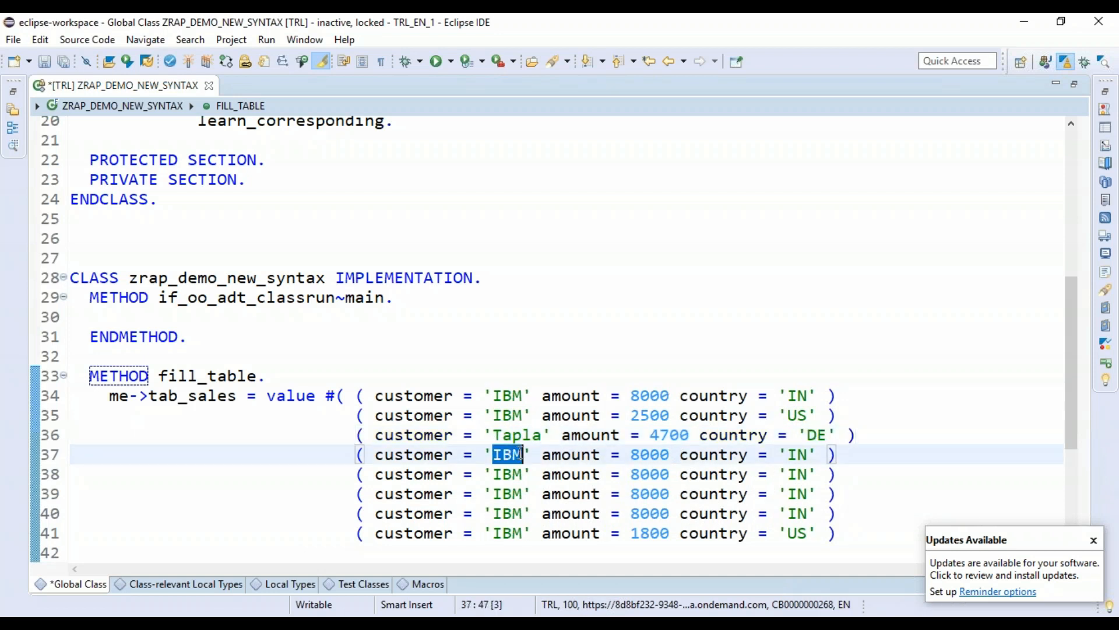
pyautogui.write('Tapla')
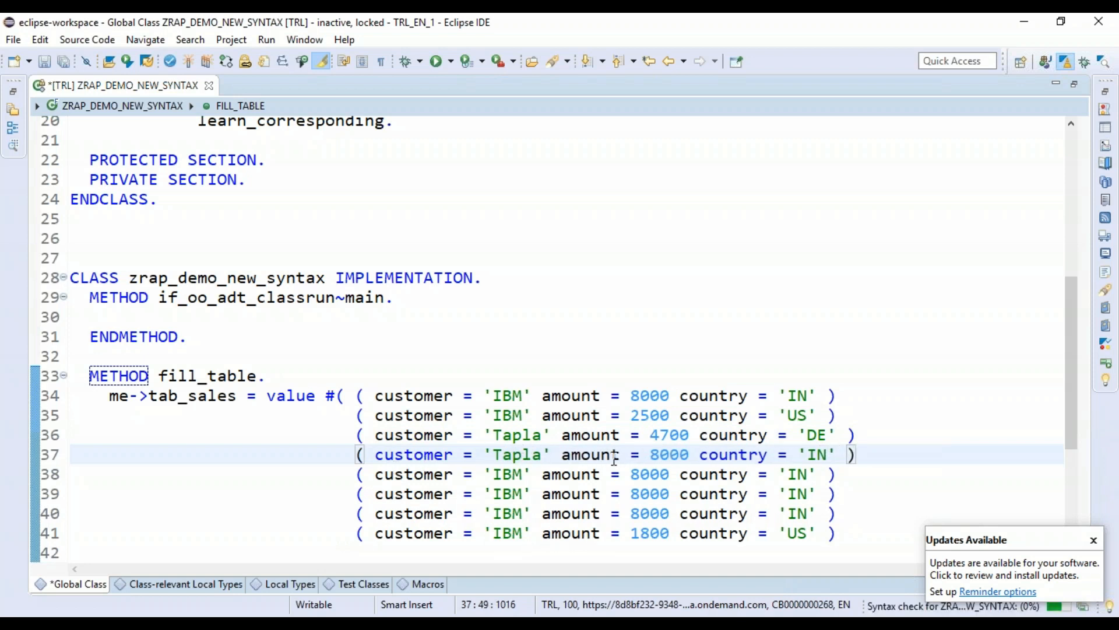
pyautogui.write('74')
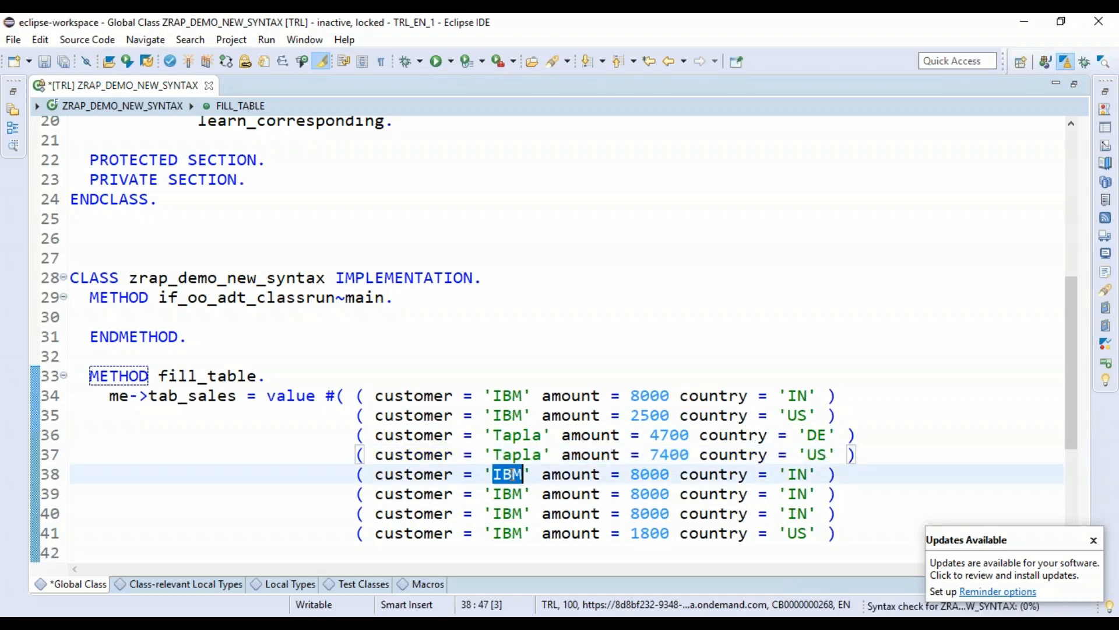
# Add Sony 5500, 3500 and Tapla 1500 rows and save the class.
pyautogui.write('Sony')
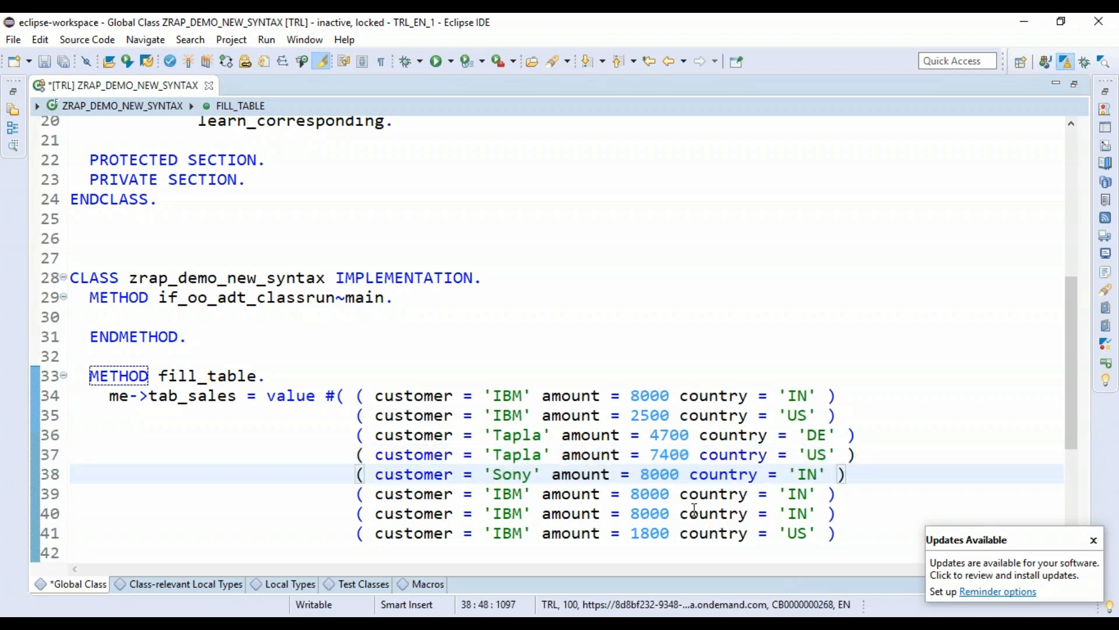
pyautogui.write('550')
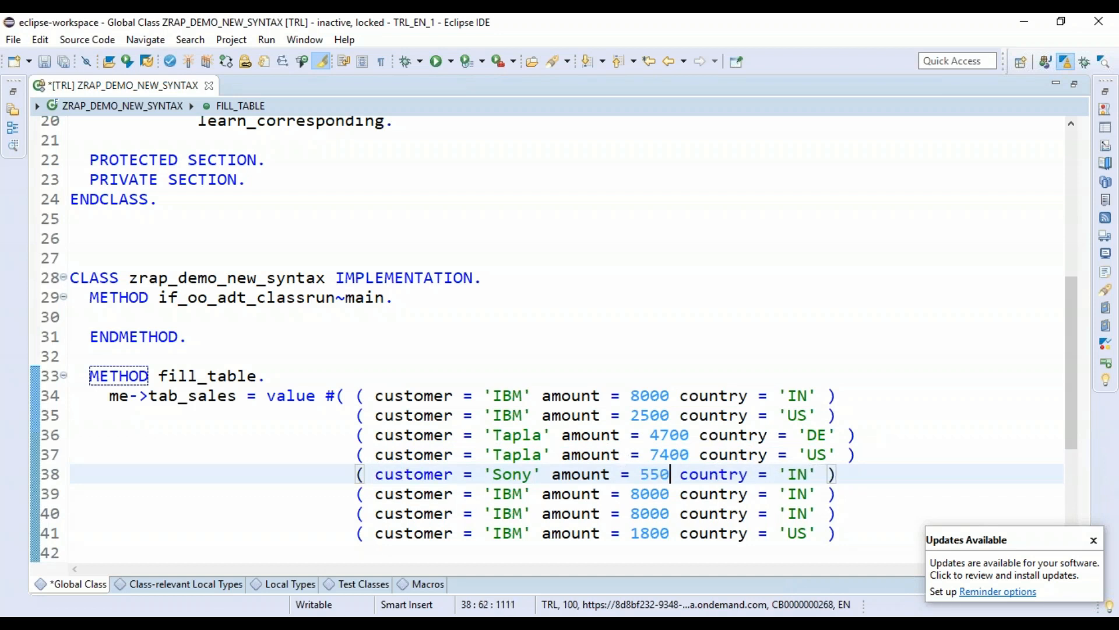
pyautogui.write('0')
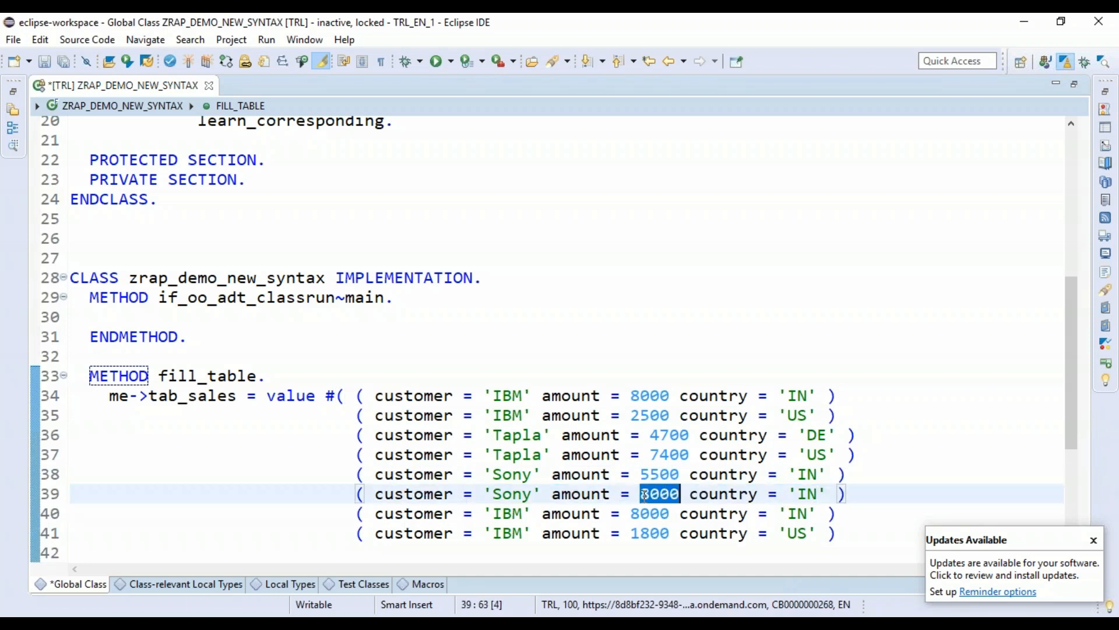
pyautogui.write('3500')
pyautogui.click(597, 513)
pyautogui.write('Ta')
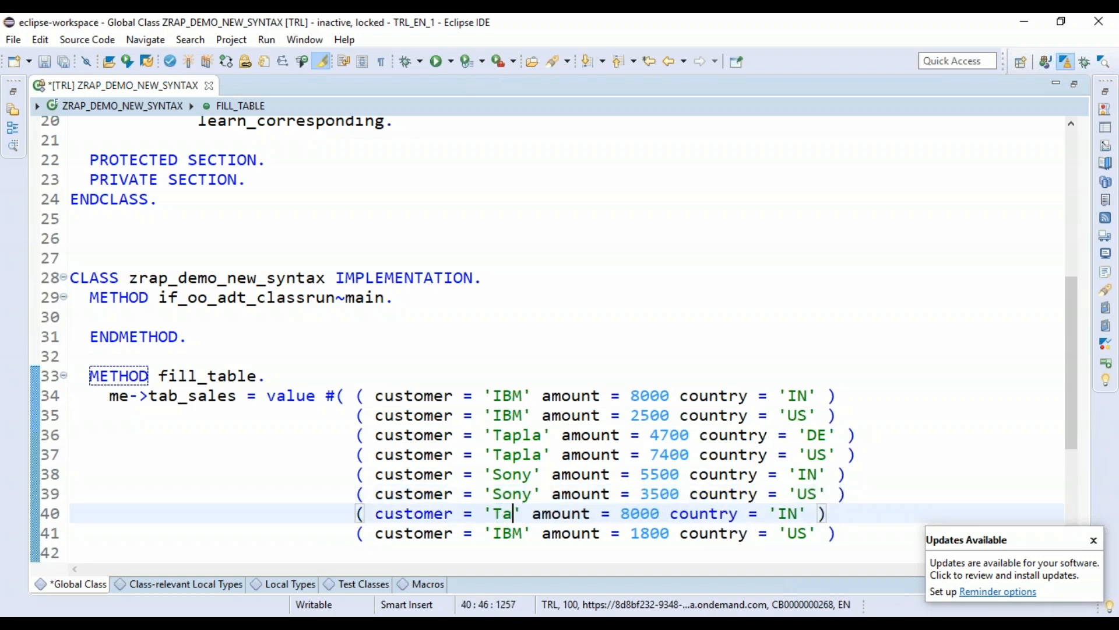
pyautogui.write('pla')
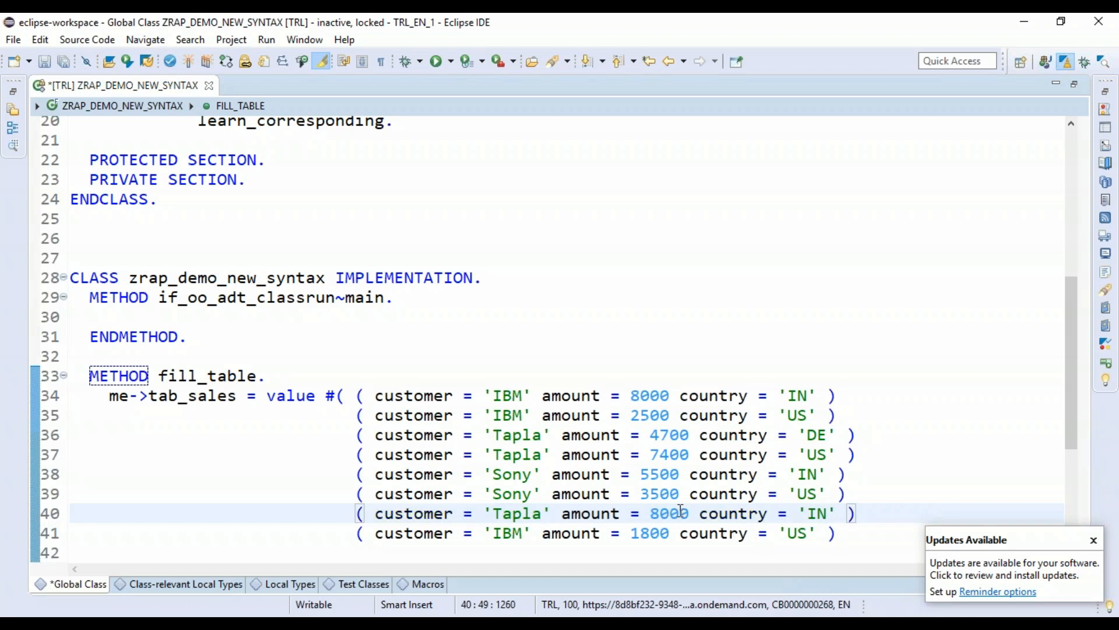
pyautogui.write('1500')
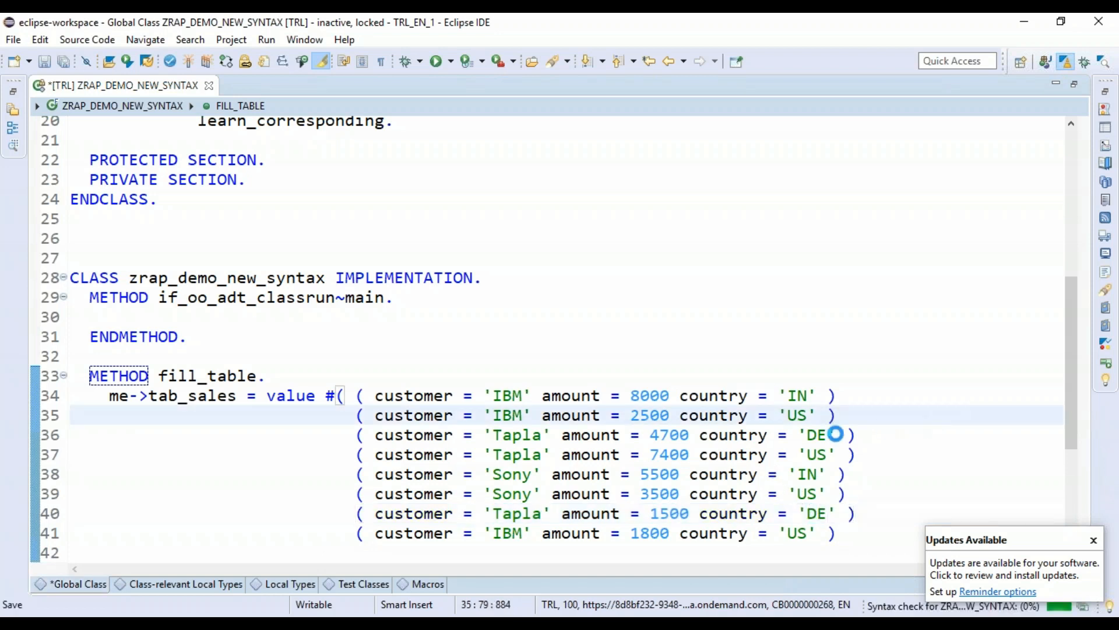
pyautogui.press('ctrl+s')
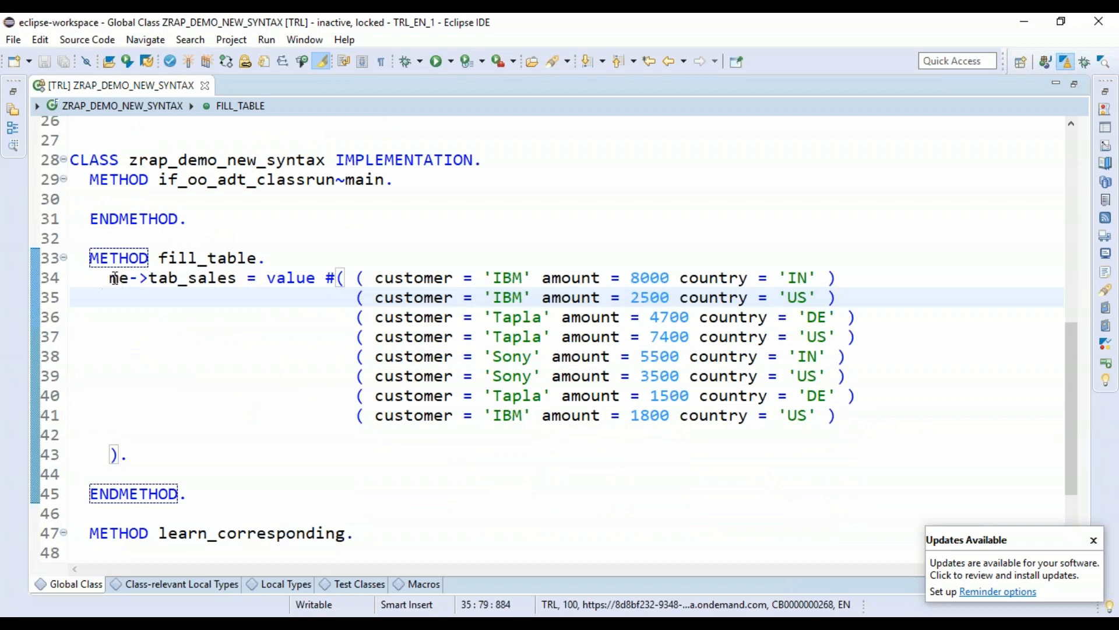
pyautogui.doubleClick(171, 277)
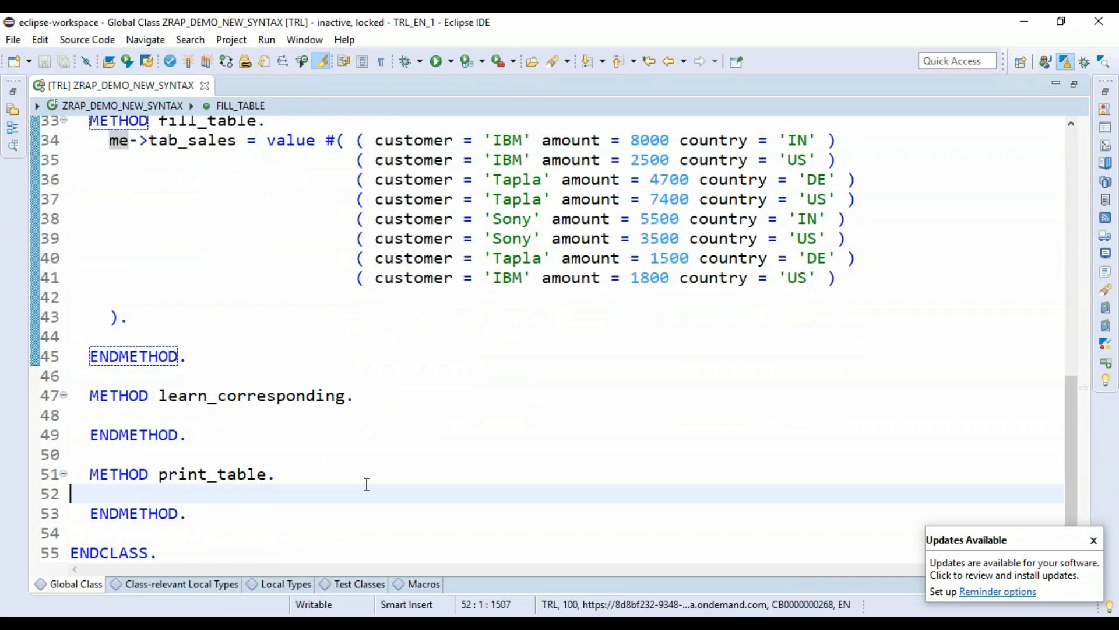
# In main, call me->fill_table( ), me->learn_corresponding( ) and me->print_table( ) via code completion.
pyautogui.press('enter')
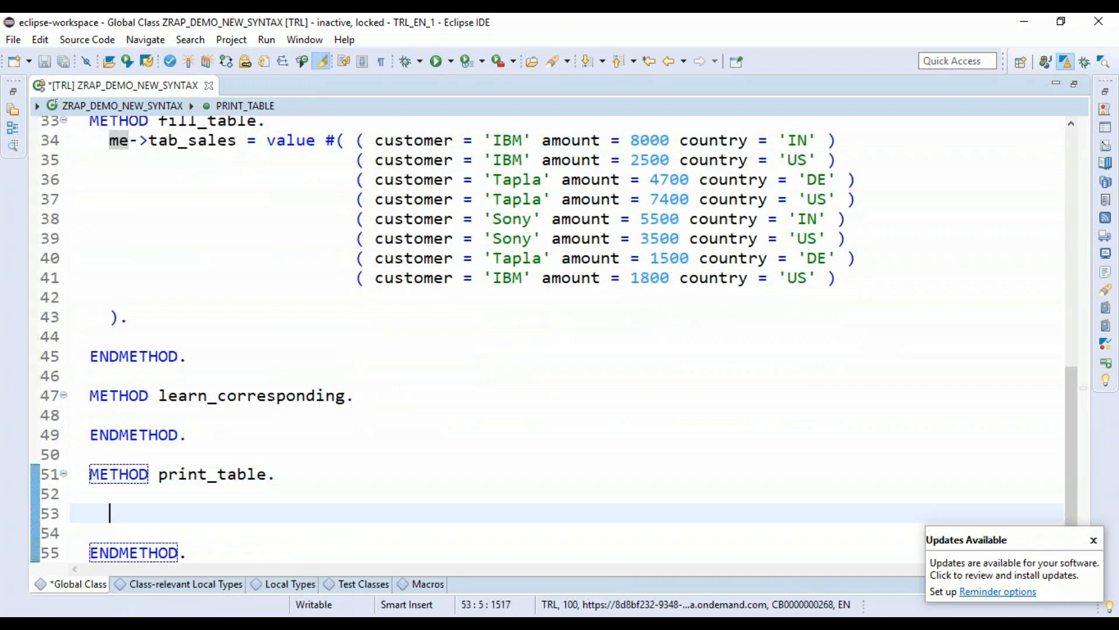
pyautogui.write('out')
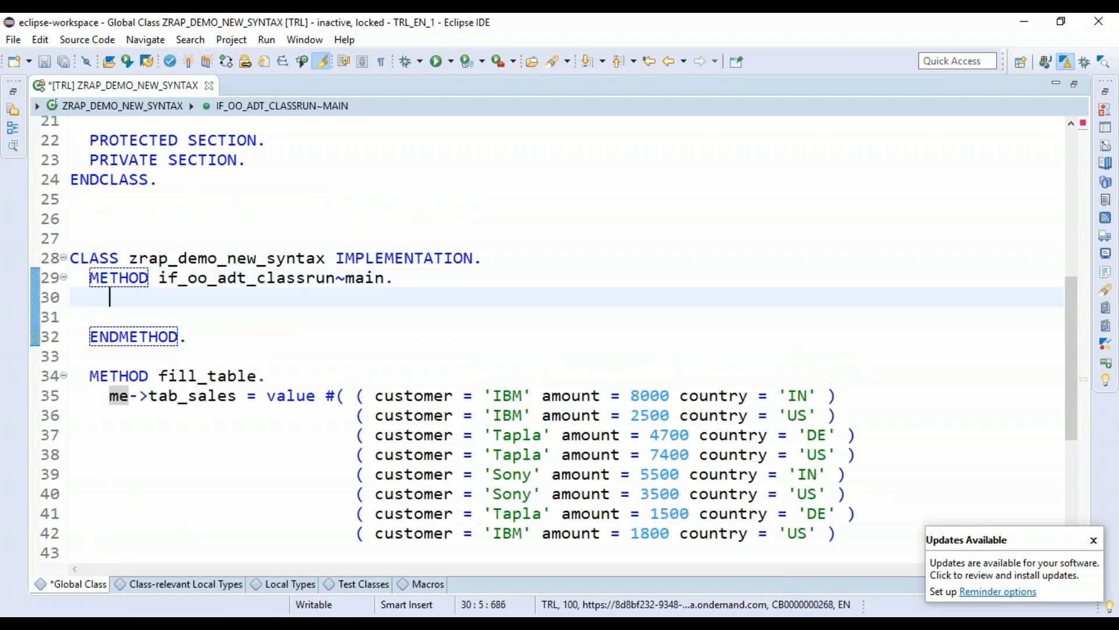
pyautogui.write('me->fill_table(  ).')
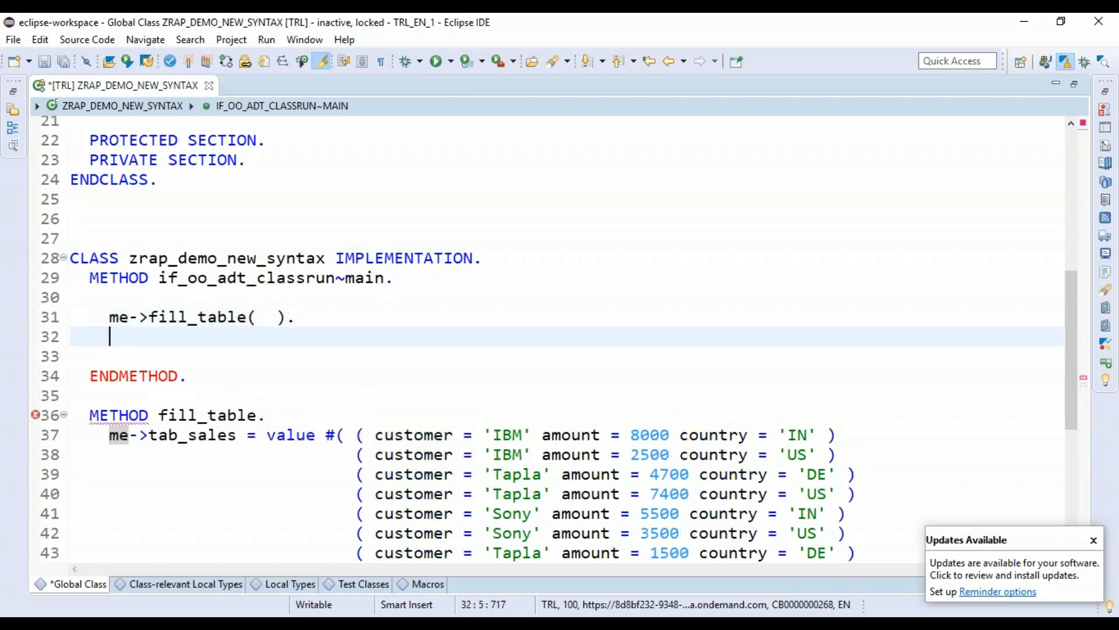
pyautogui.write('me->learn_corresponding(  ).')
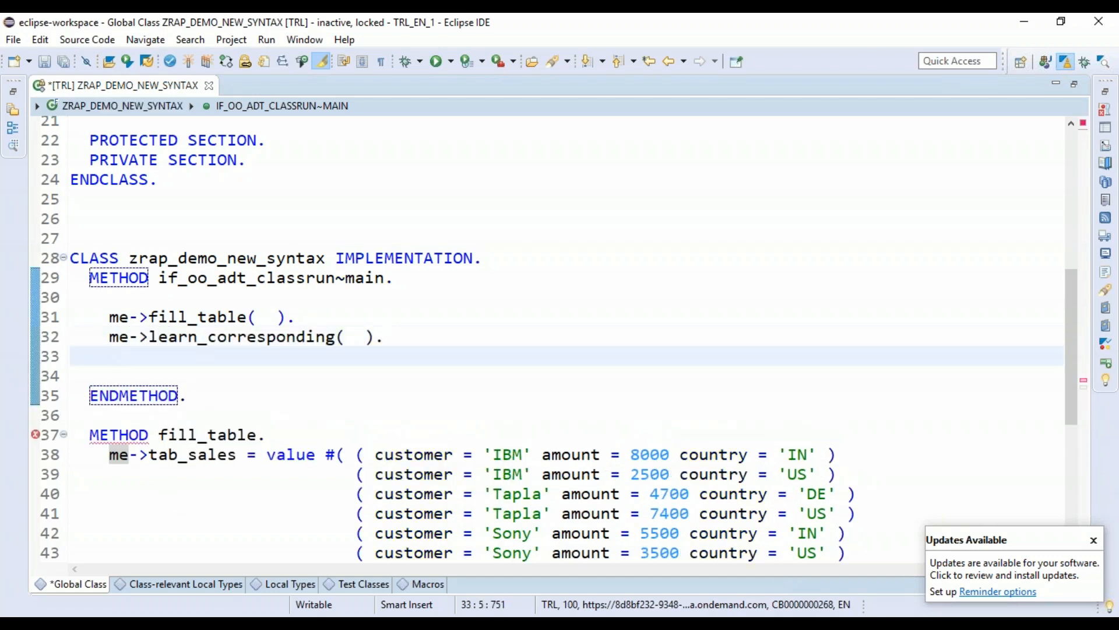
pyautogui.write('me->p')
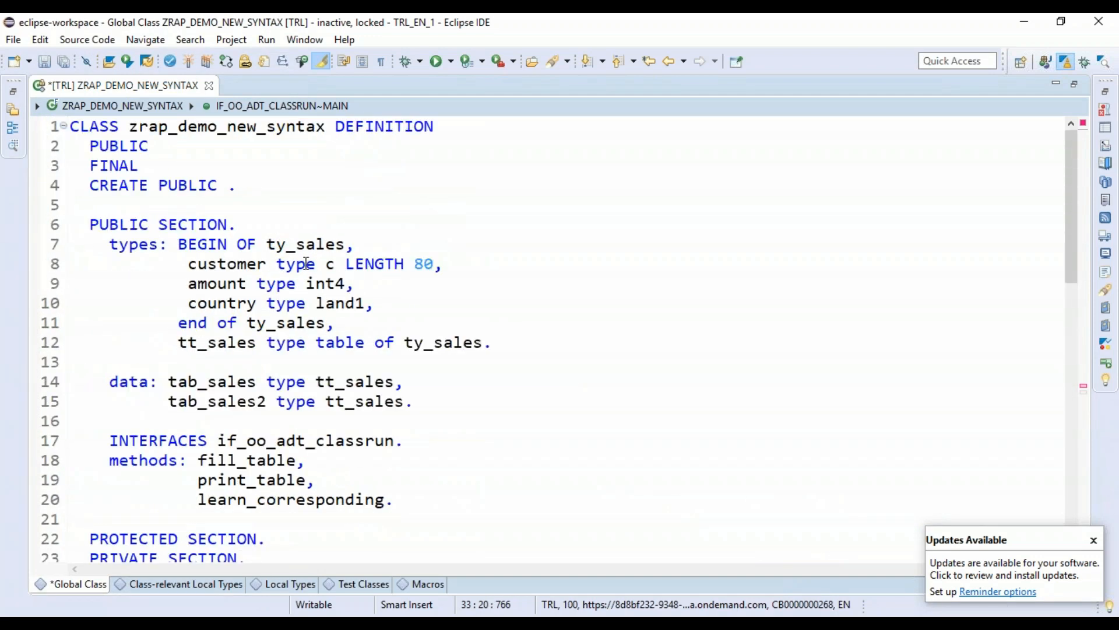
# Copy the out parameter from IF_OO_ADT_CLASSRUN and close the interface source.
pyautogui.scroll(-3)
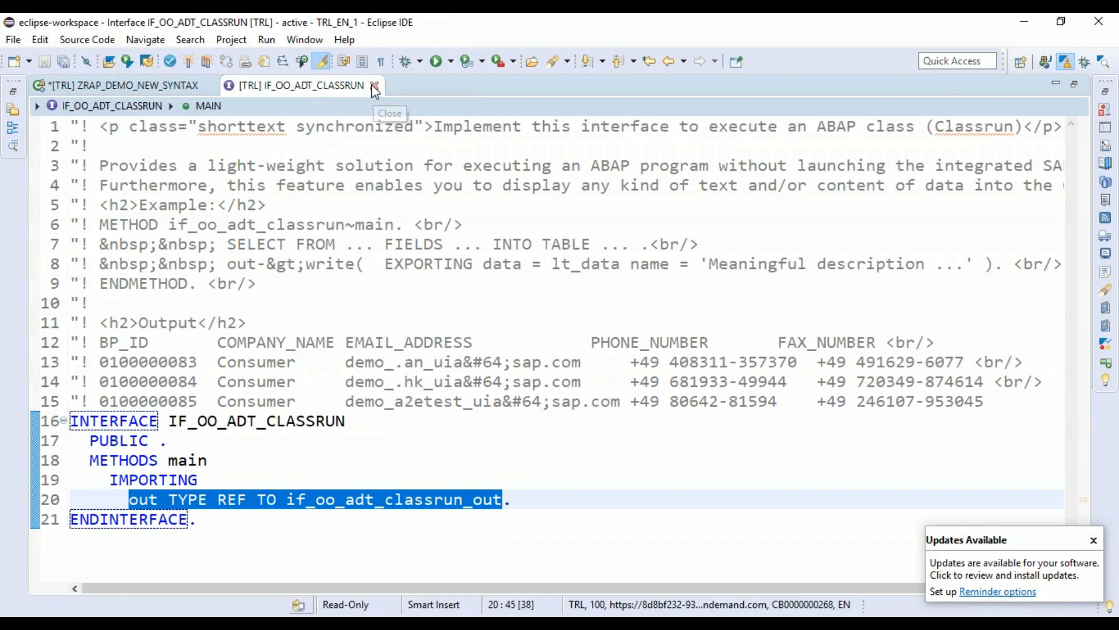
pyautogui.click(373, 85)
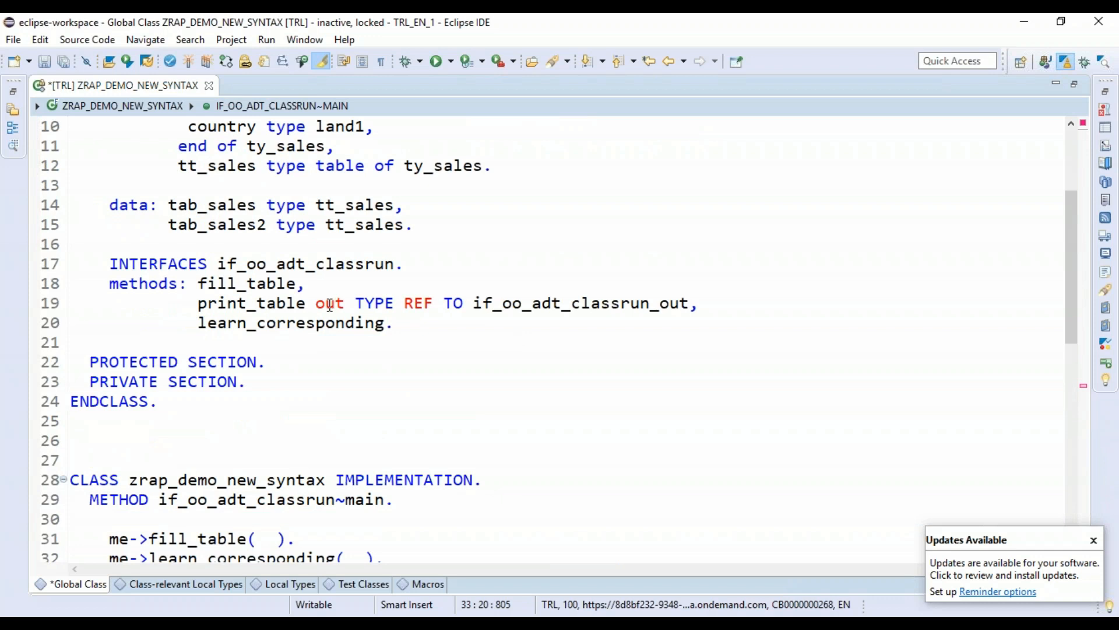
# Make out an IMPORTING parameter of print_table and call me->print_table( out = out ) in main.
pyautogui.click(316, 302)
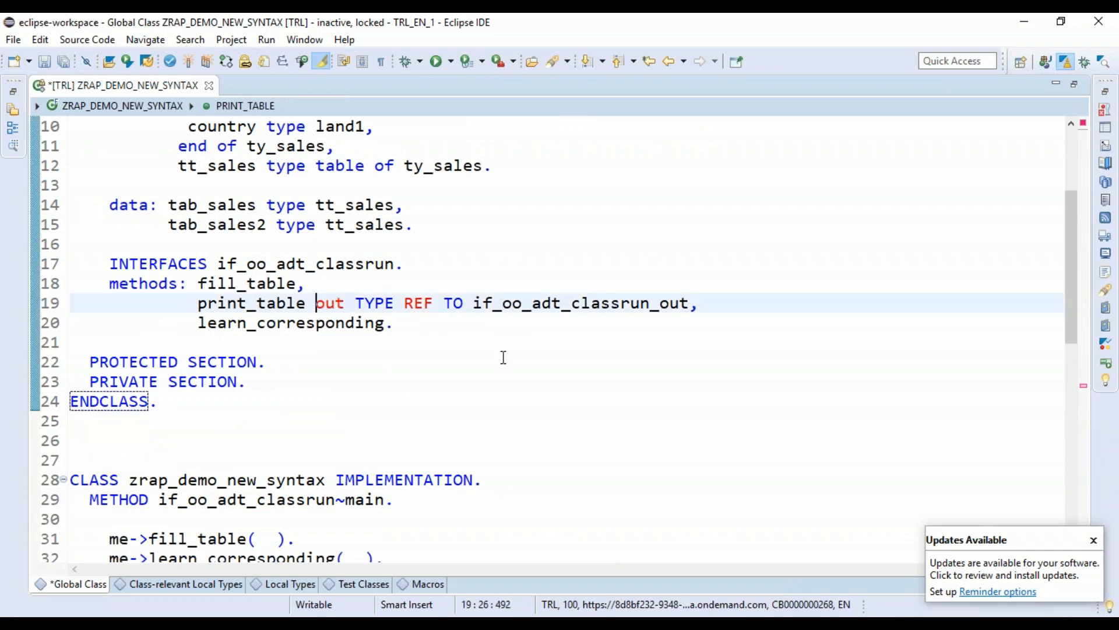
pyautogui.write('IMPORTING')
pyautogui.write('me->print_table( ')
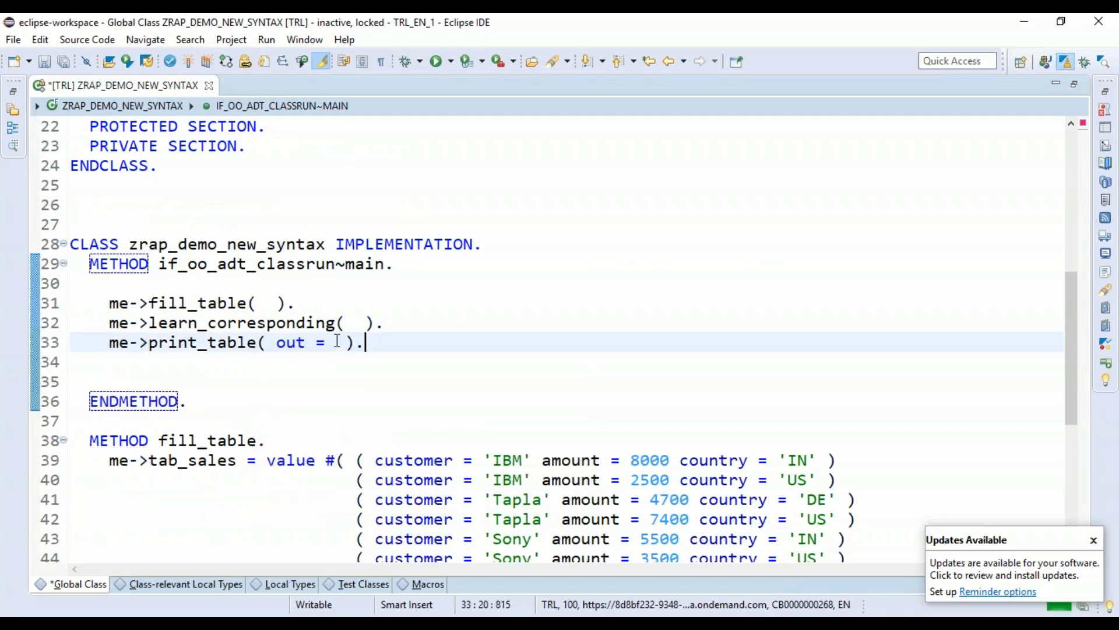
pyautogui.write('out')
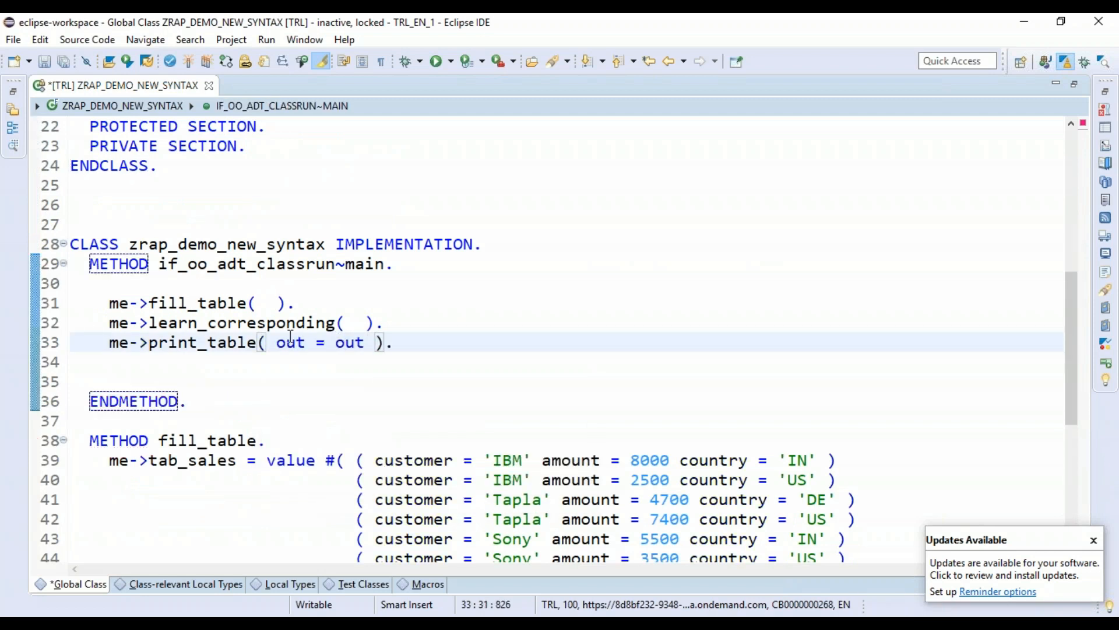
pyautogui.write('out')
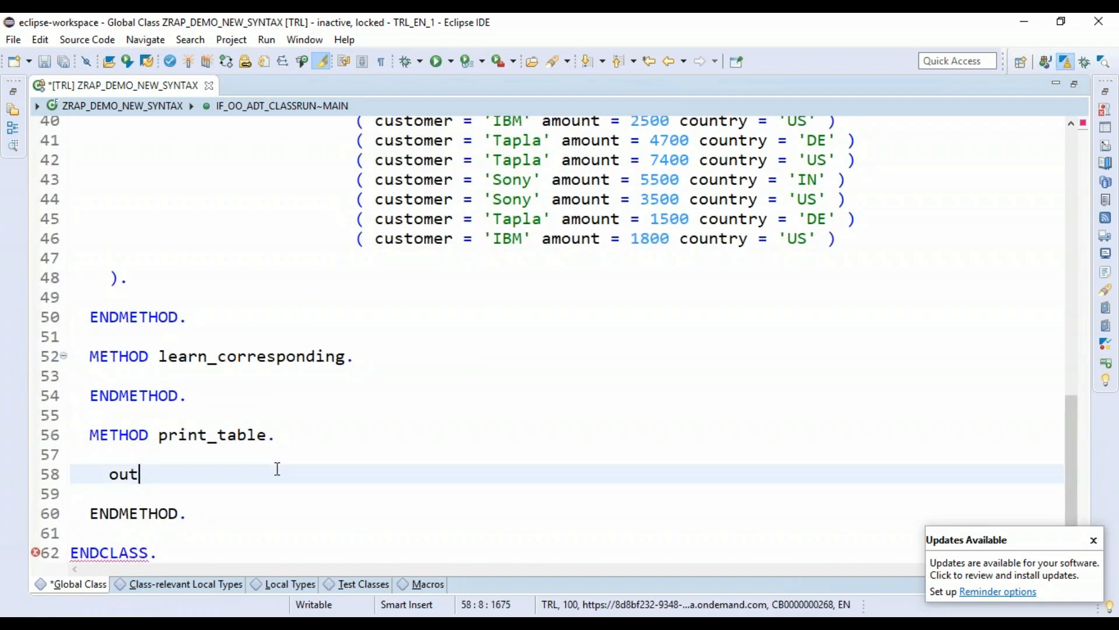
# Write out->write( EXPORTING data = me->tab_sales in print_table.
pyautogui.write('-')
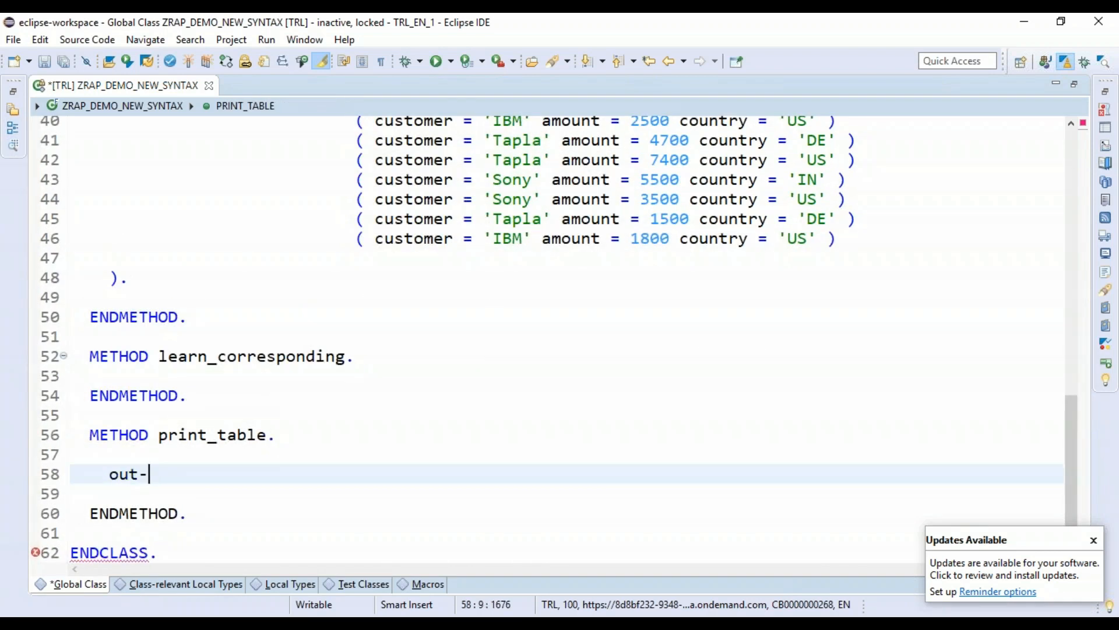
pyautogui.write('>')
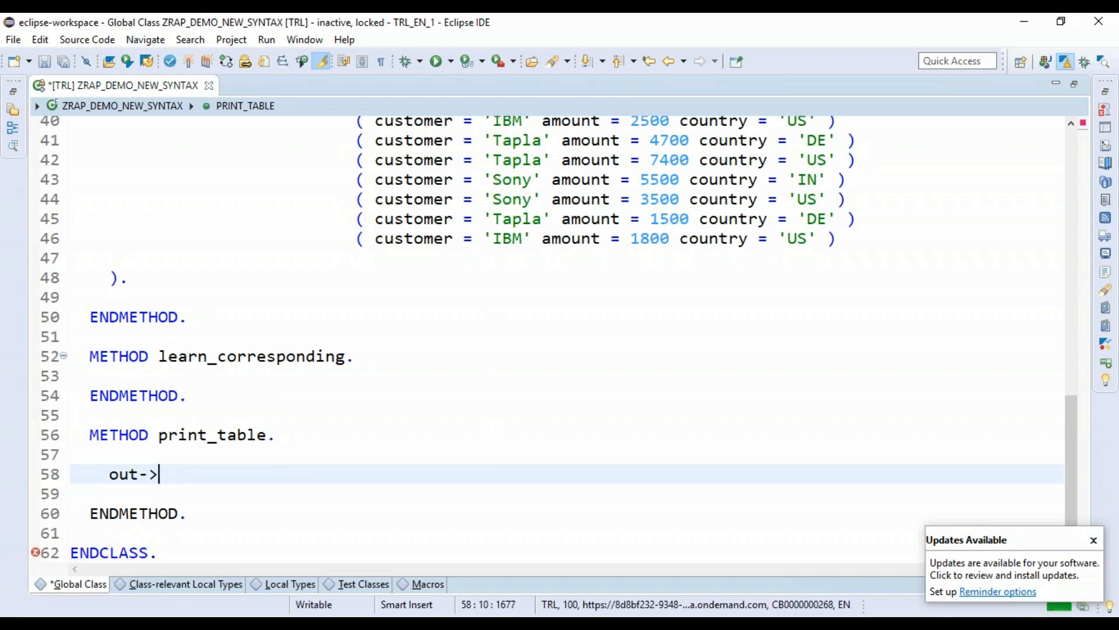
pyautogui.write('write')
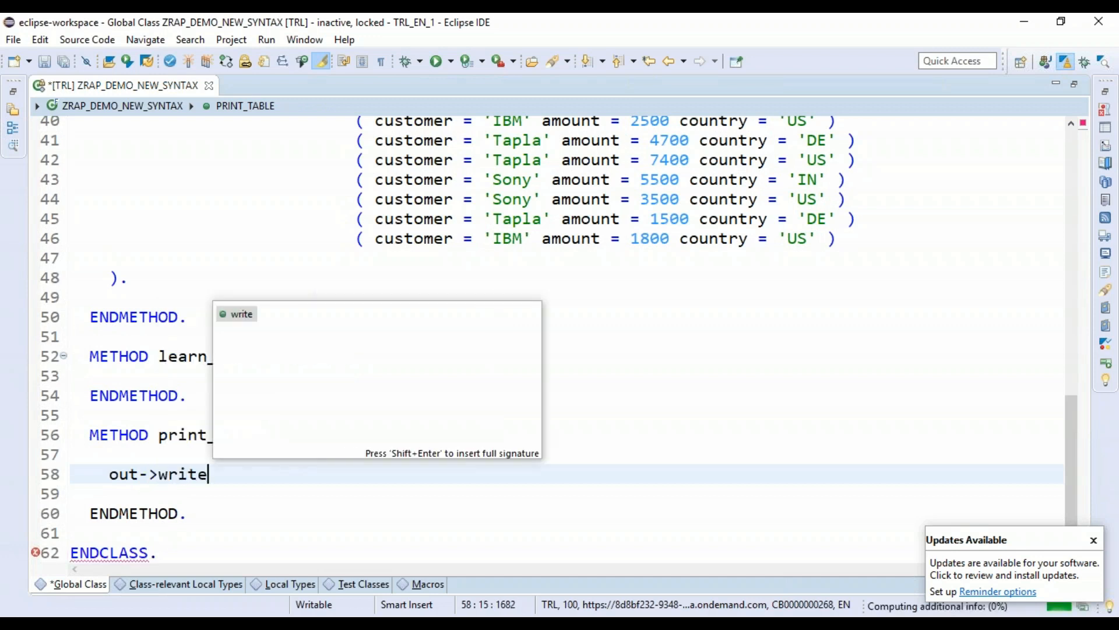
pyautogui.write('( EXPORTING data = me')
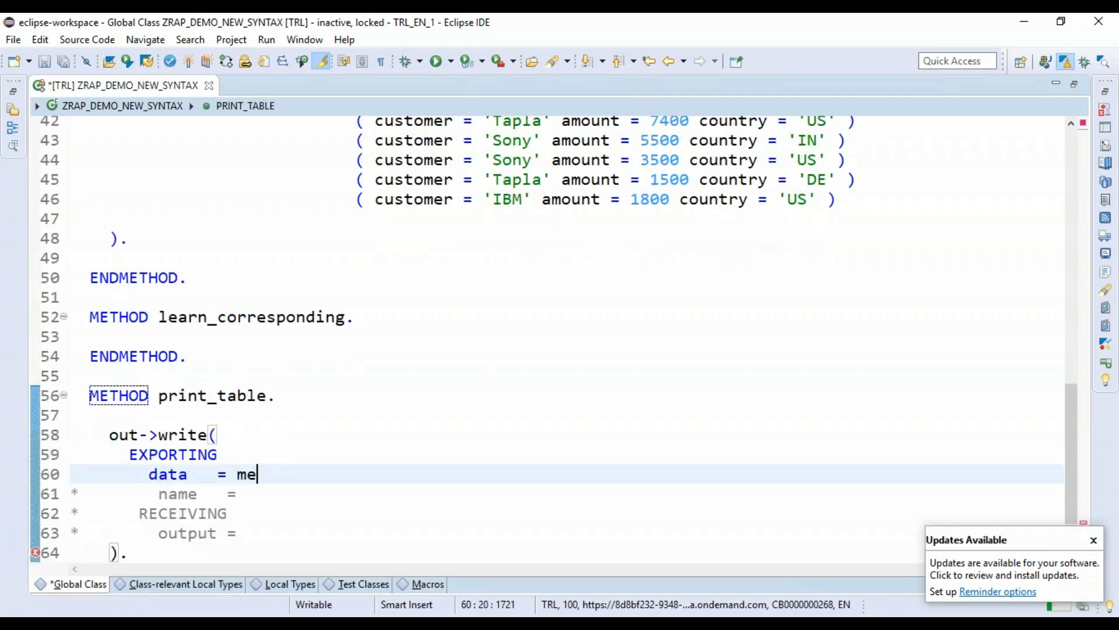
pyautogui.write('->ta')
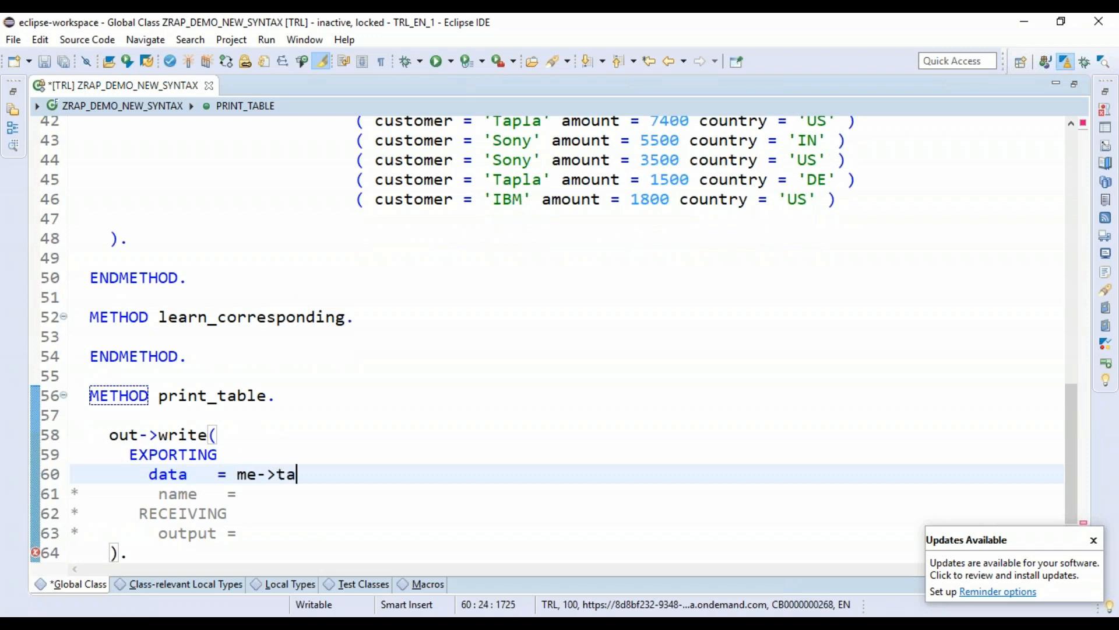
pyautogui.write('b_sales')
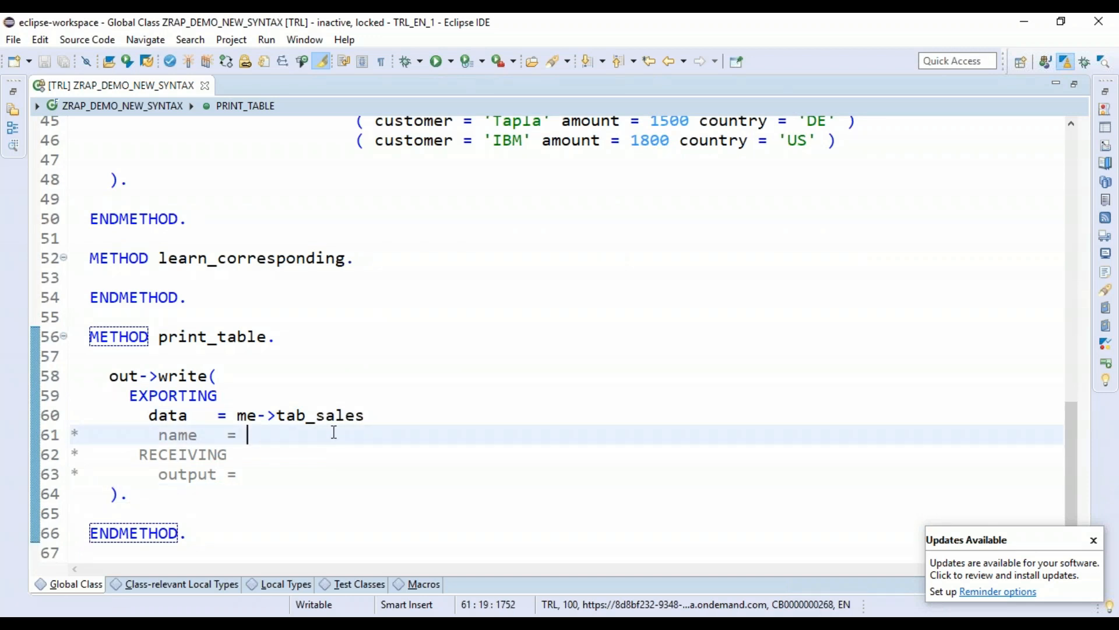
# Name the outputs 'Original Sales Table' for tab_sales and 'Copied Sales Table' for tab_sales2.
pyautogui.write("''")
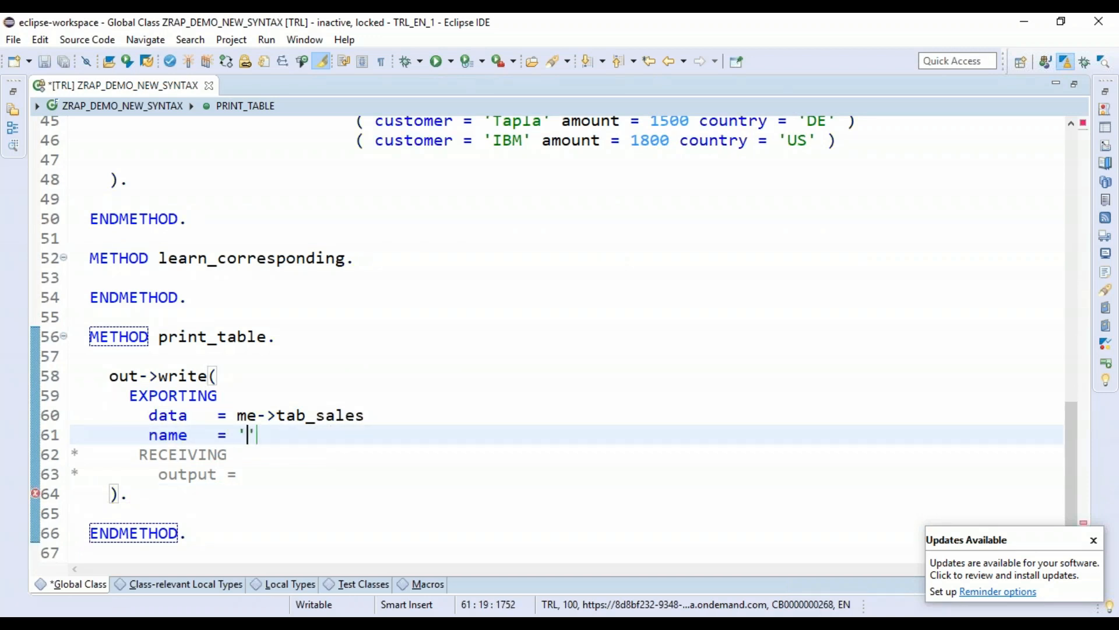
pyautogui.write('Origin')
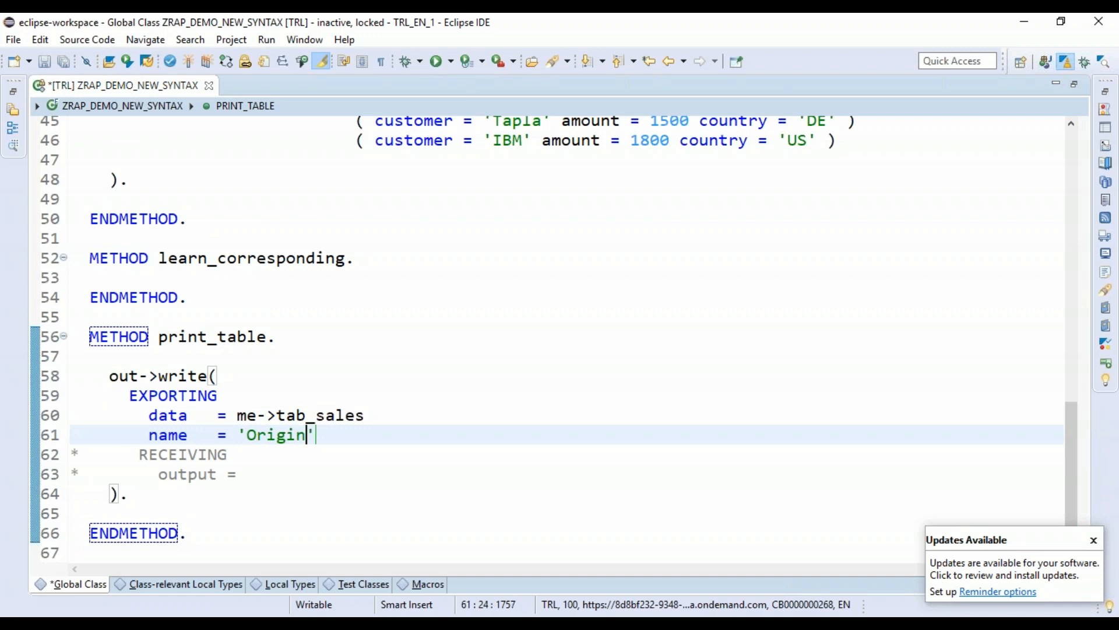
pyautogui.write('al Sales Table')
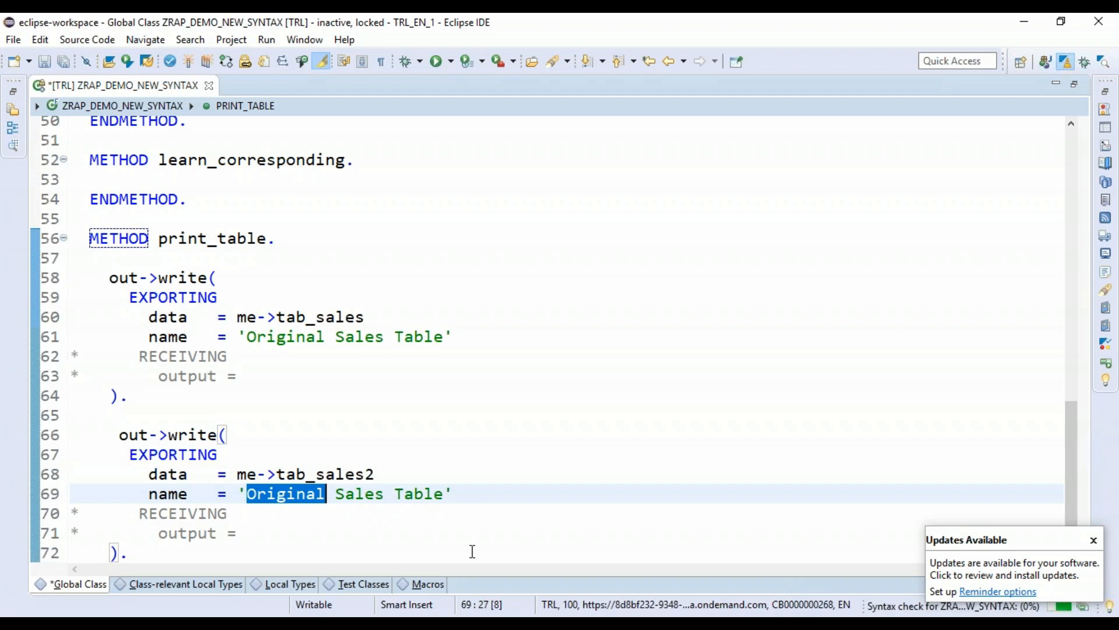
pyautogui.write('Copi')
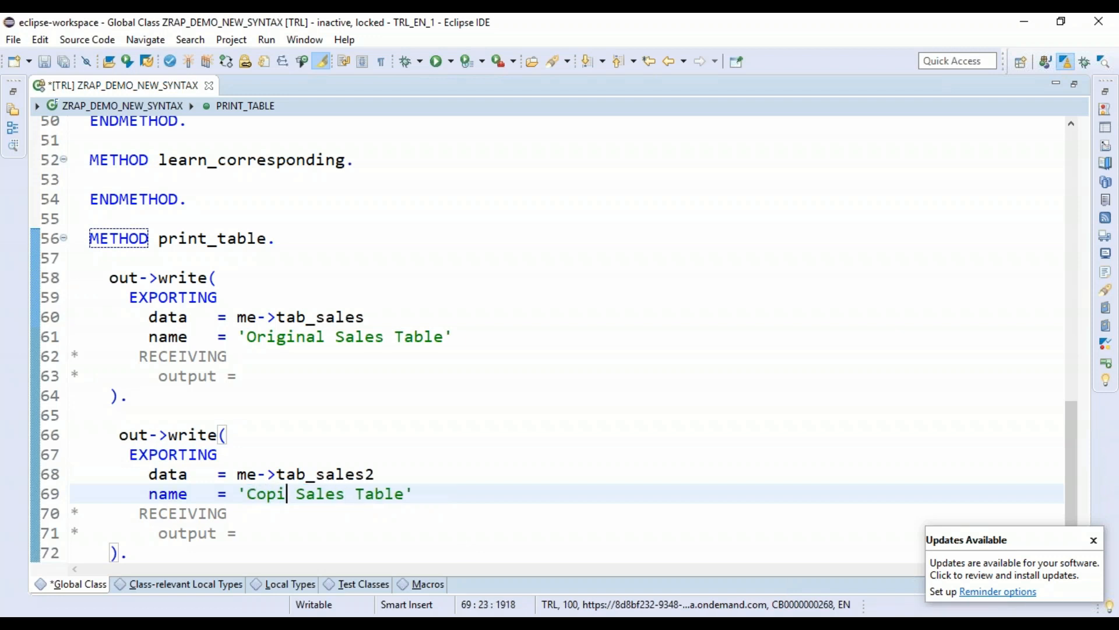
pyautogui.write('ed')
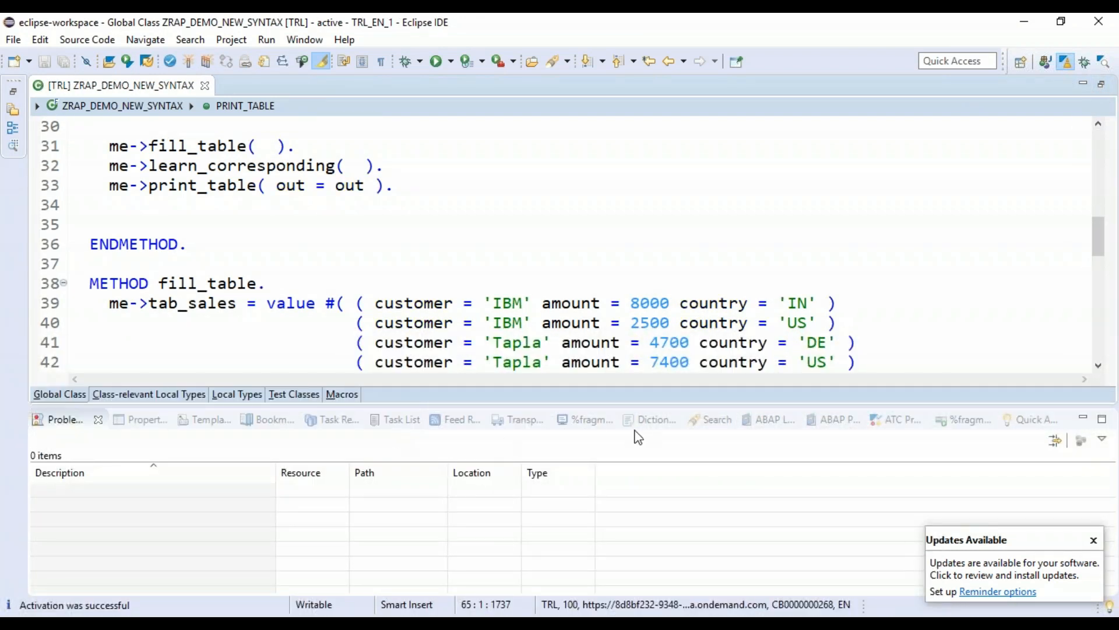
pyautogui.moveTo(177, 445)
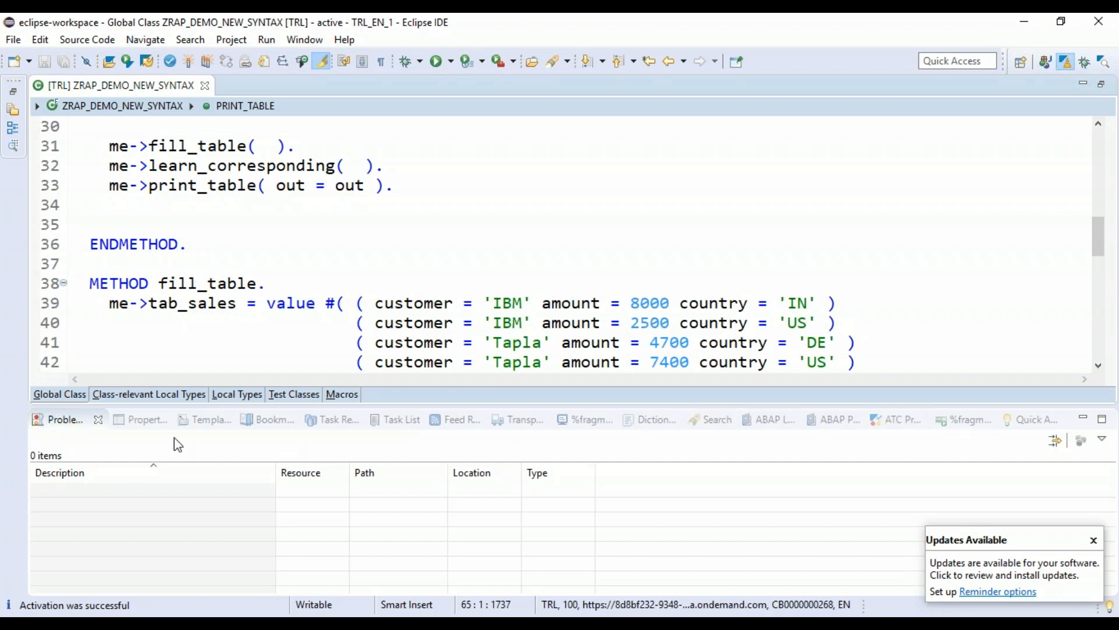
pyautogui.moveTo(1032, 419)
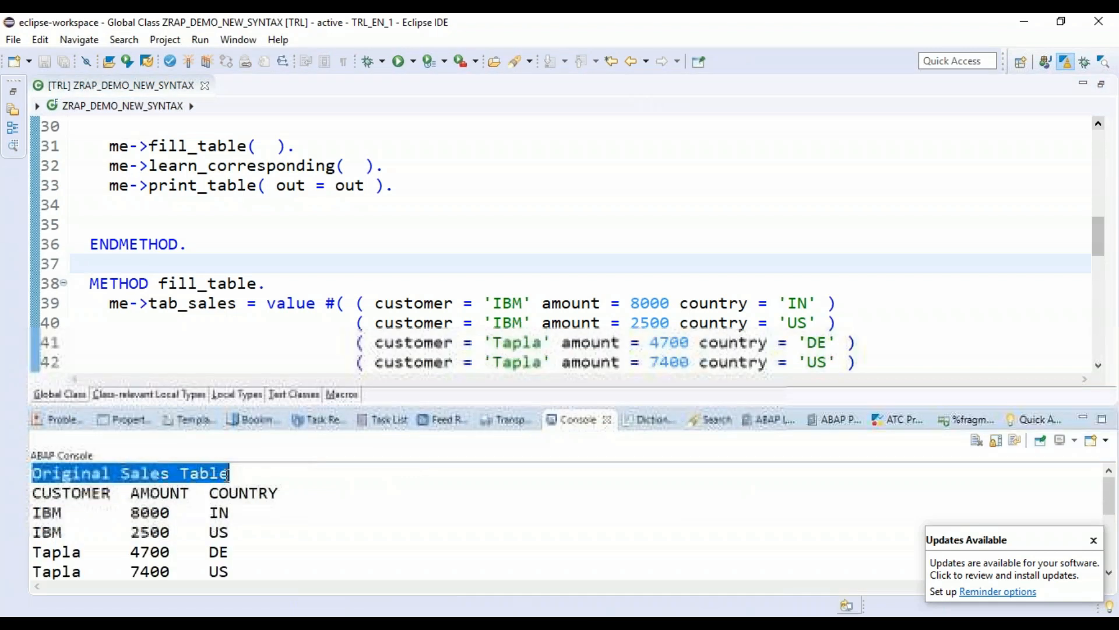
# Activate and run the class, viewing the Original Sales Table rows in the console.
pyautogui.scroll(-3)
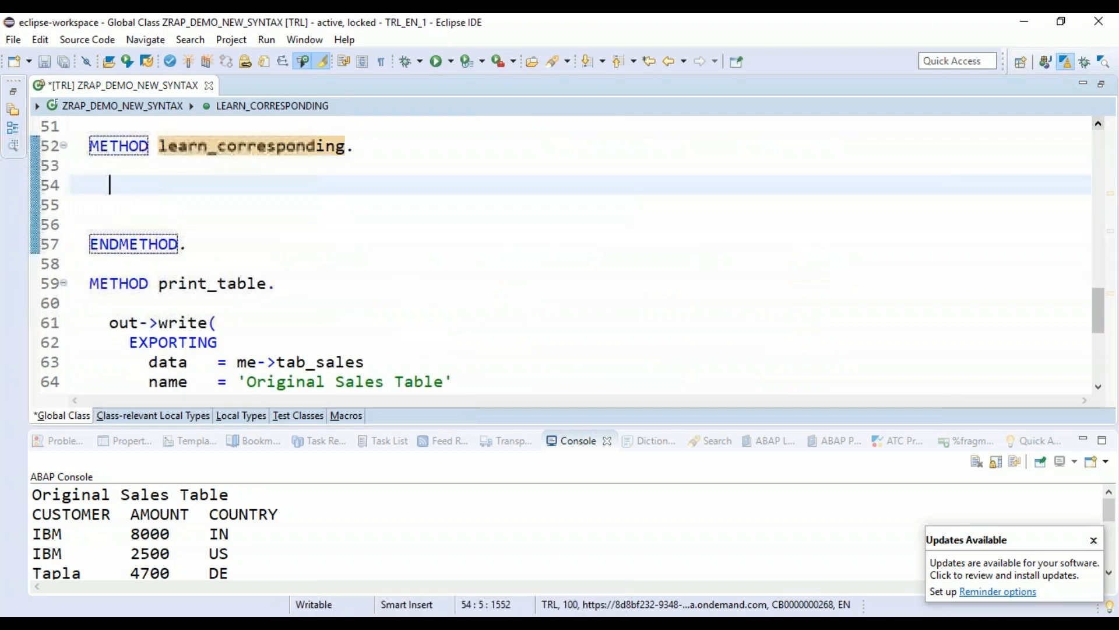
# Write a LOOP AT / MOVE-CORRESPONDING wa to newwa / APPEND / ENDLOOP block and comment it out.
pyautogui.write('loop at first in wa')
pyautogui.click(581, 204)
pyautogui.write('m')
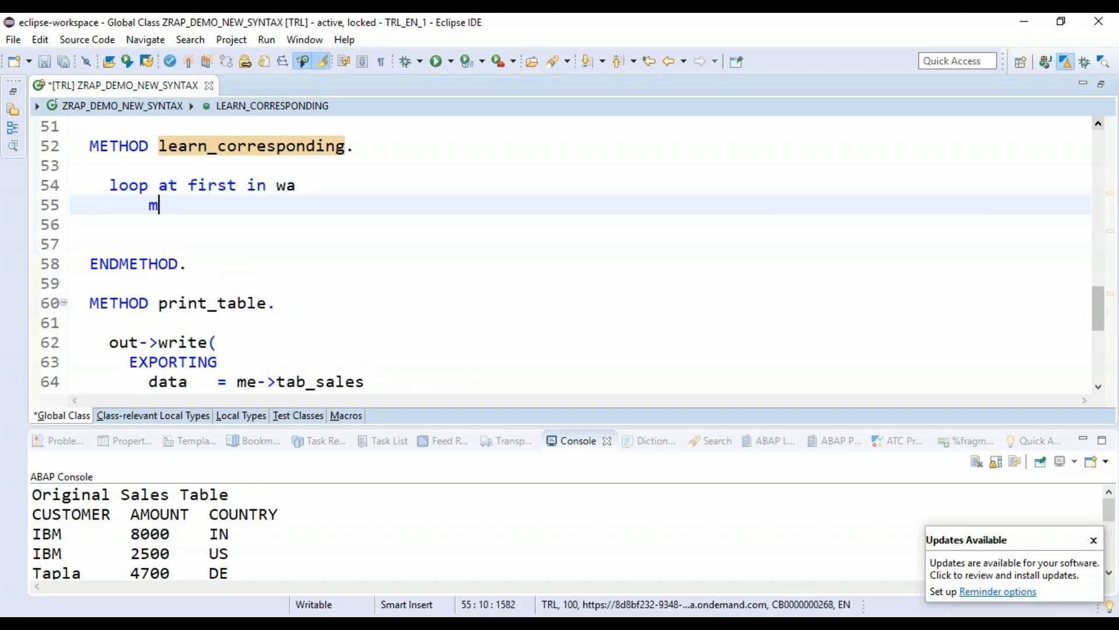
pyautogui.write('ove-co')
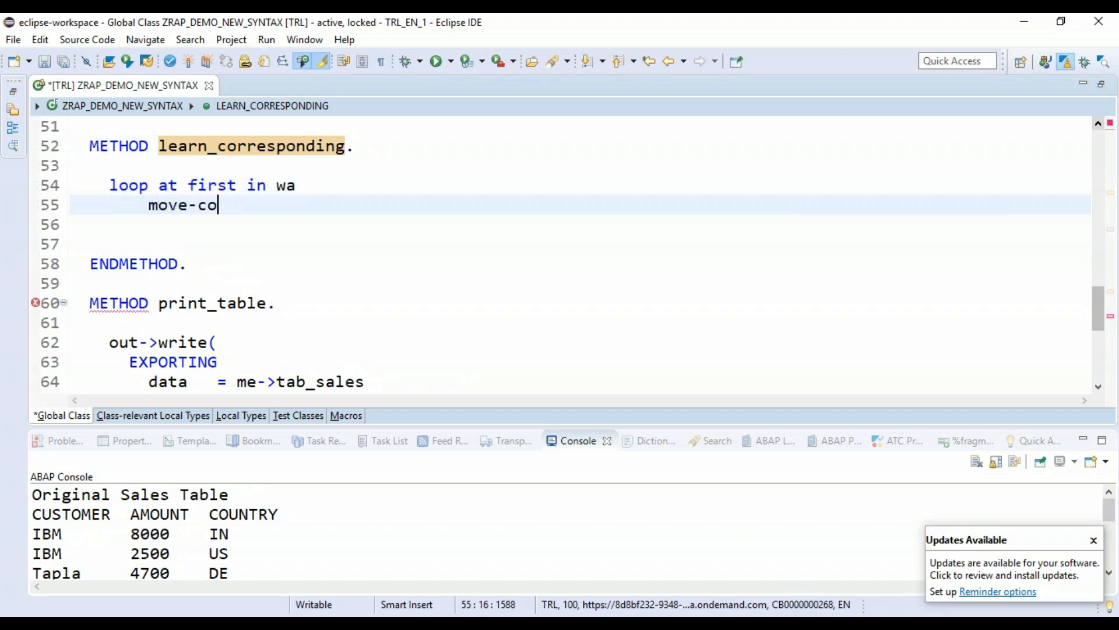
pyautogui.write('rresponding wa to newwa.')
pyautogui.click(580, 224)
pyautogui.write('append')
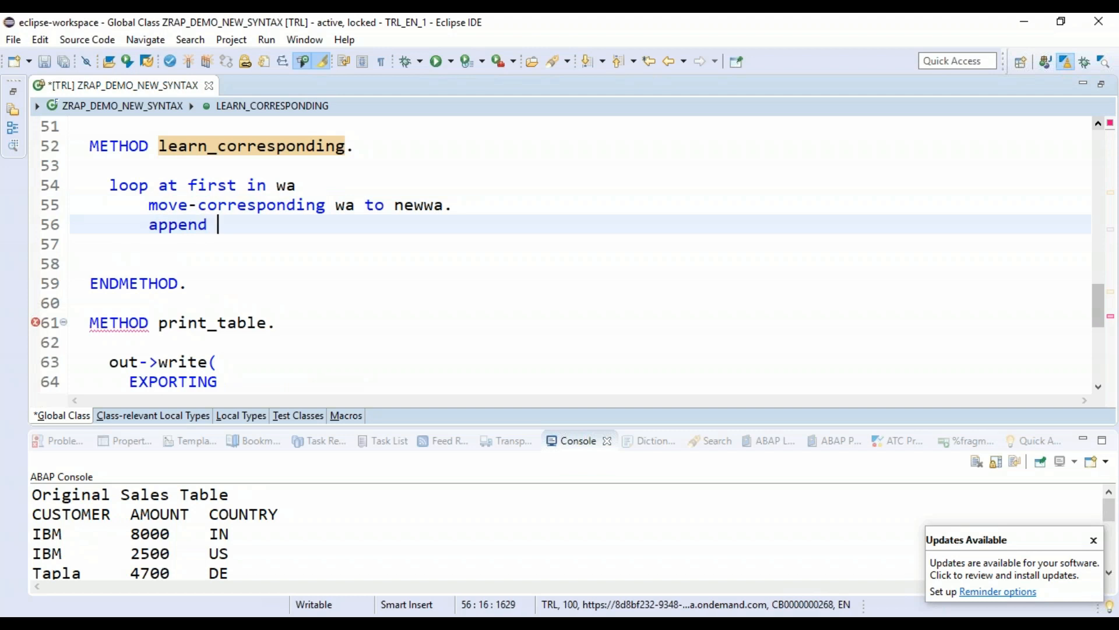
pyautogui.write('new w')
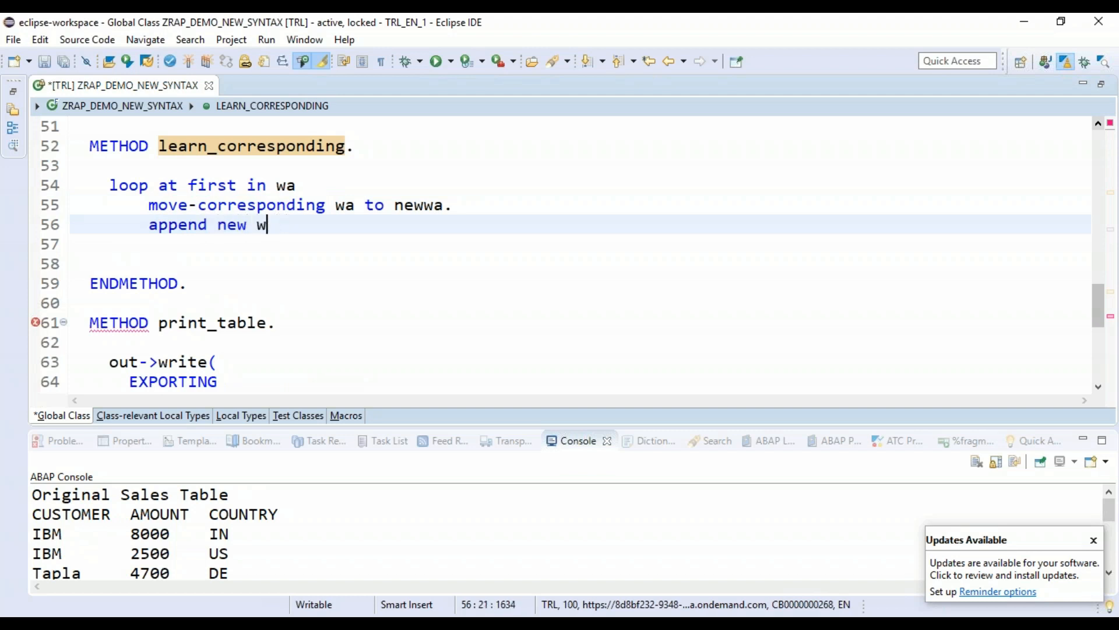
pyautogui.write('ewwa to another tabl')
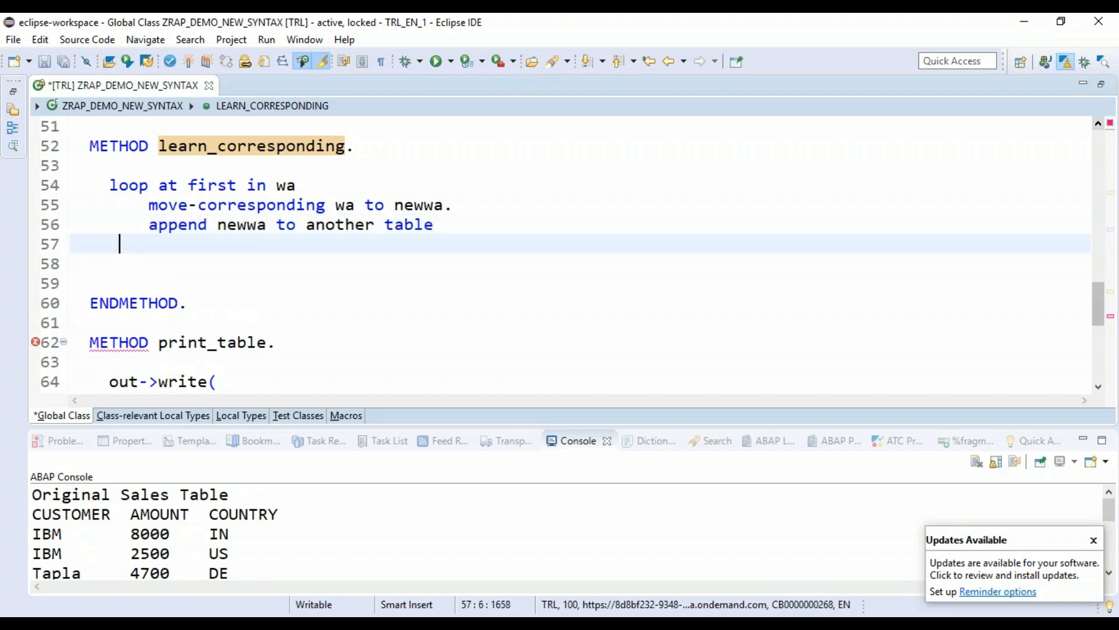
pyautogui.write('endloo')
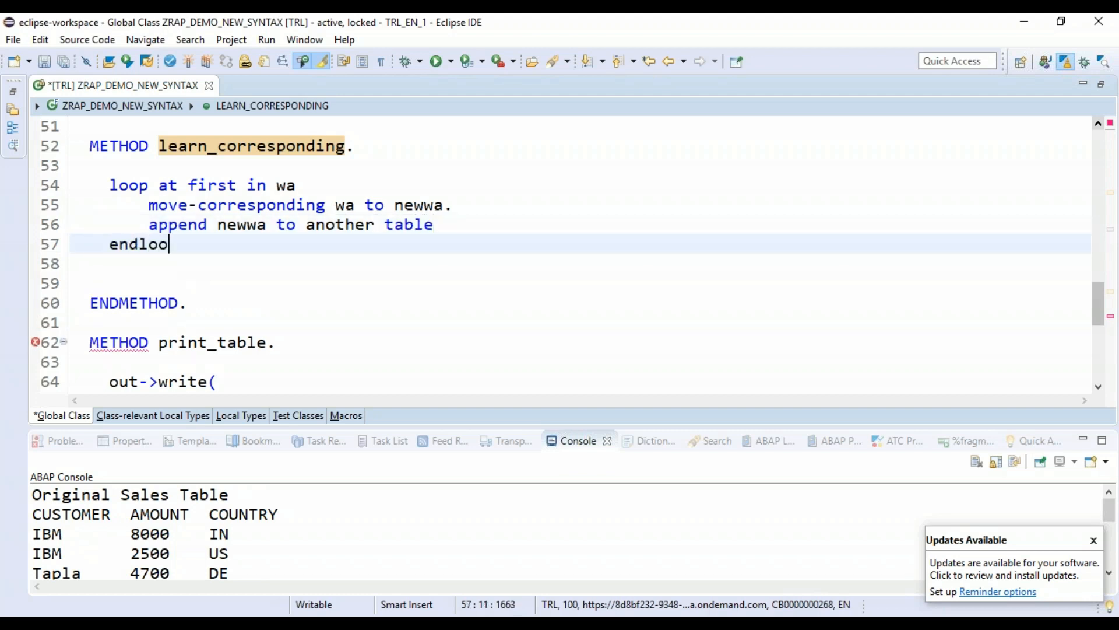
pyautogui.write('p.')
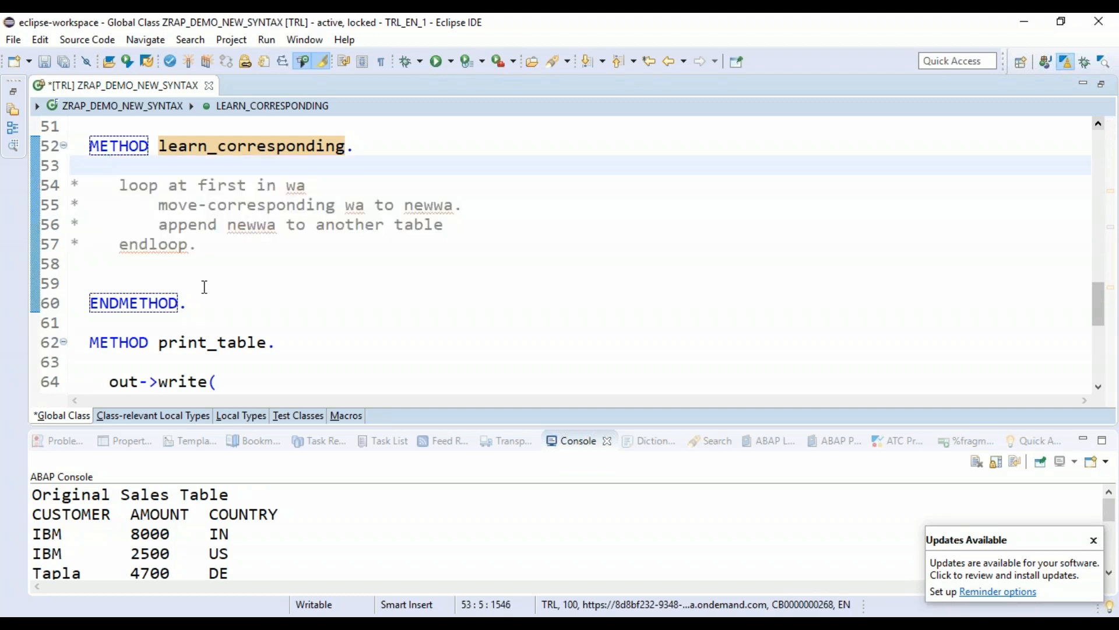
pyautogui.moveTo(112, 174)
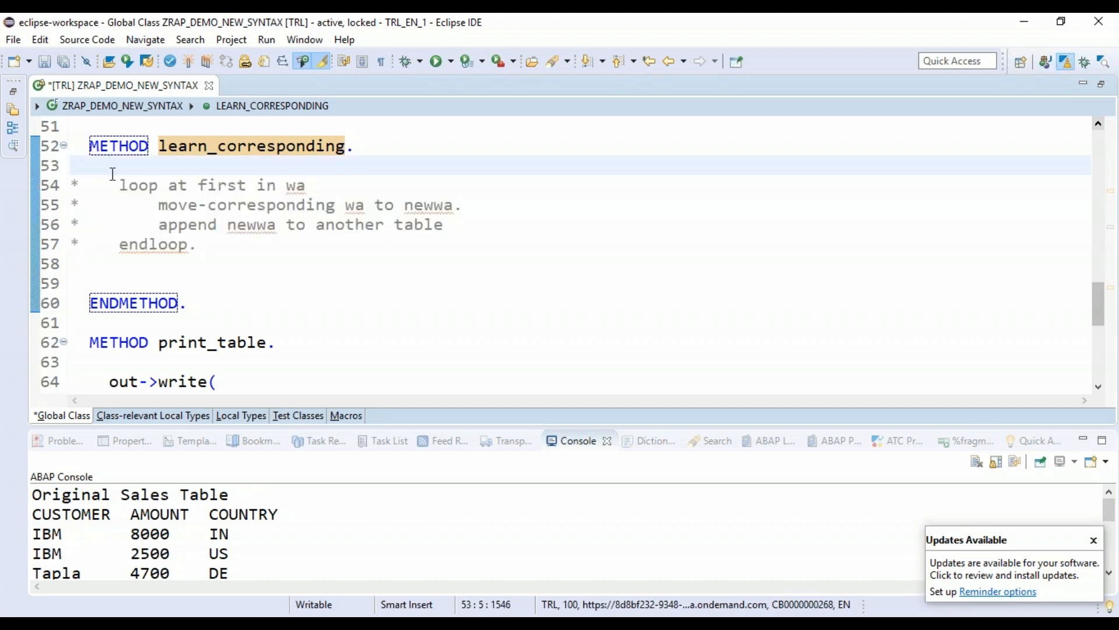
# Add me->tab_sales2 = CORRESPONDING #( me->tab_sales ). below the commented loop and activate.
pyautogui.click(279, 264)
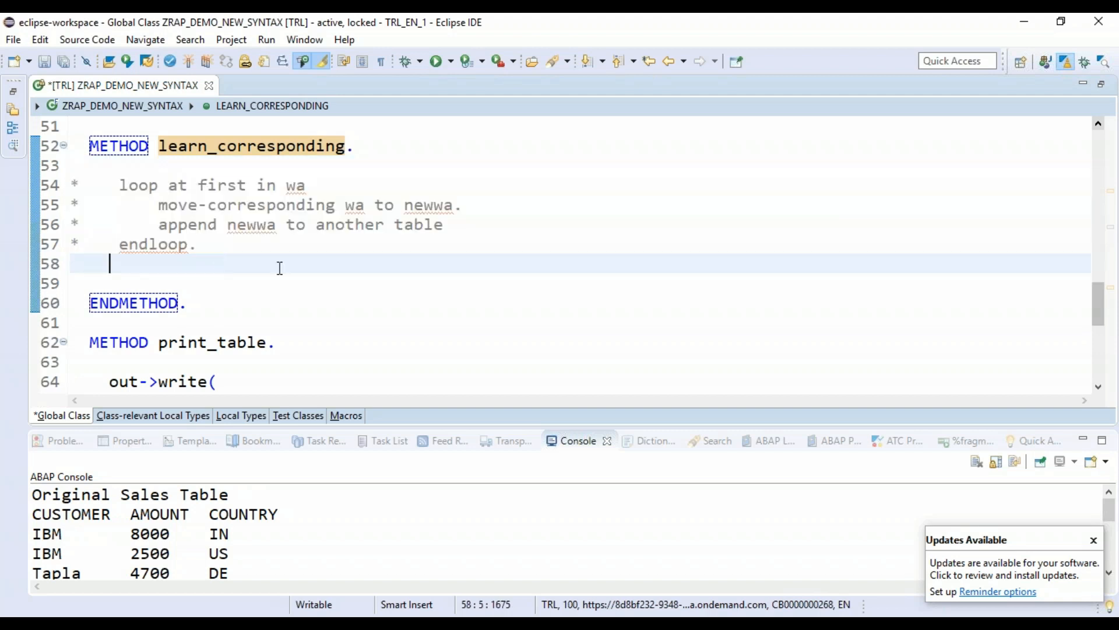
pyautogui.write('me->tab_sales2 = CORRESPONDING #(')
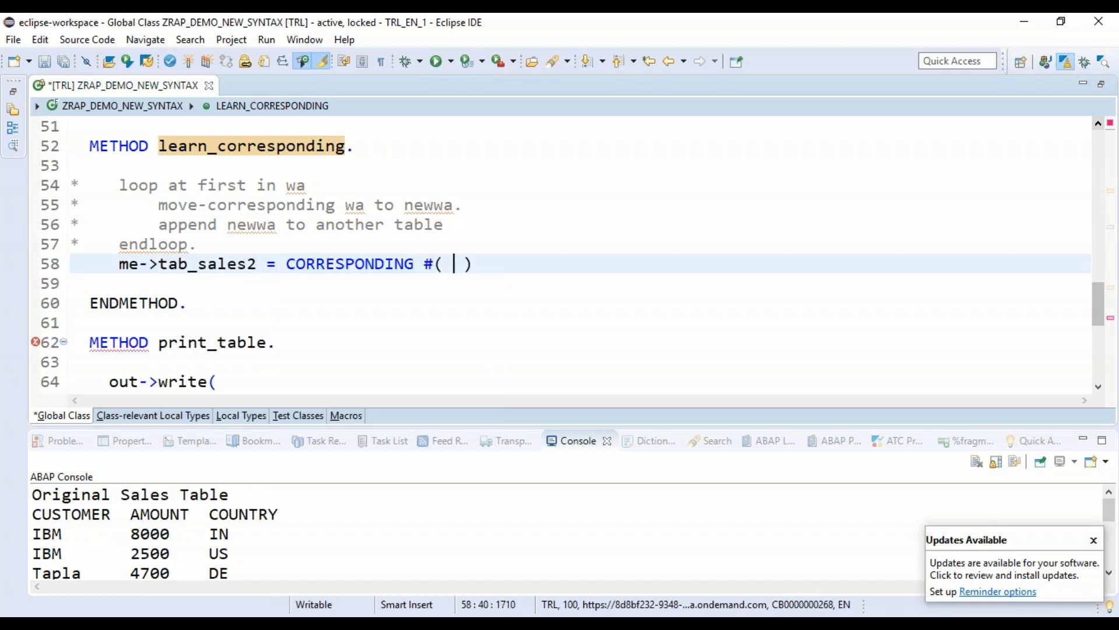
pyautogui.write('me-')
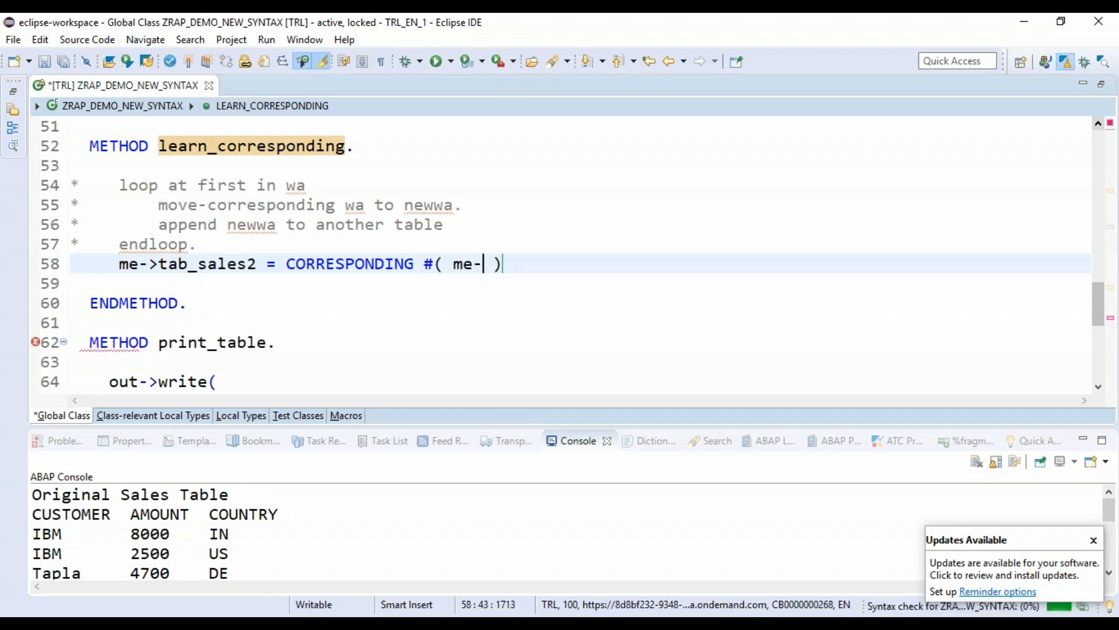
pyautogui.write('>tab_sales')
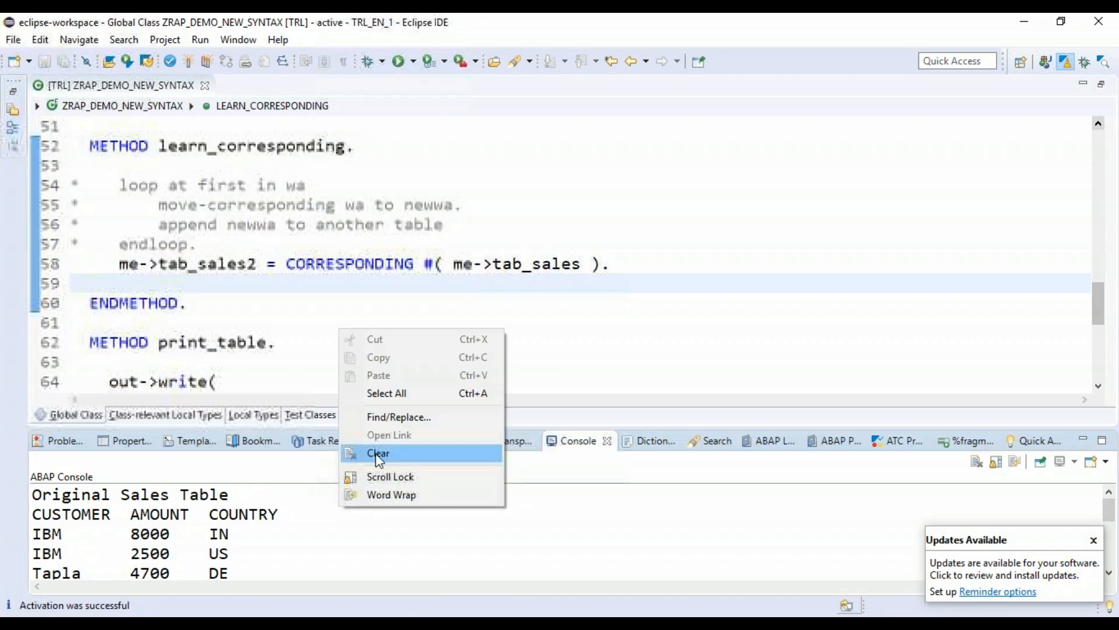
# Clear the console and rerun the class to print both sales tables.
pyautogui.click(378, 452)
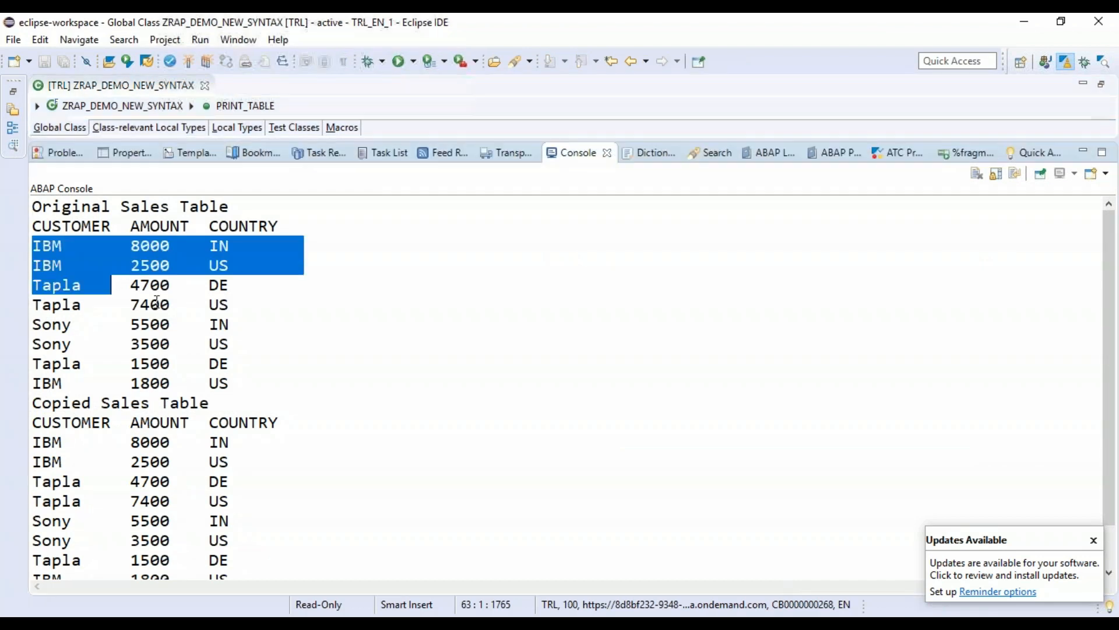
pyautogui.scroll(-3)
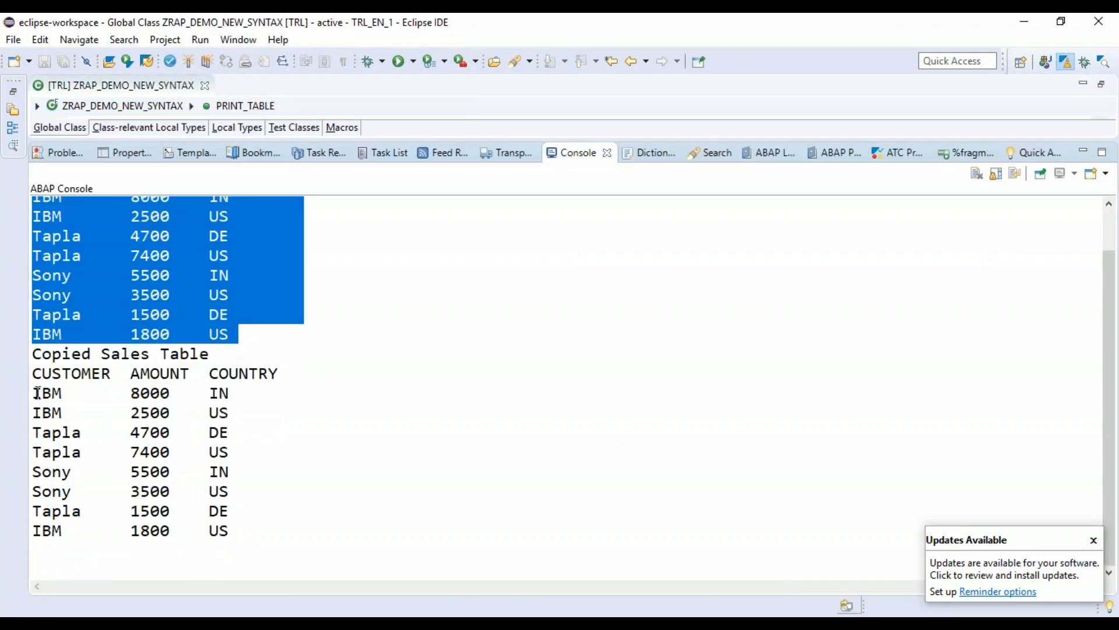
pyautogui.click(500, 357)
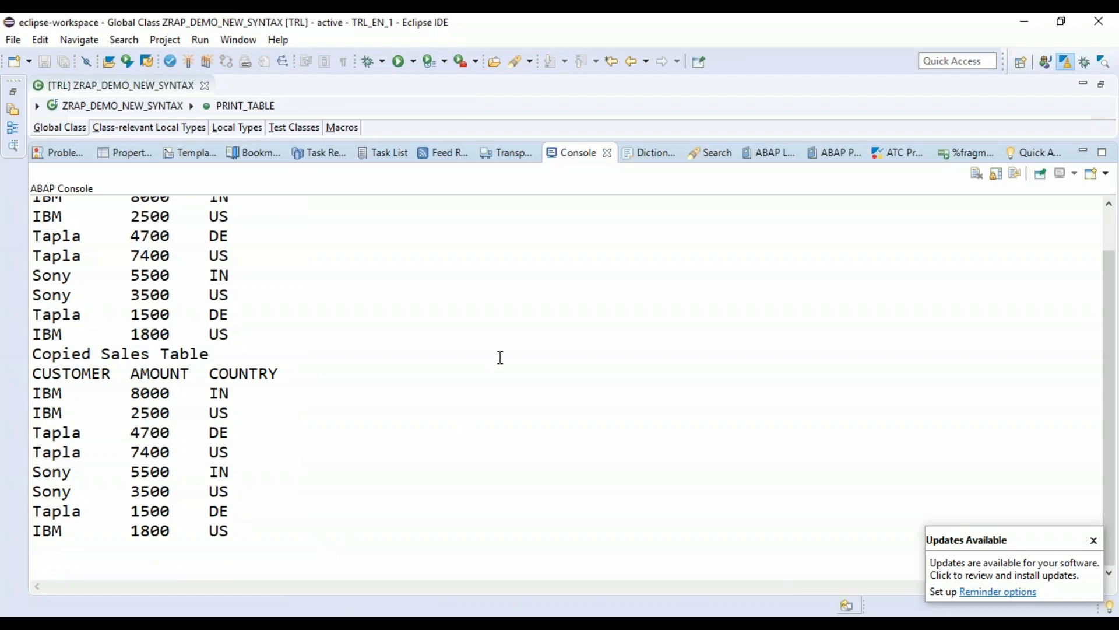
pyautogui.moveTo(585, 151)
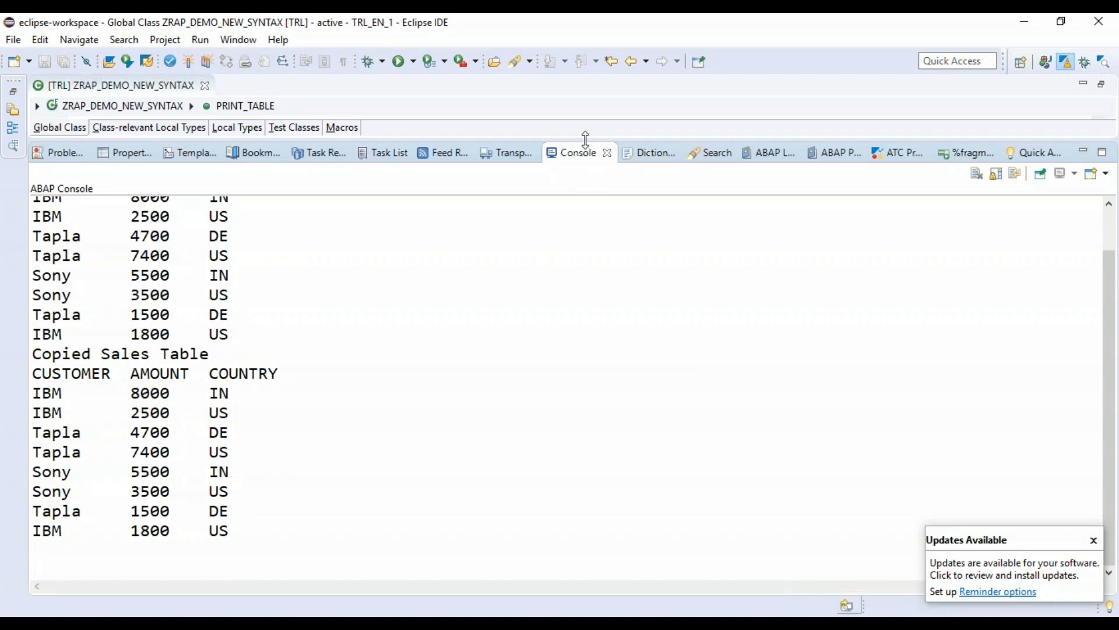
# Compare the CUSTOMER headings of the original and copied tables in the console.
pyautogui.scroll(3)
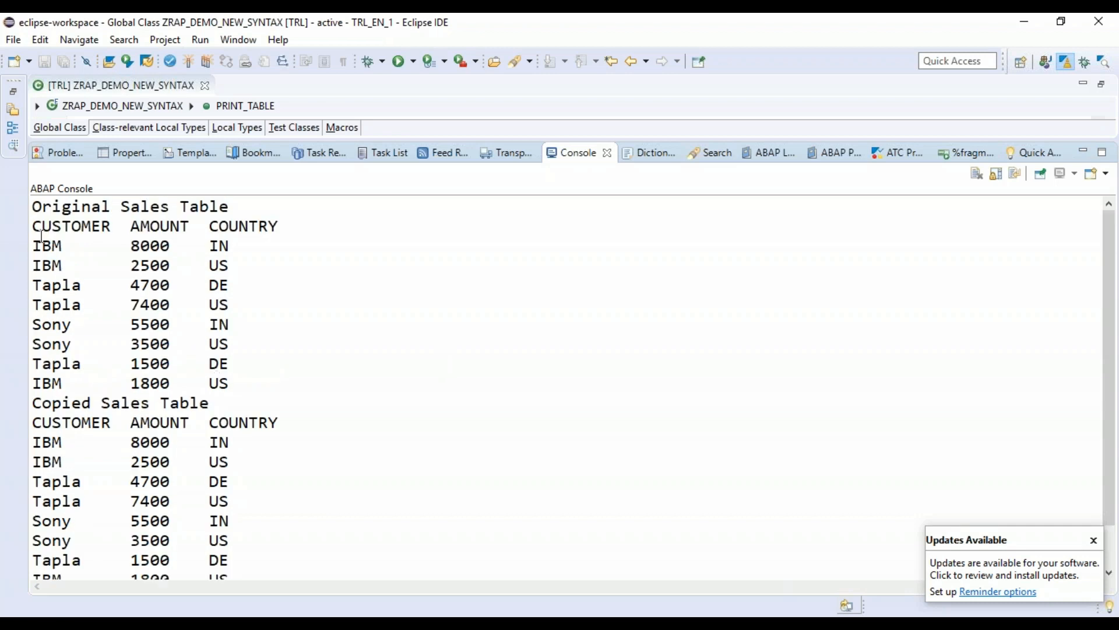
pyautogui.doubleClick(70, 226)
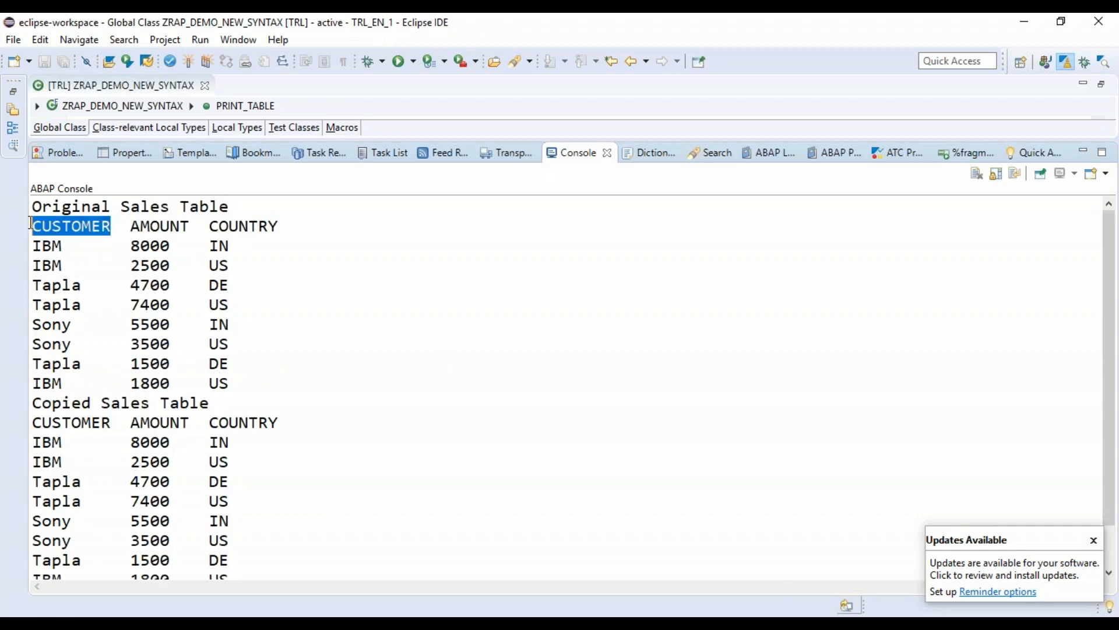
pyautogui.click(111, 422)
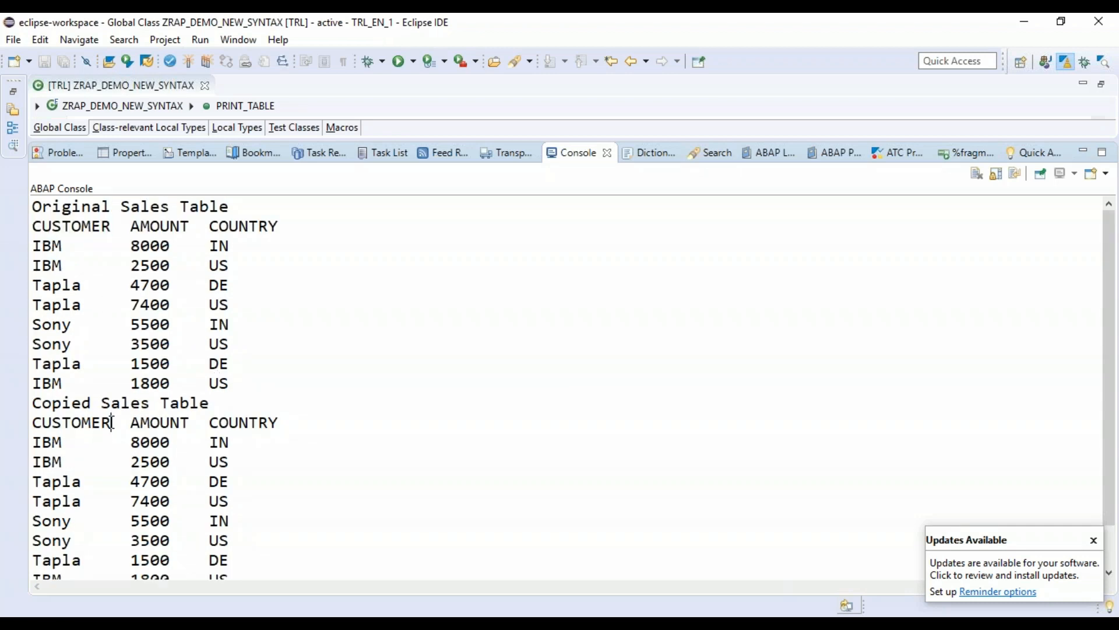
pyautogui.doubleClick(71, 422)
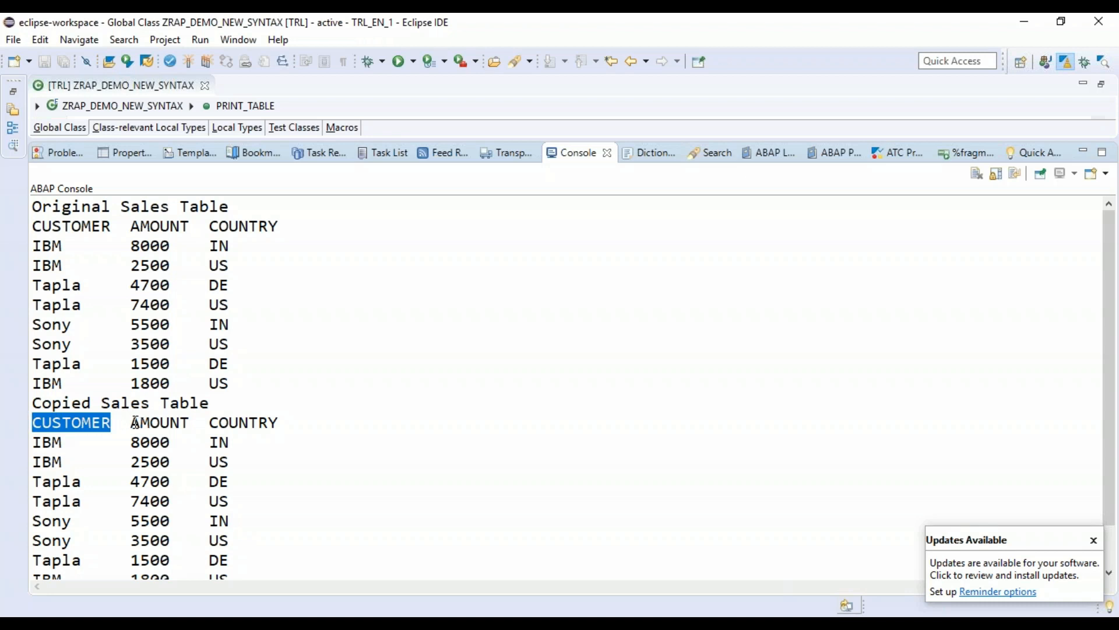
pyautogui.moveTo(570, 141)
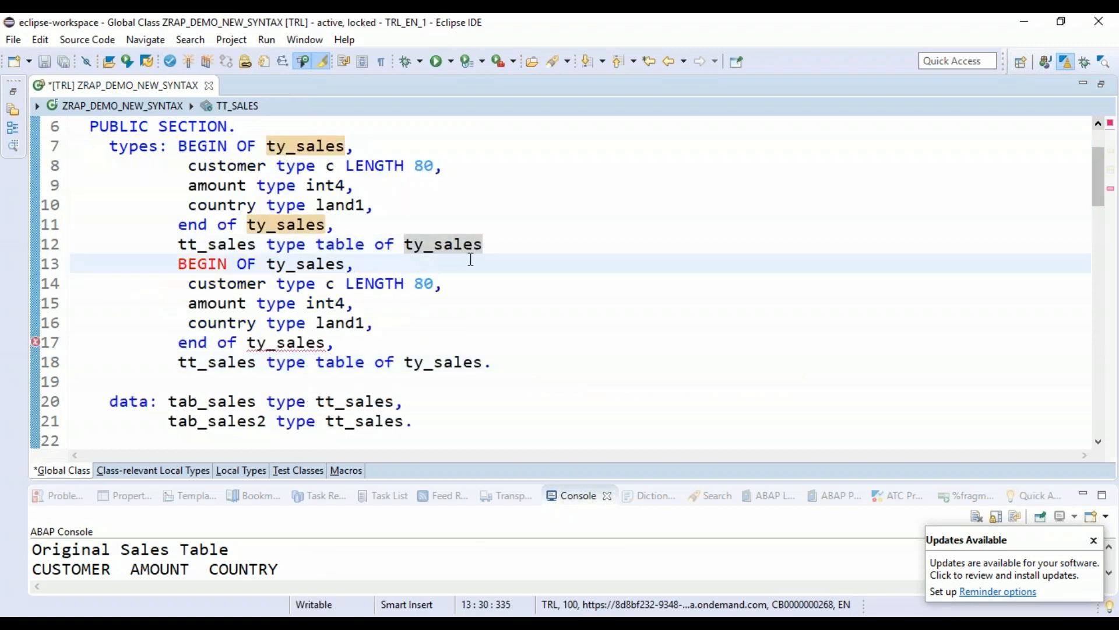
# Rename ty_sales2 fields to soldparty, gross and place, then activate the class.
pyautogui.click(348, 264)
pyautogui.write(',')
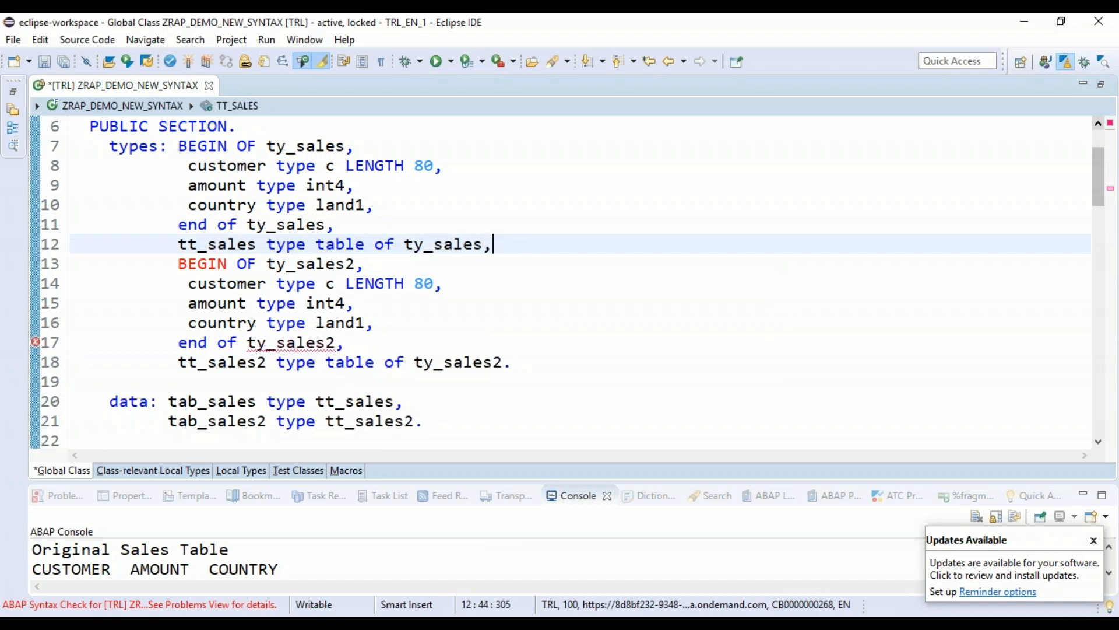
pyautogui.doubleClick(309, 264)
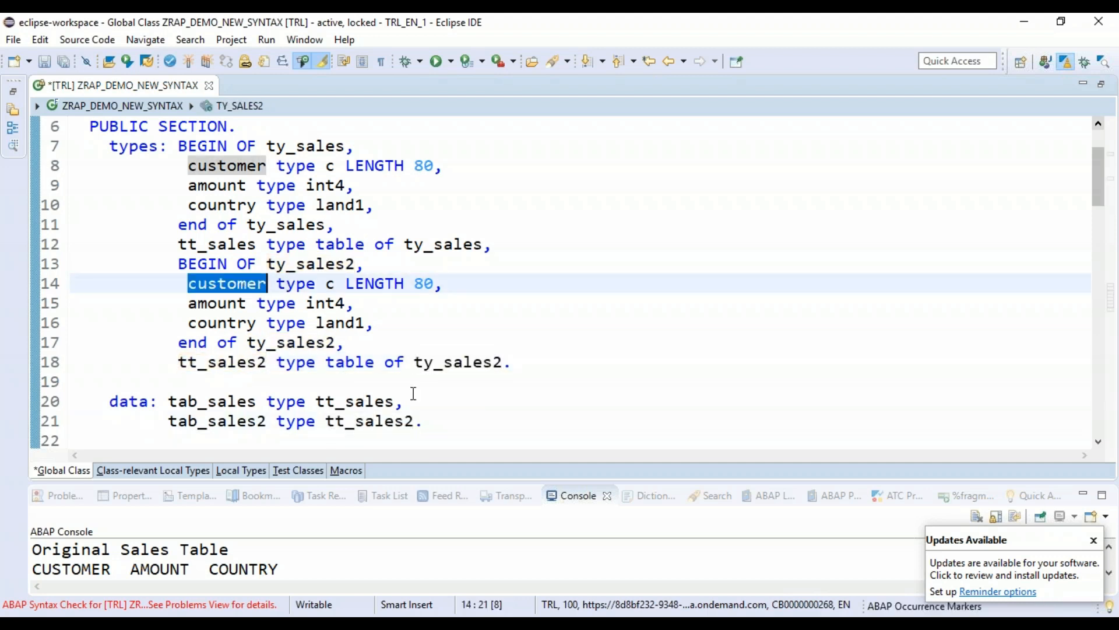
pyautogui.click(455, 421)
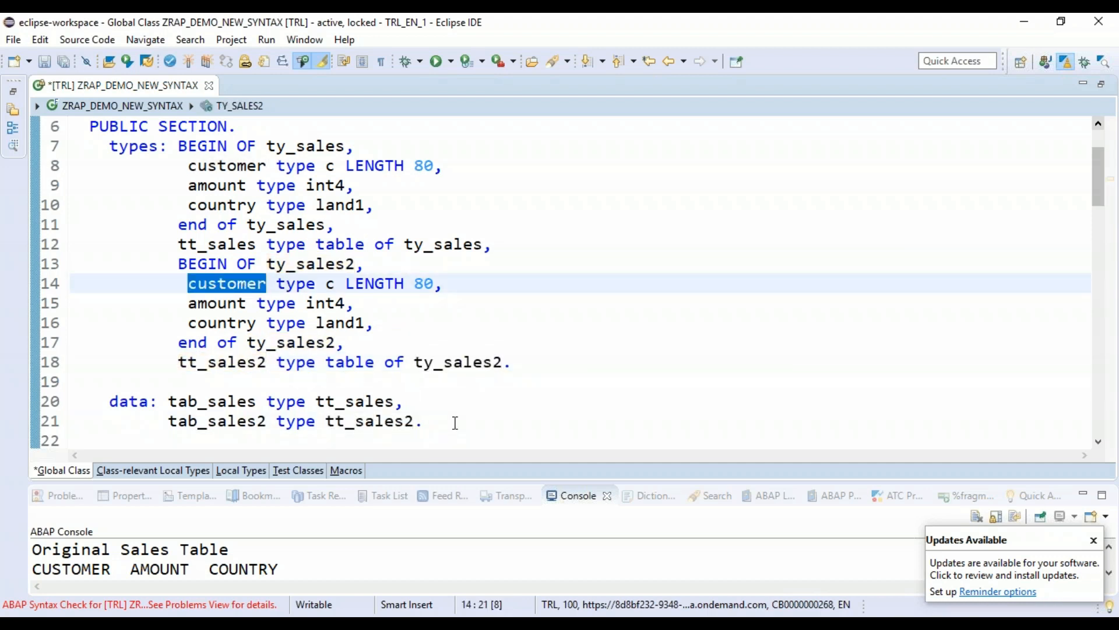
pyautogui.write('party')
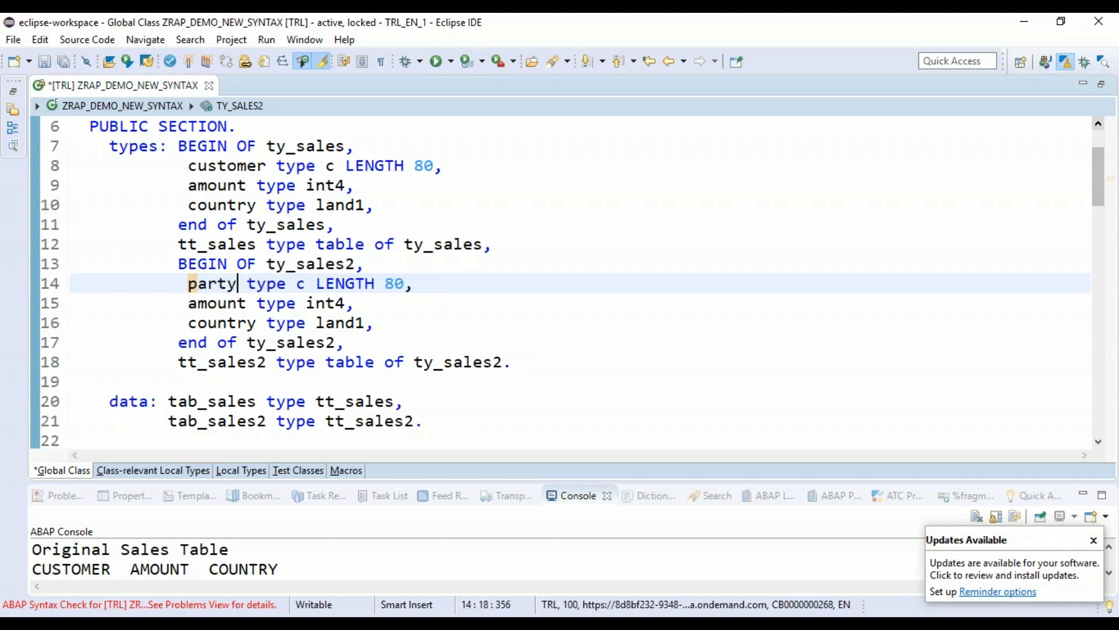
pyautogui.write('sold')
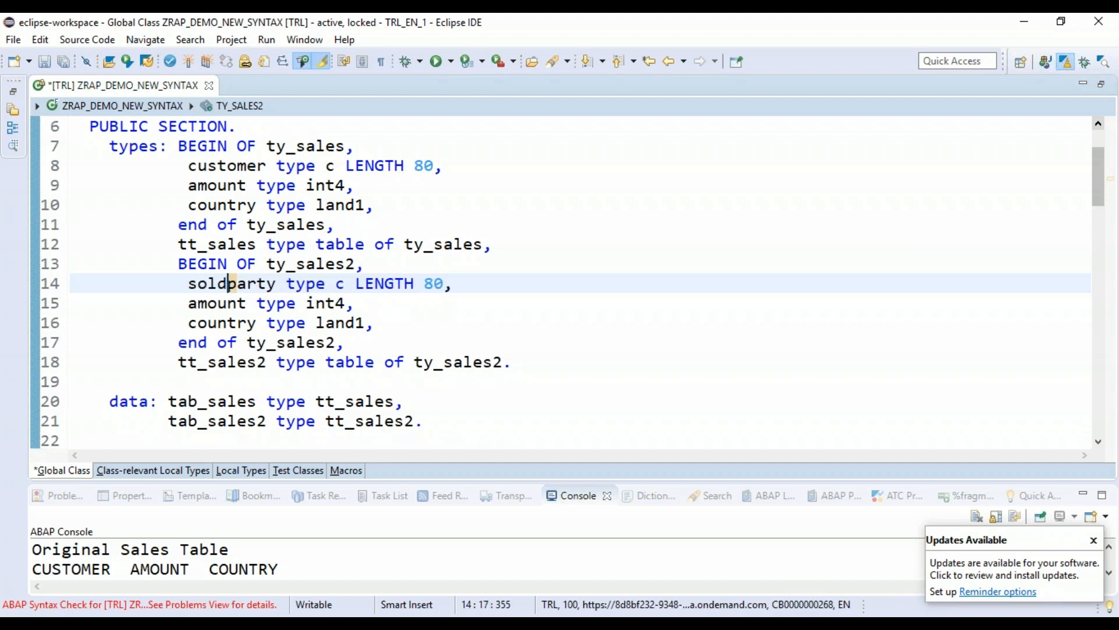
pyautogui.write('ge')
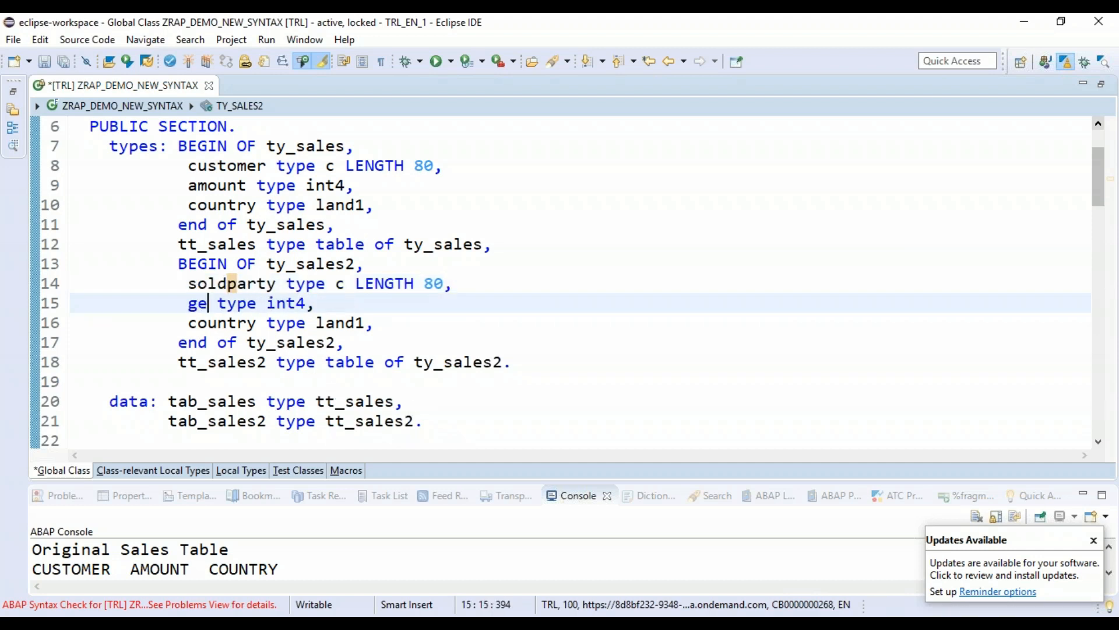
pyautogui.write('ross')
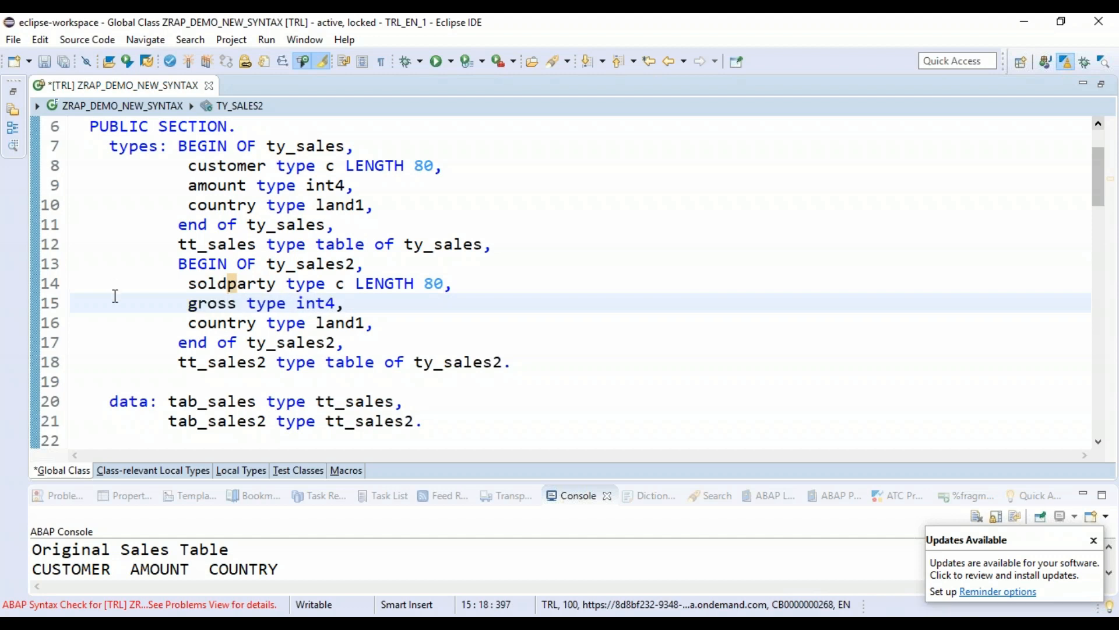
pyautogui.write('pl')
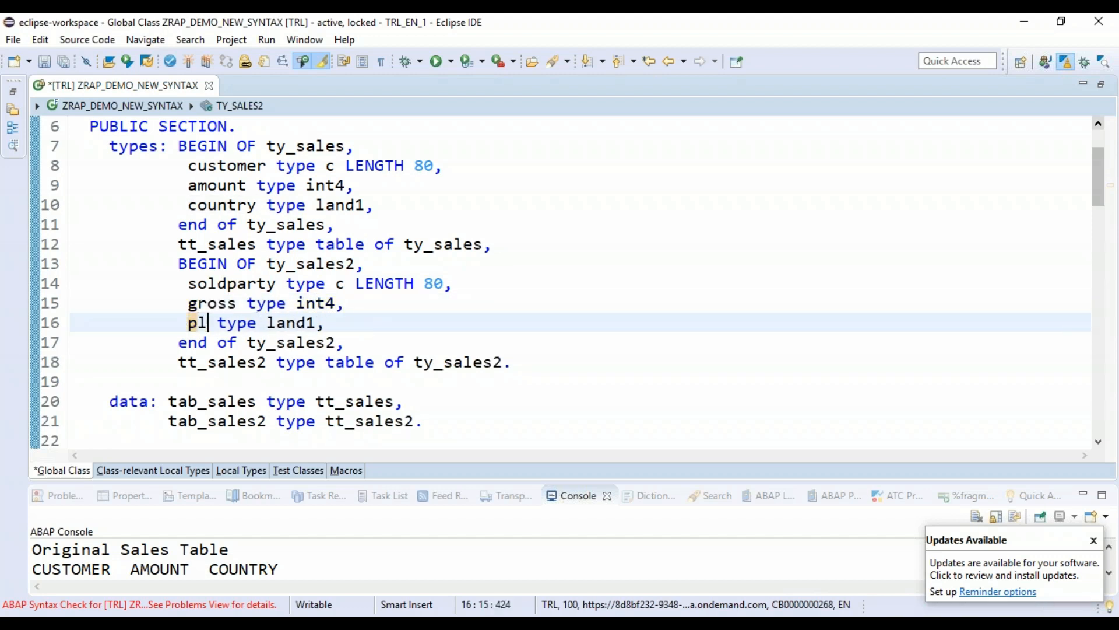
pyautogui.write('lace')
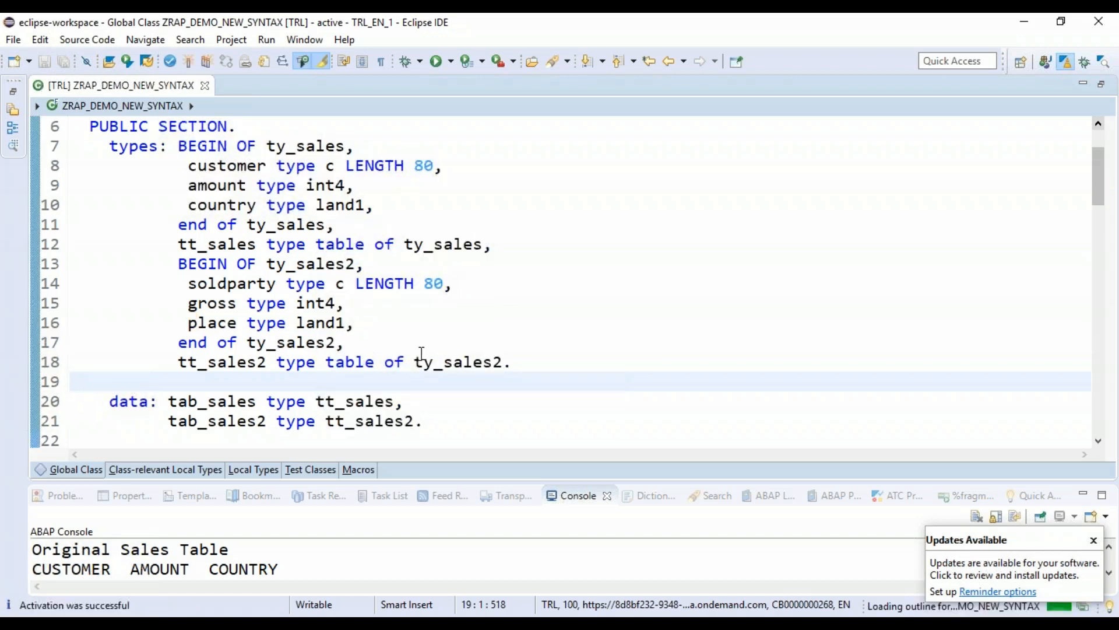
# Run the class to see the empty Copied Sales Table, then maximize the code editor again.
pyautogui.scroll(-3)
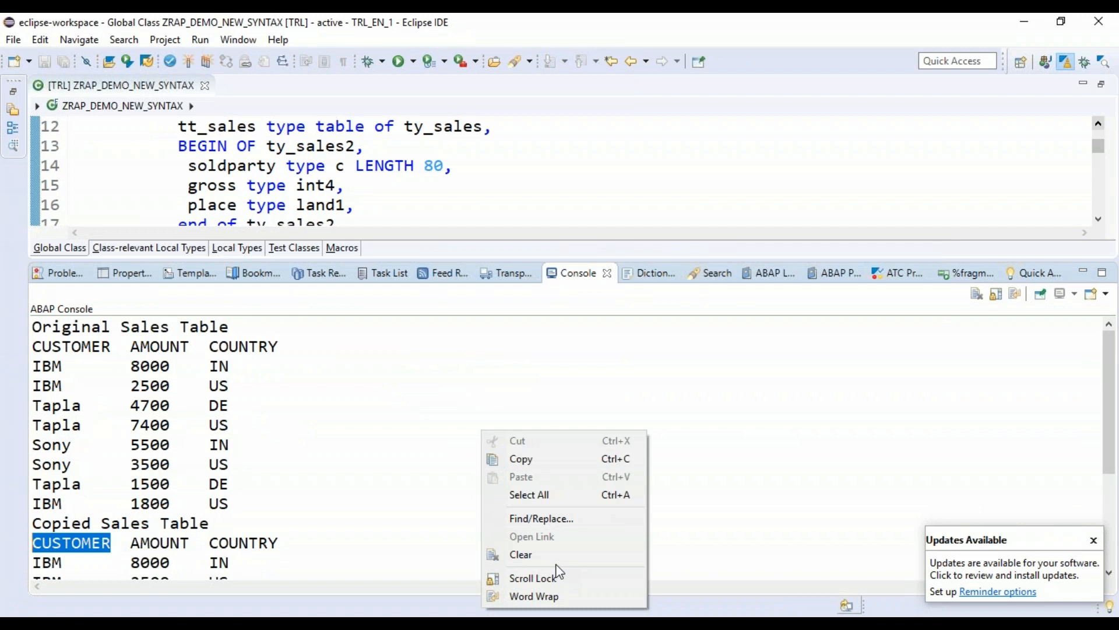
pyautogui.click(520, 554)
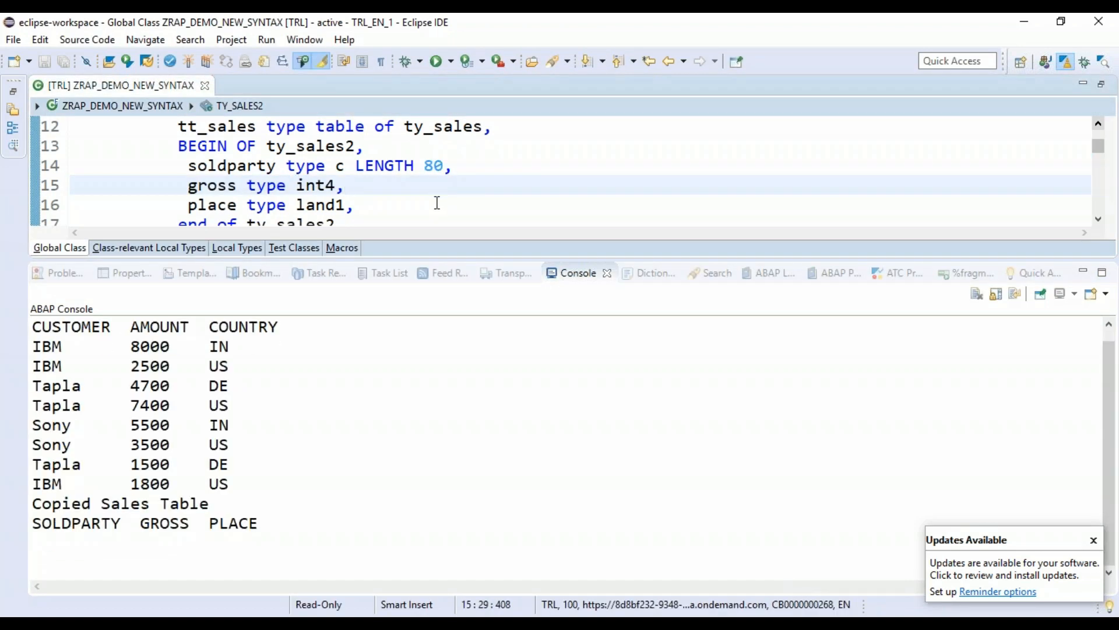
pyautogui.doubleClick(118, 504)
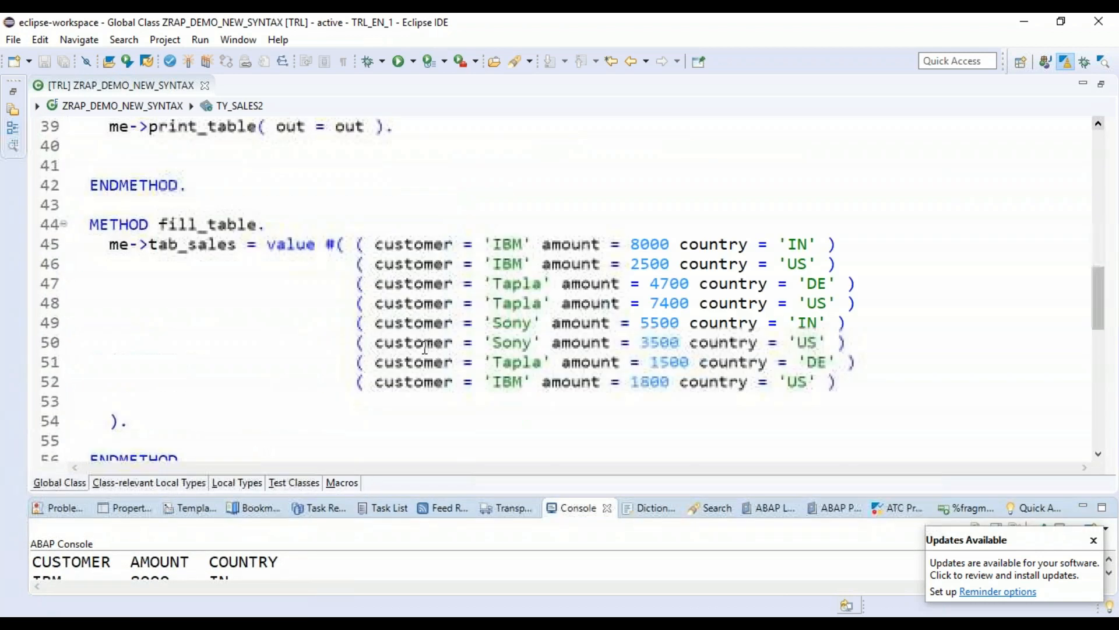
# Add a MAPPING clause after me->tab_sales in the CORRESPONDING call.
pyautogui.scroll(-3)
pyautogui.write('me->tab_sales2 = CORRESPONDING #( me->tab_sales  ).')
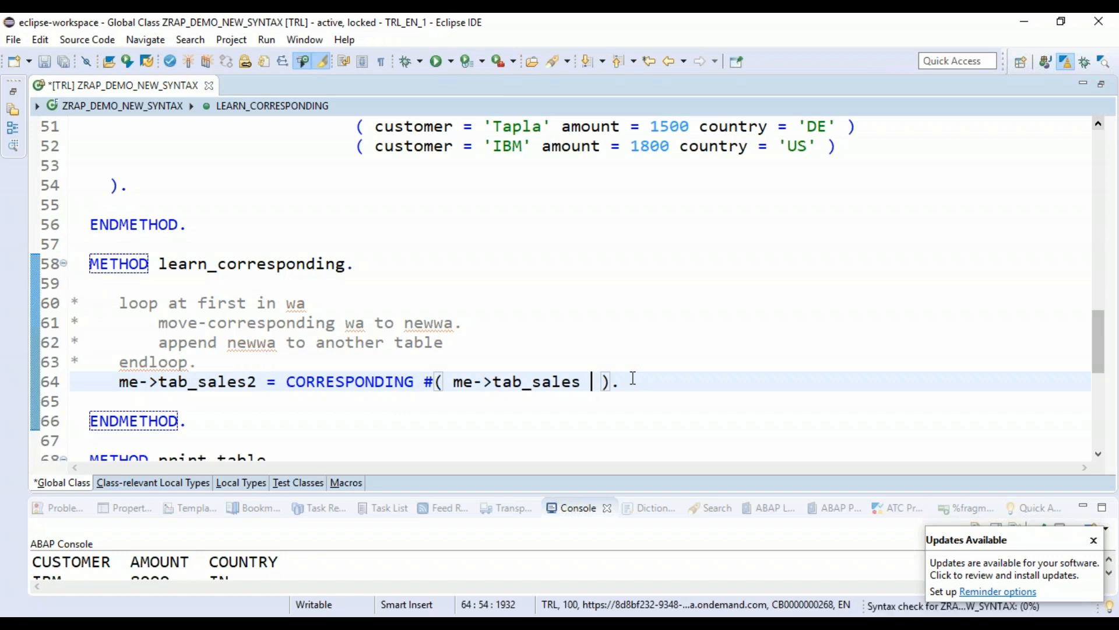
pyautogui.write('MAPPING')
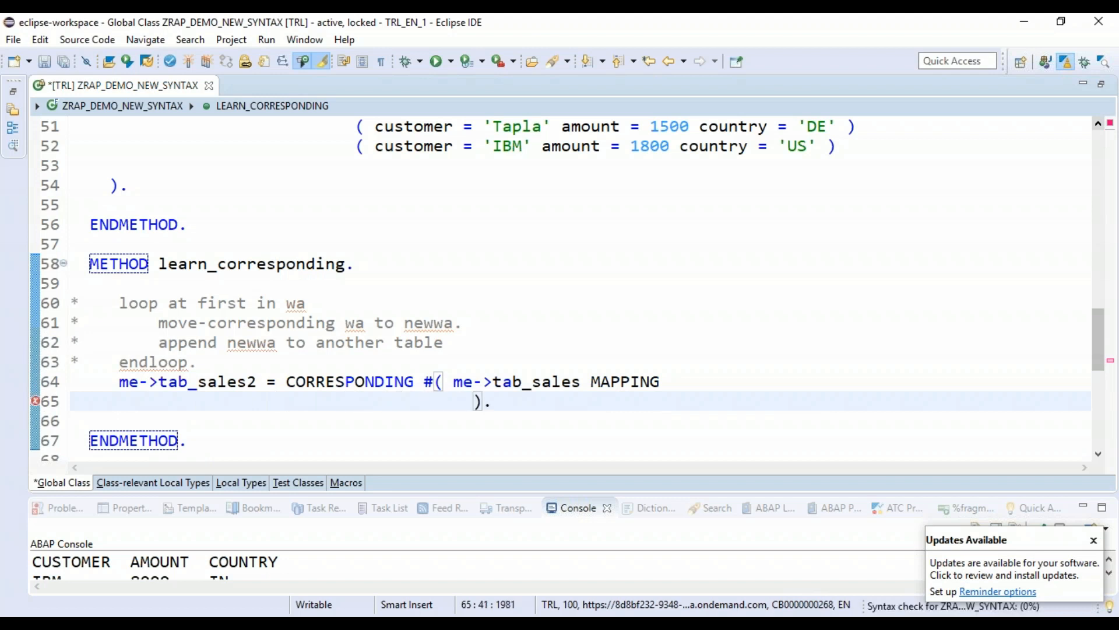
pyautogui.click(464, 401)
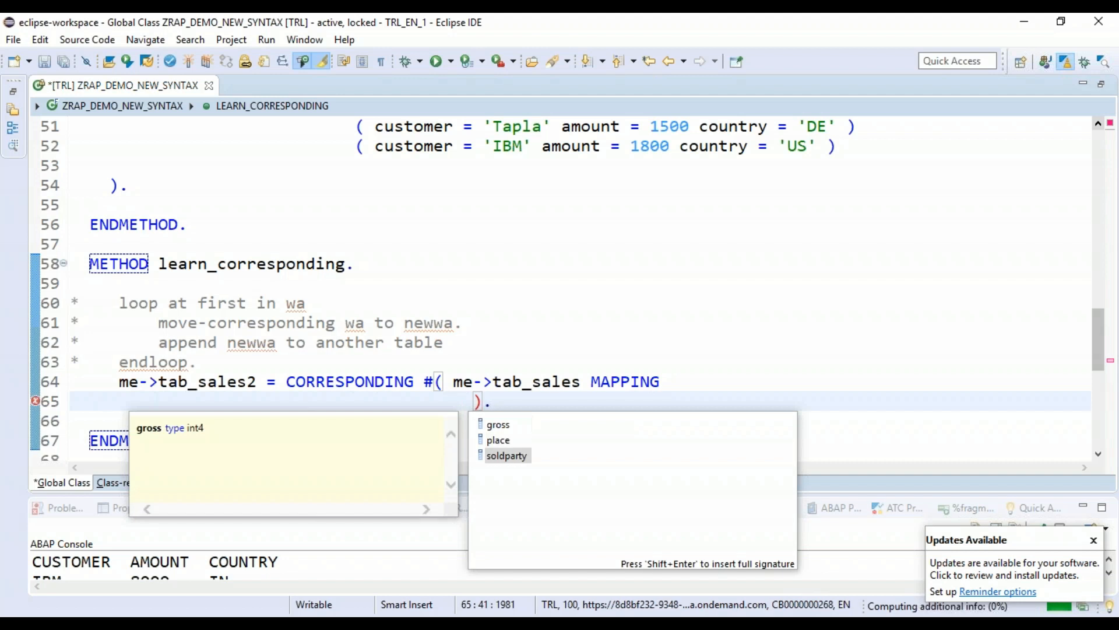
# Map soldparty = customer, gross = amount and place = country.
pyautogui.write('soldparty = c')
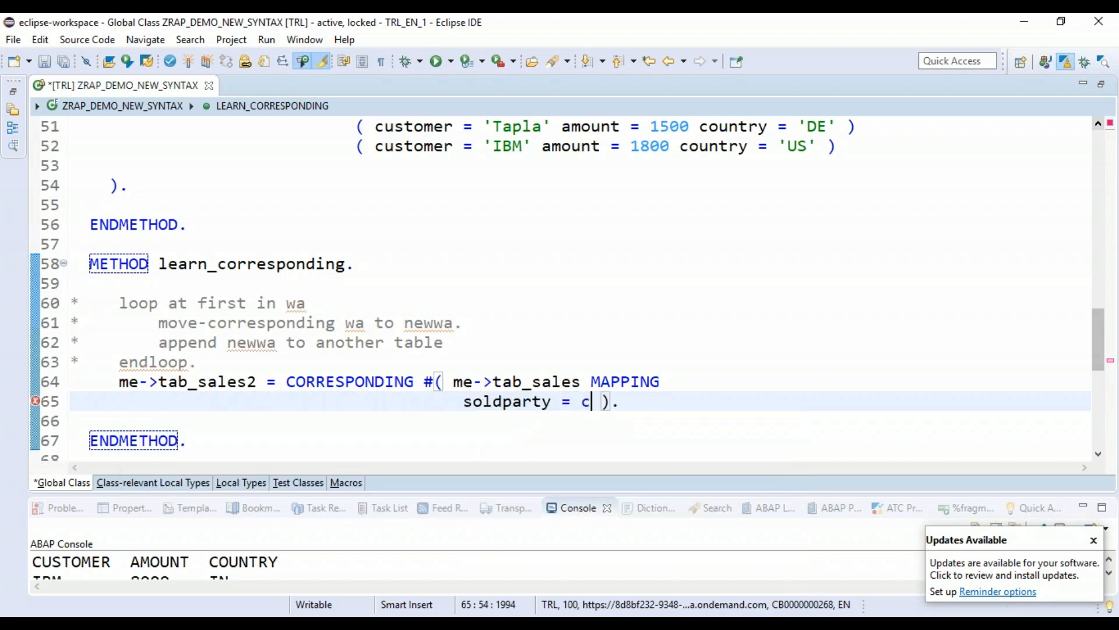
pyautogui.doubleClick(587, 401)
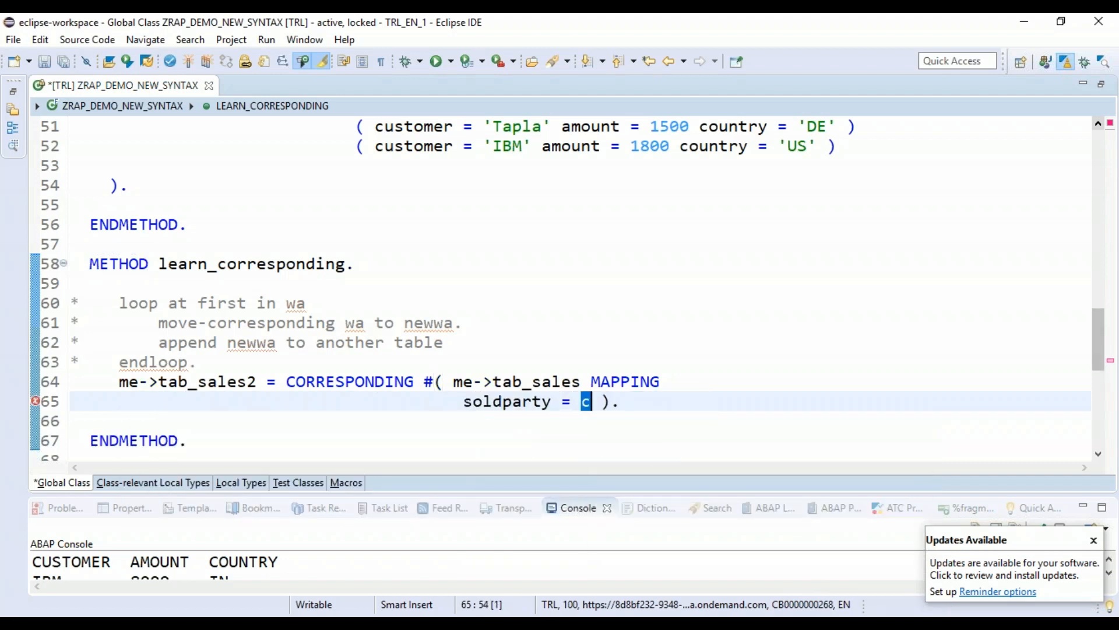
pyautogui.write('u')
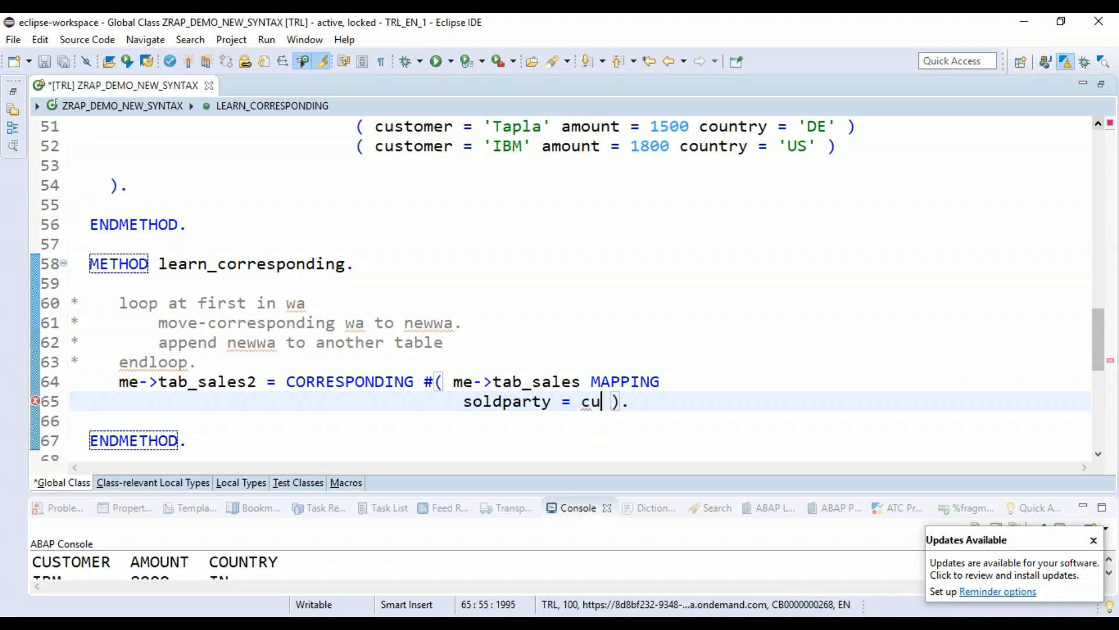
pyautogui.write('stomer')
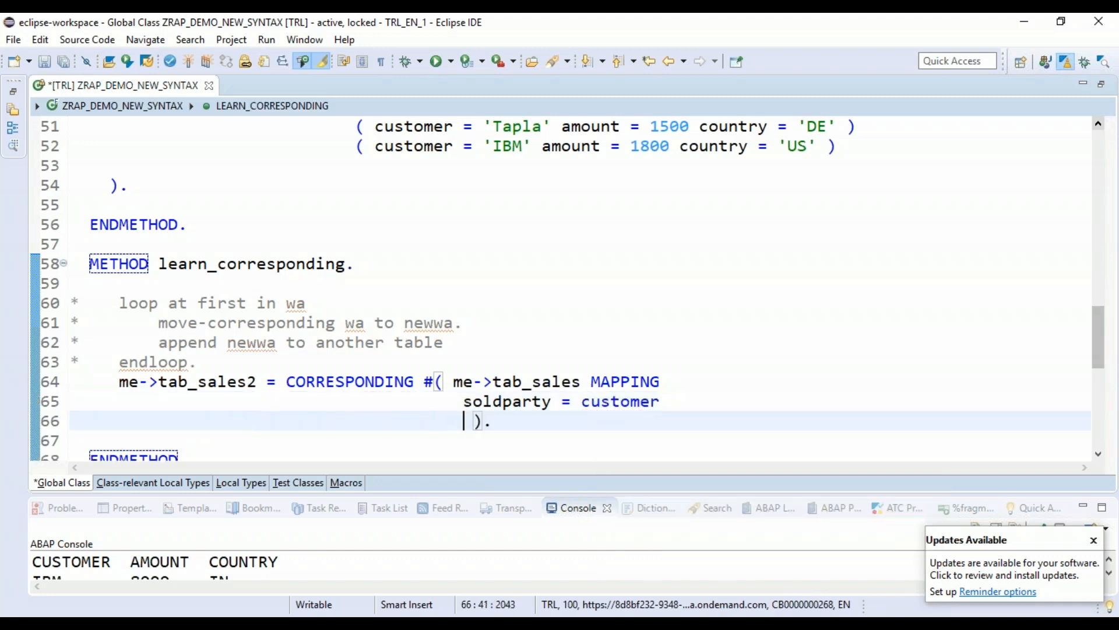
pyautogui.write('gross =-')
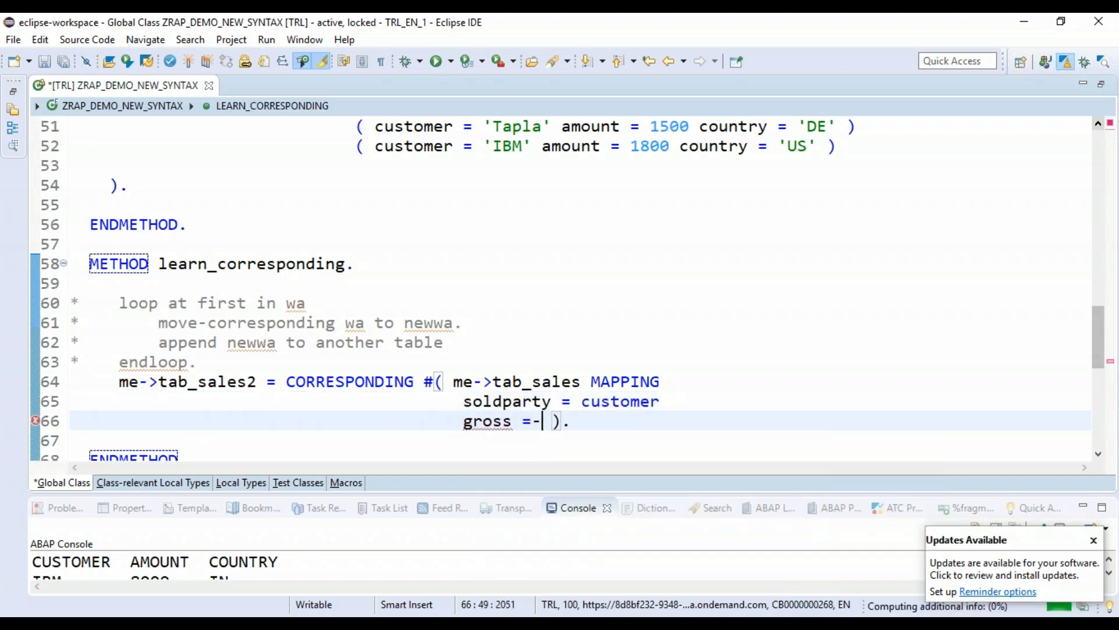
pyautogui.write('amount')
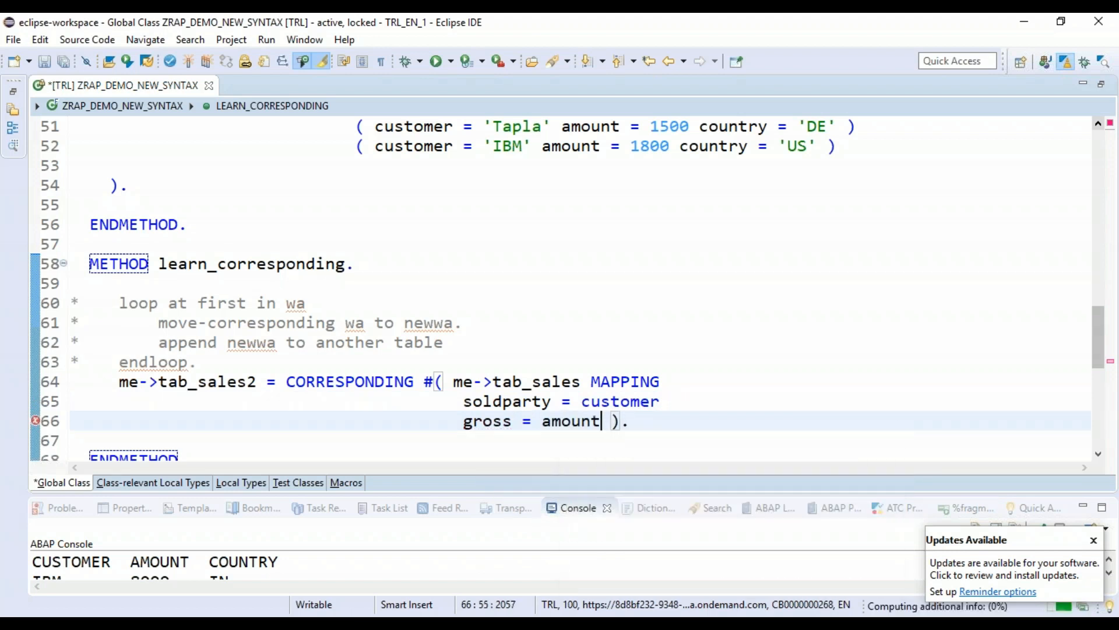
pyautogui.write('place = country ).')
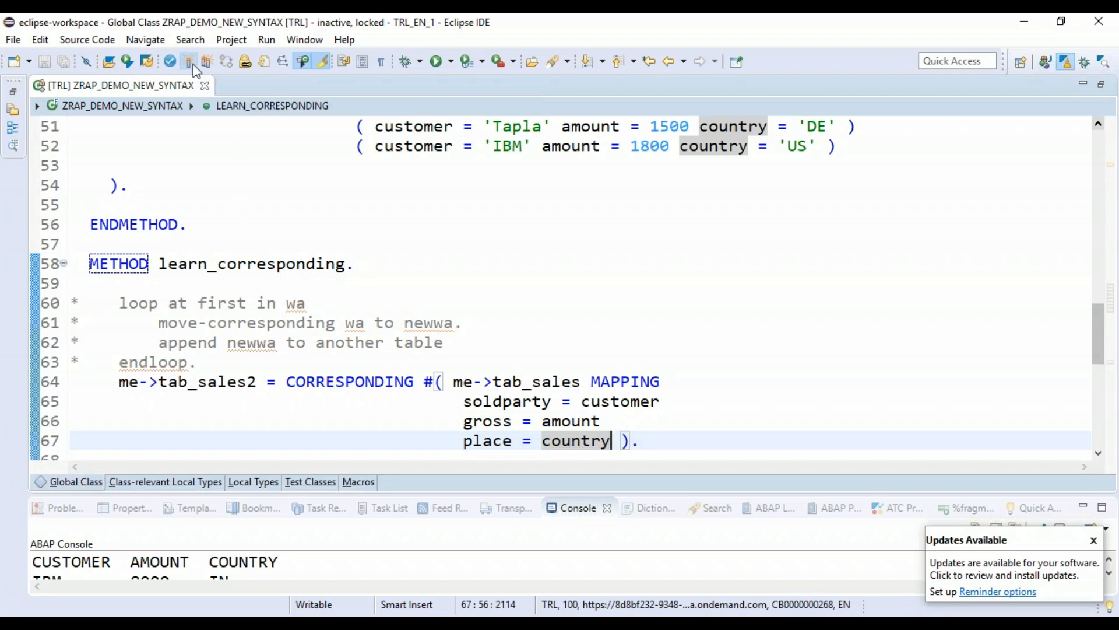
# Activate the class, clear the console, and highlight the copied rows with mapped SOLDPARTY, GROSS, PLACE values.
pyautogui.click(171, 61)
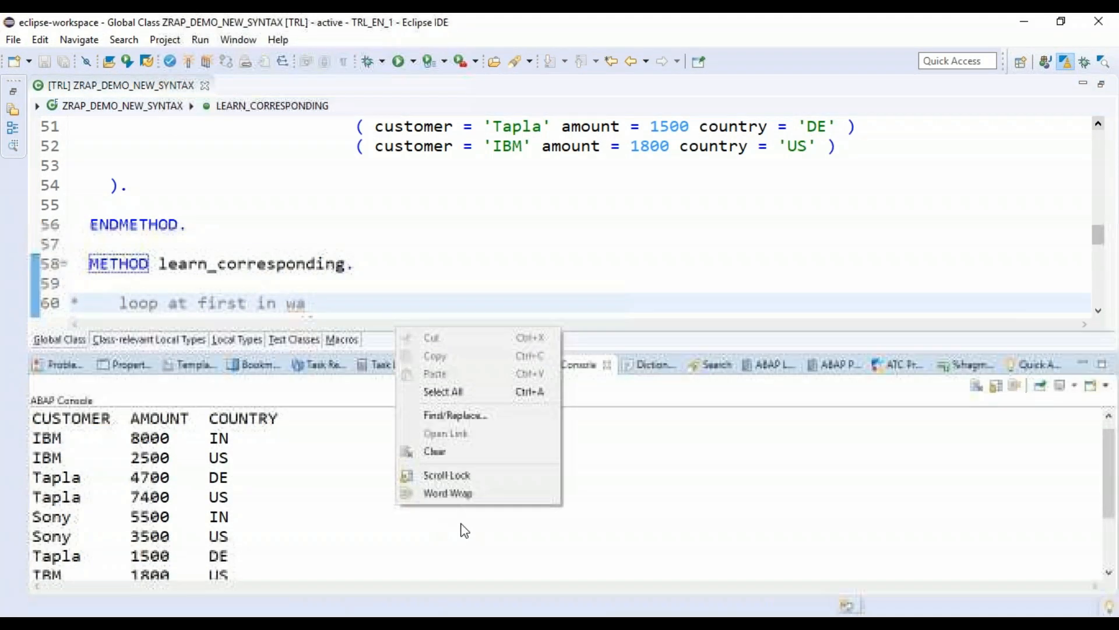
pyautogui.click(434, 451)
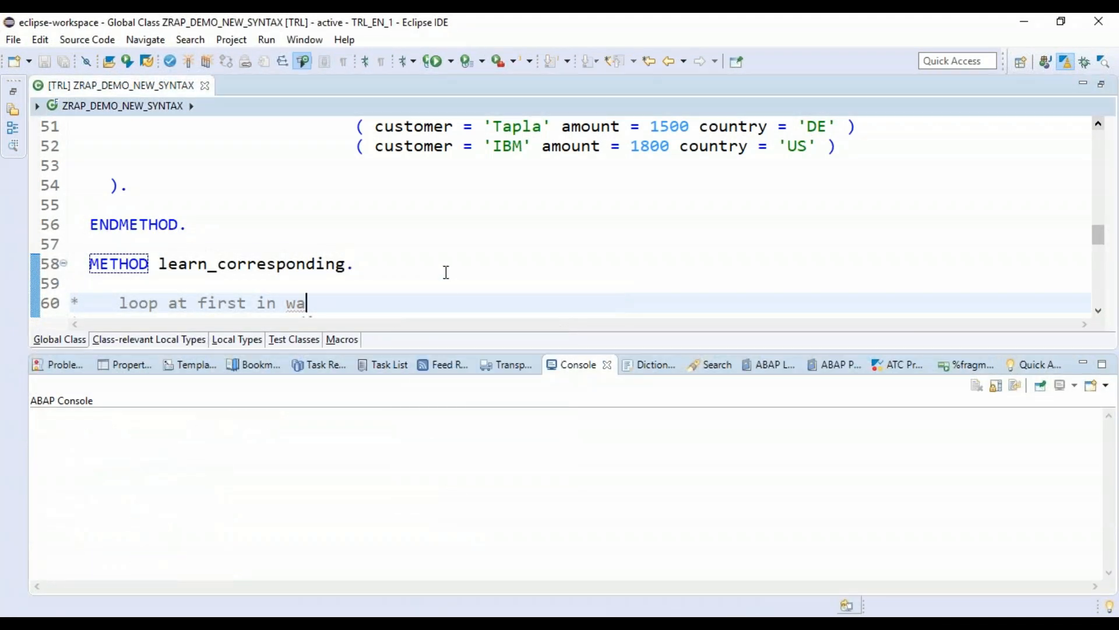
pyautogui.click(433, 61)
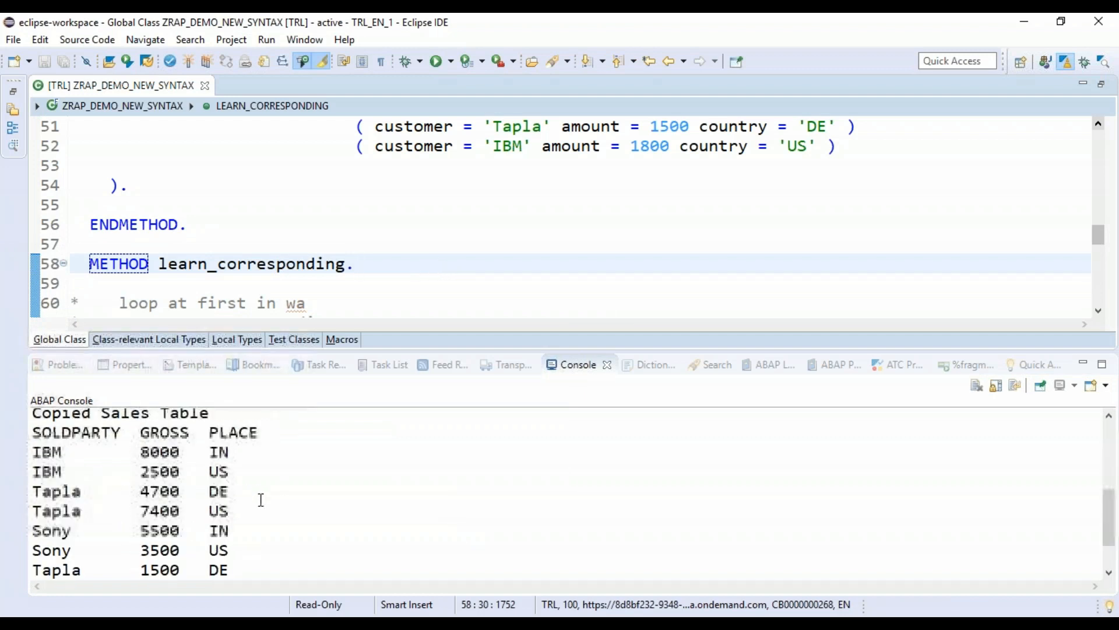
pyautogui.moveTo(47, 451); pyautogui.dragTo(56, 491)
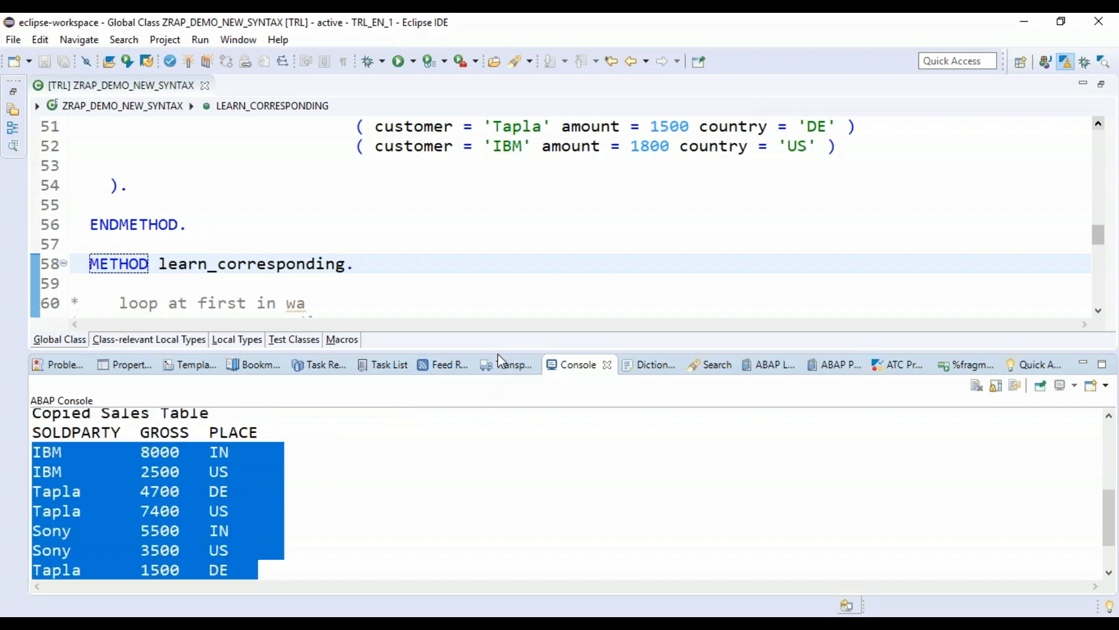
pyautogui.scroll(-3)
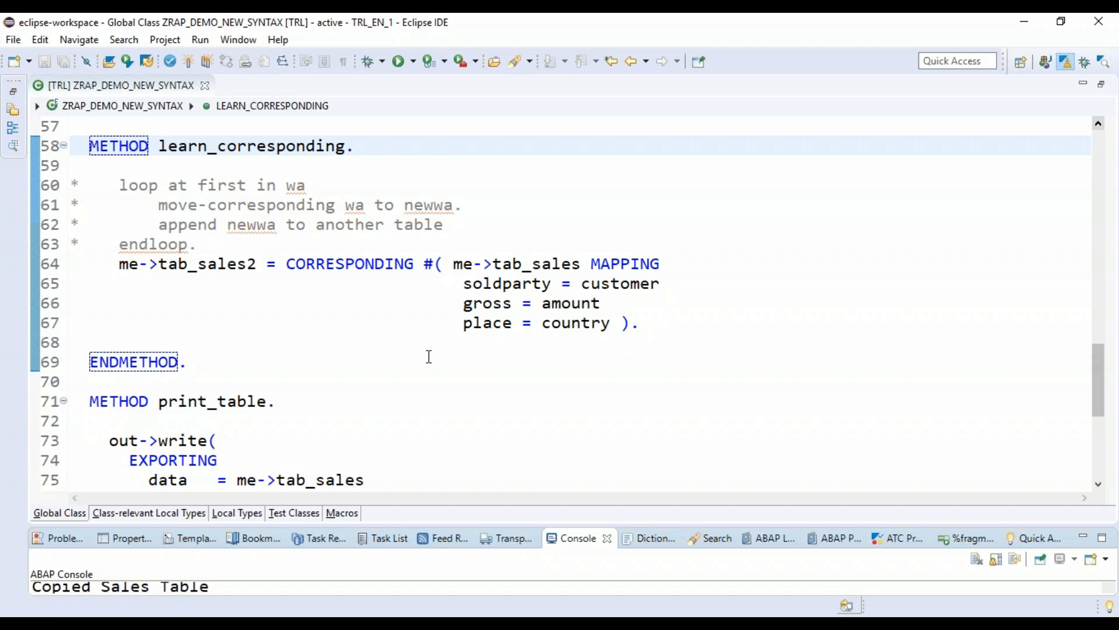
pyautogui.moveTo(291, 291)
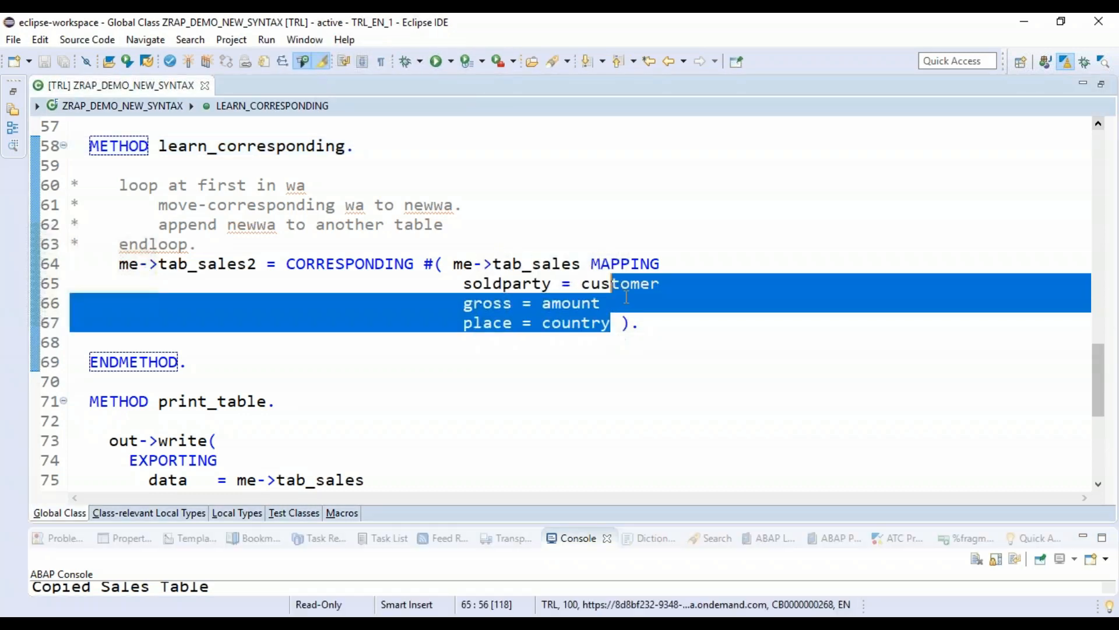
# Remove the gross and place mappings and add DISCARDING DUPLICATES to the CORRESPONDING statement, then save.
pyautogui.press('Delete')
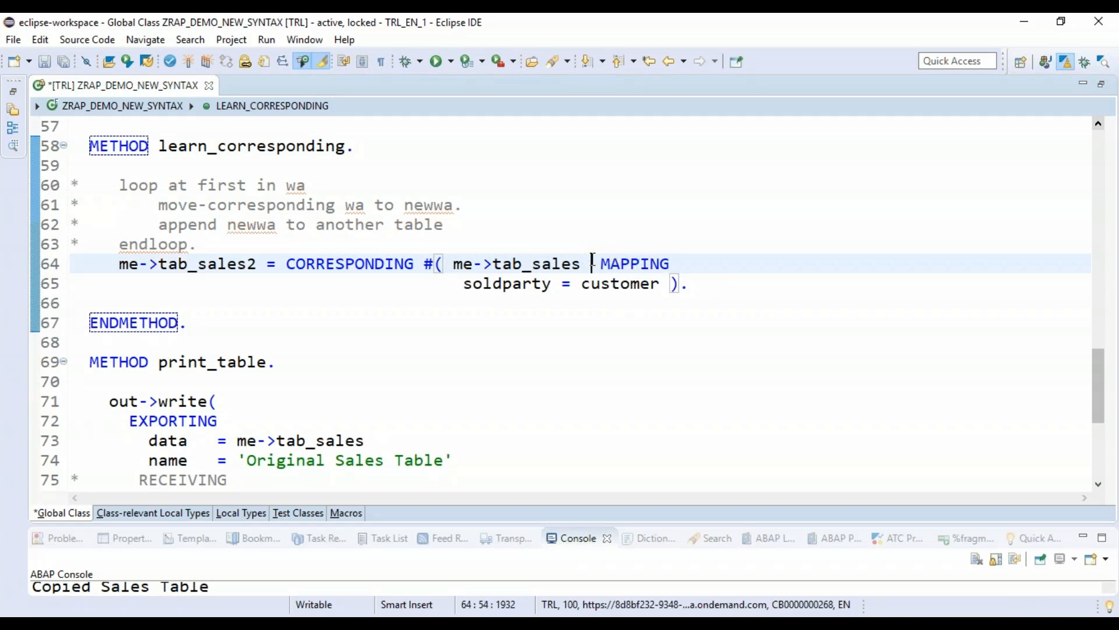
pyautogui.write('DISCARDING DUPLICATES')
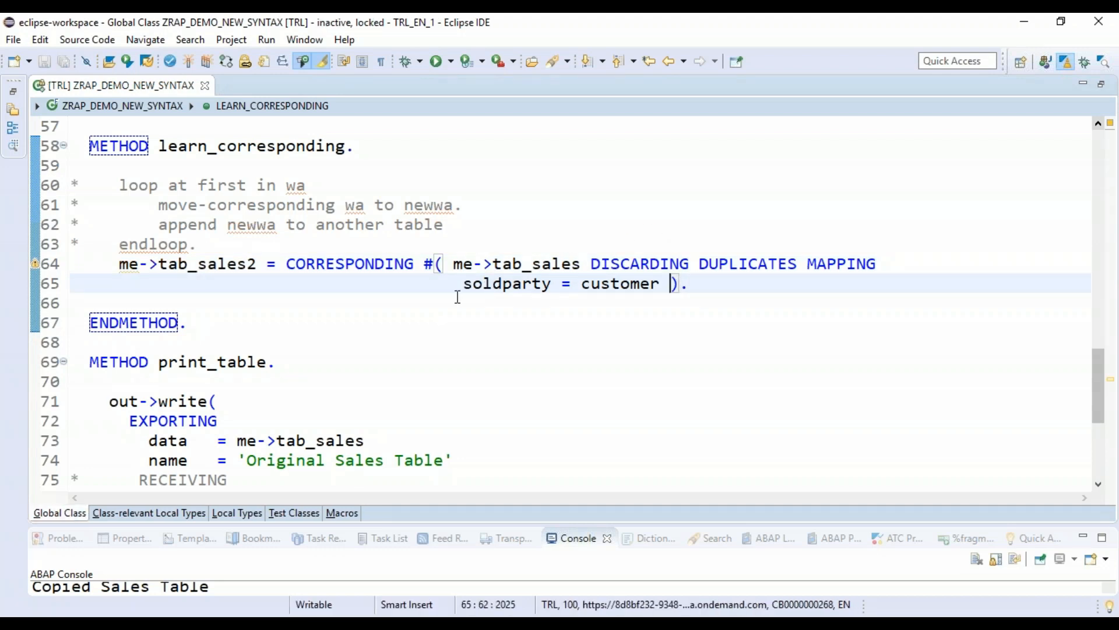
pyautogui.click(188, 61)
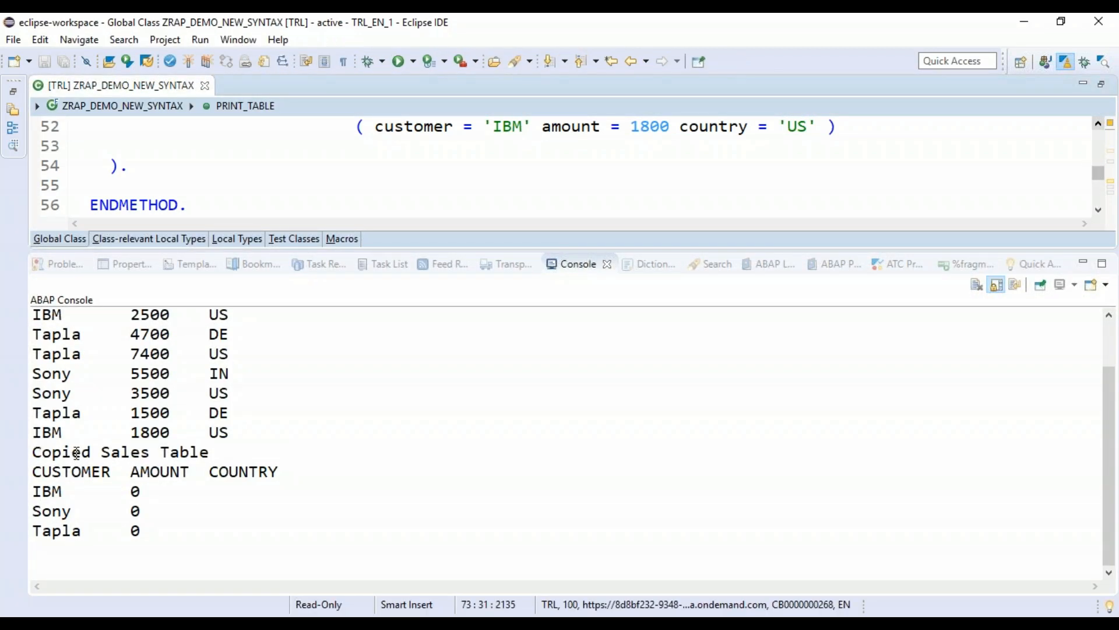
# Highlight the single IBM row in the deduplicated copied table output.
pyautogui.doubleClick(47, 491)
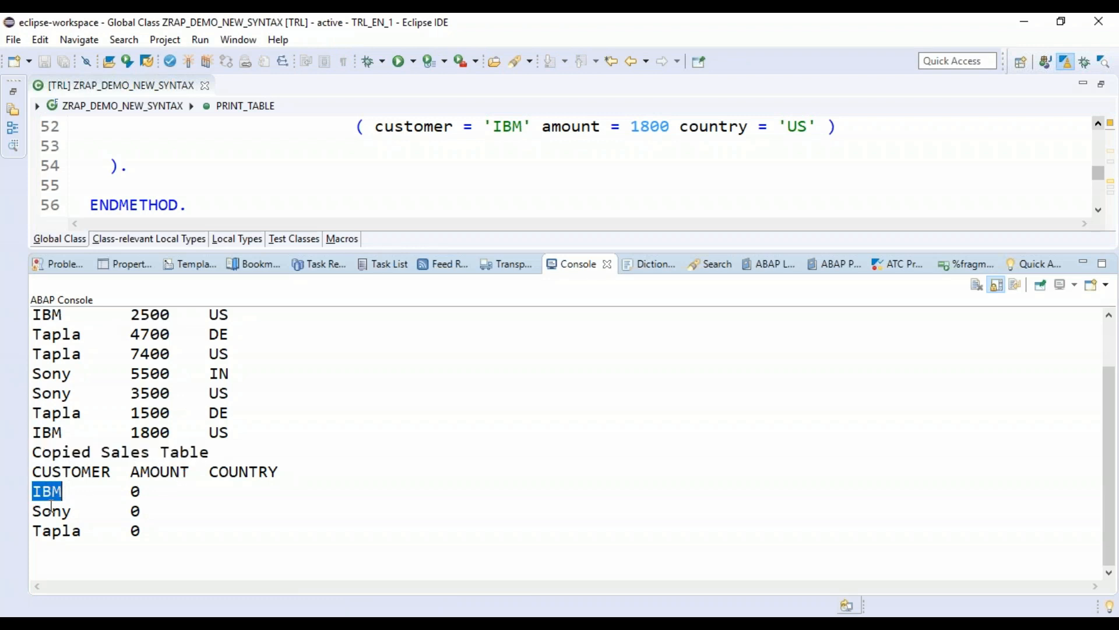